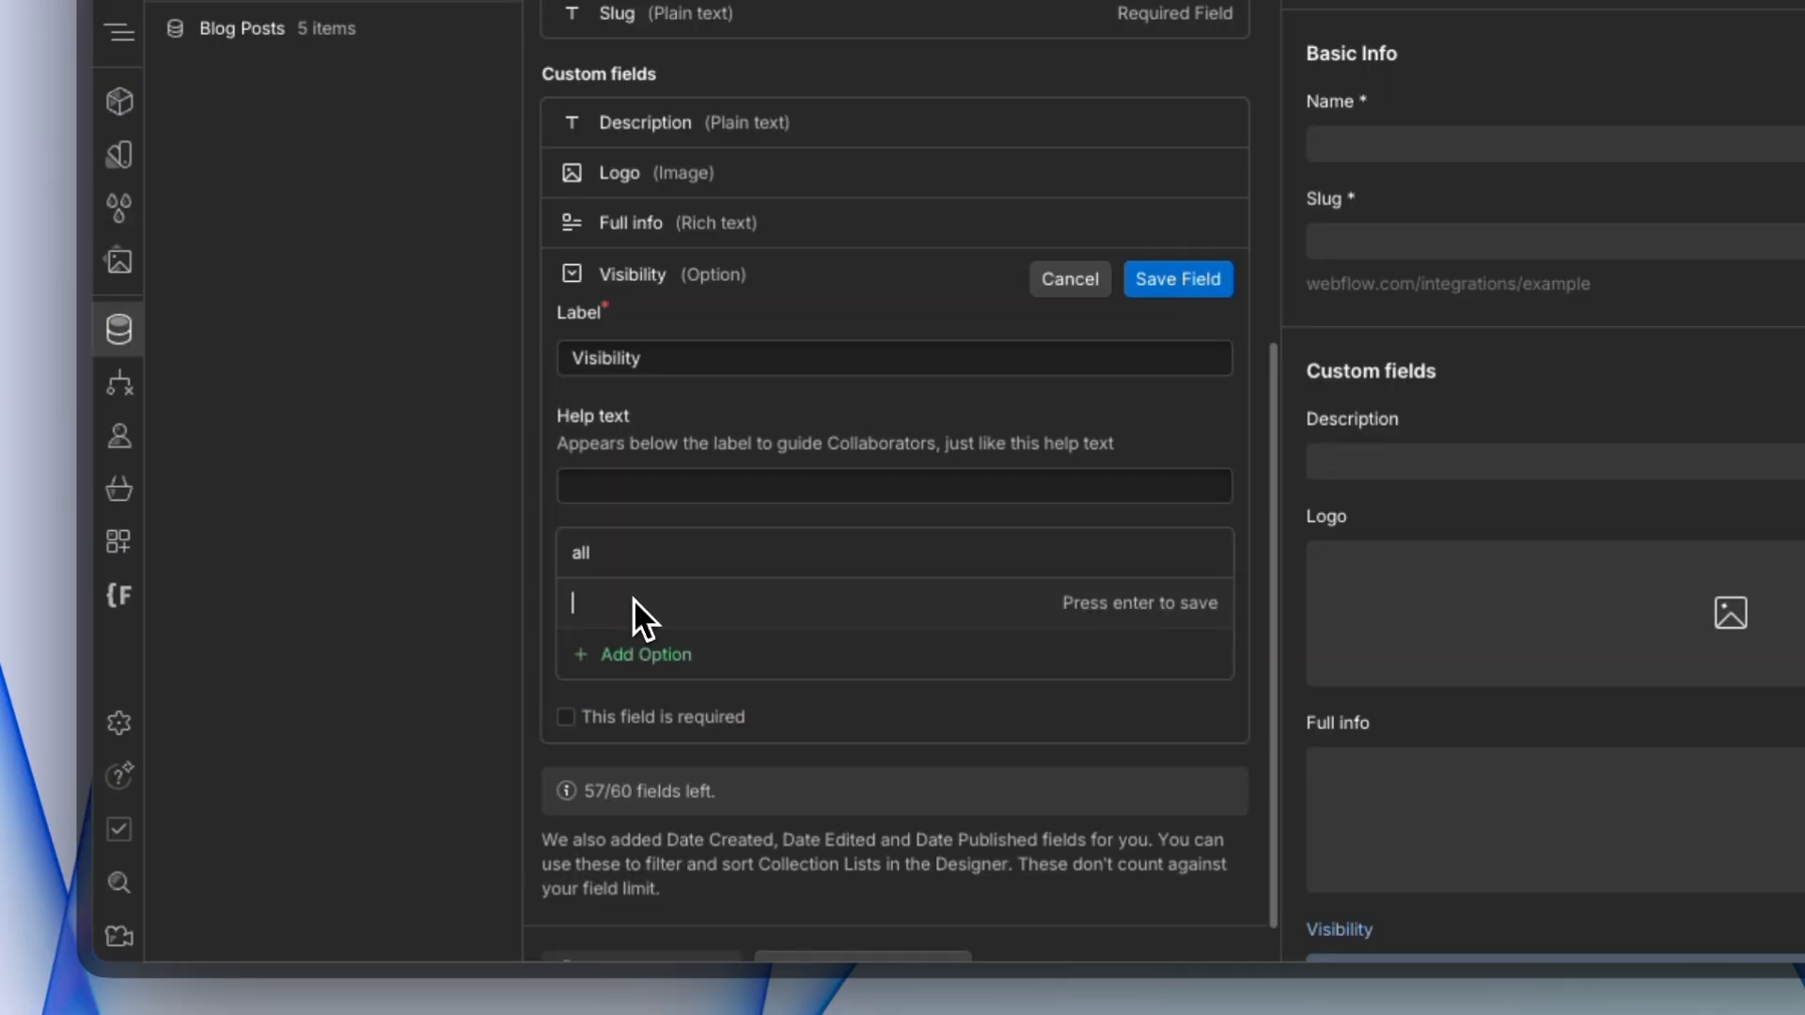
Step: Finish a conditional-visibility rule where Visibility equals all
text(noin)
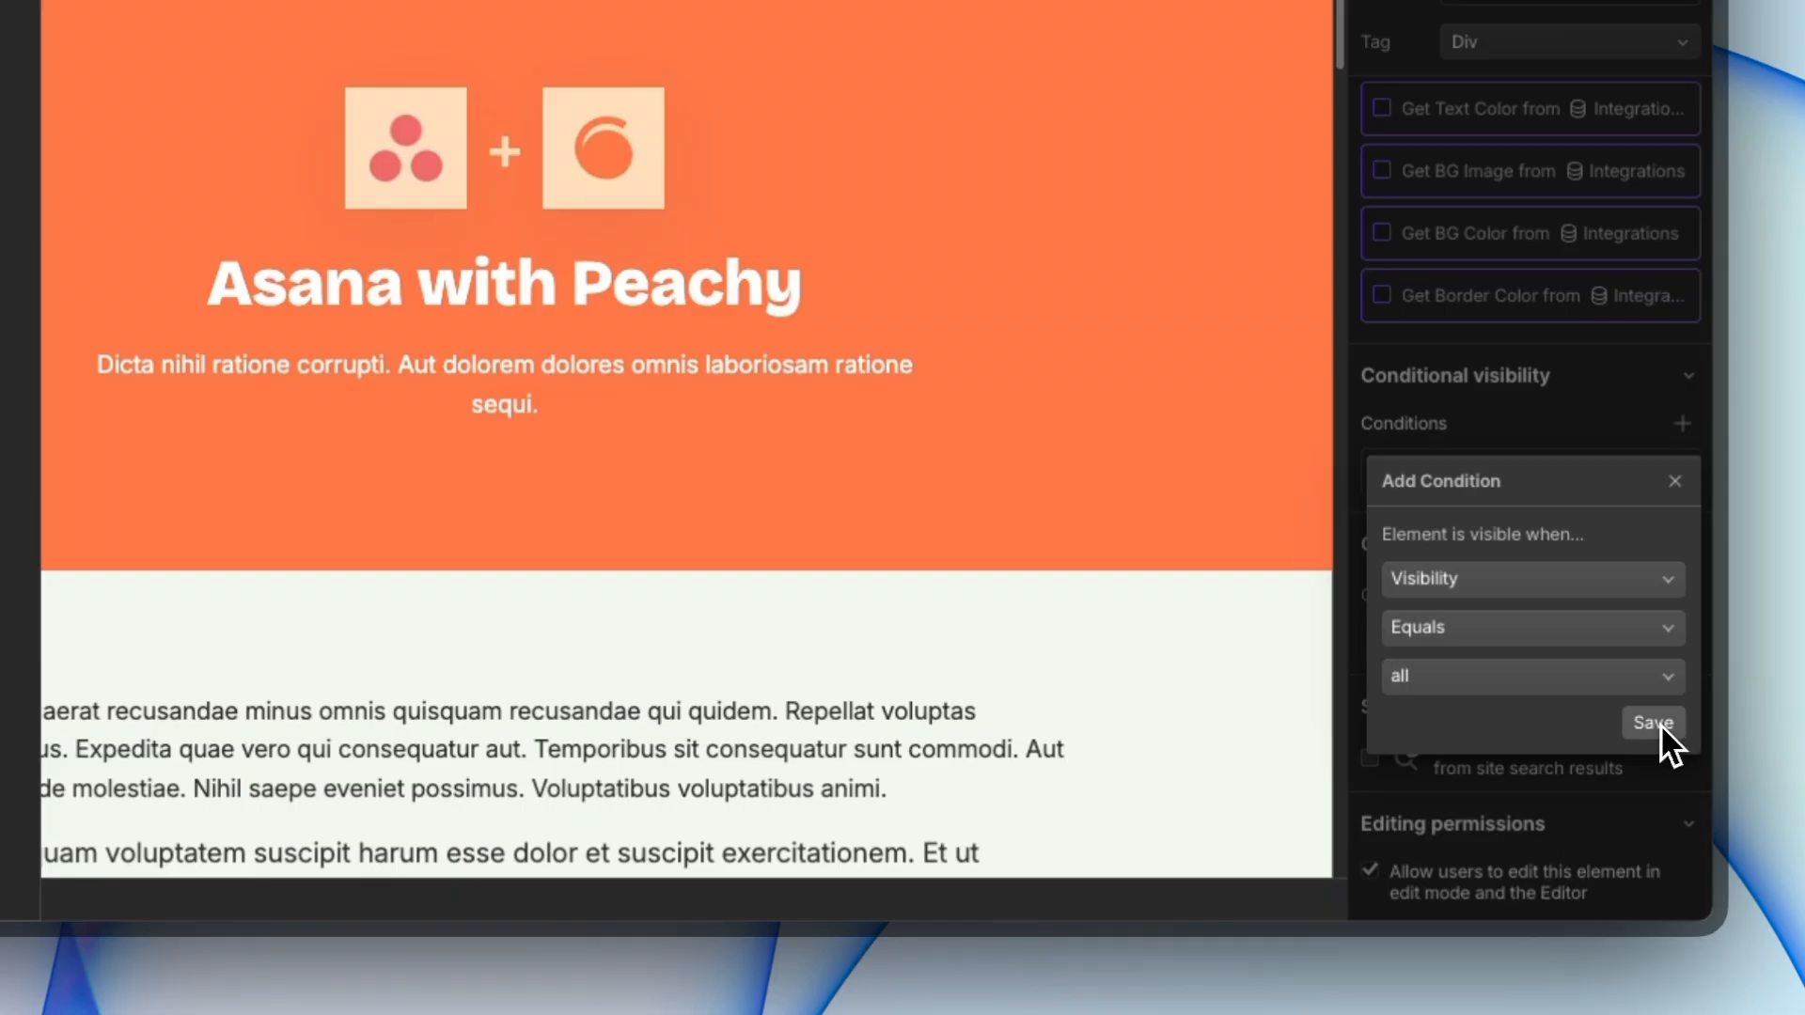
click(1653, 722)
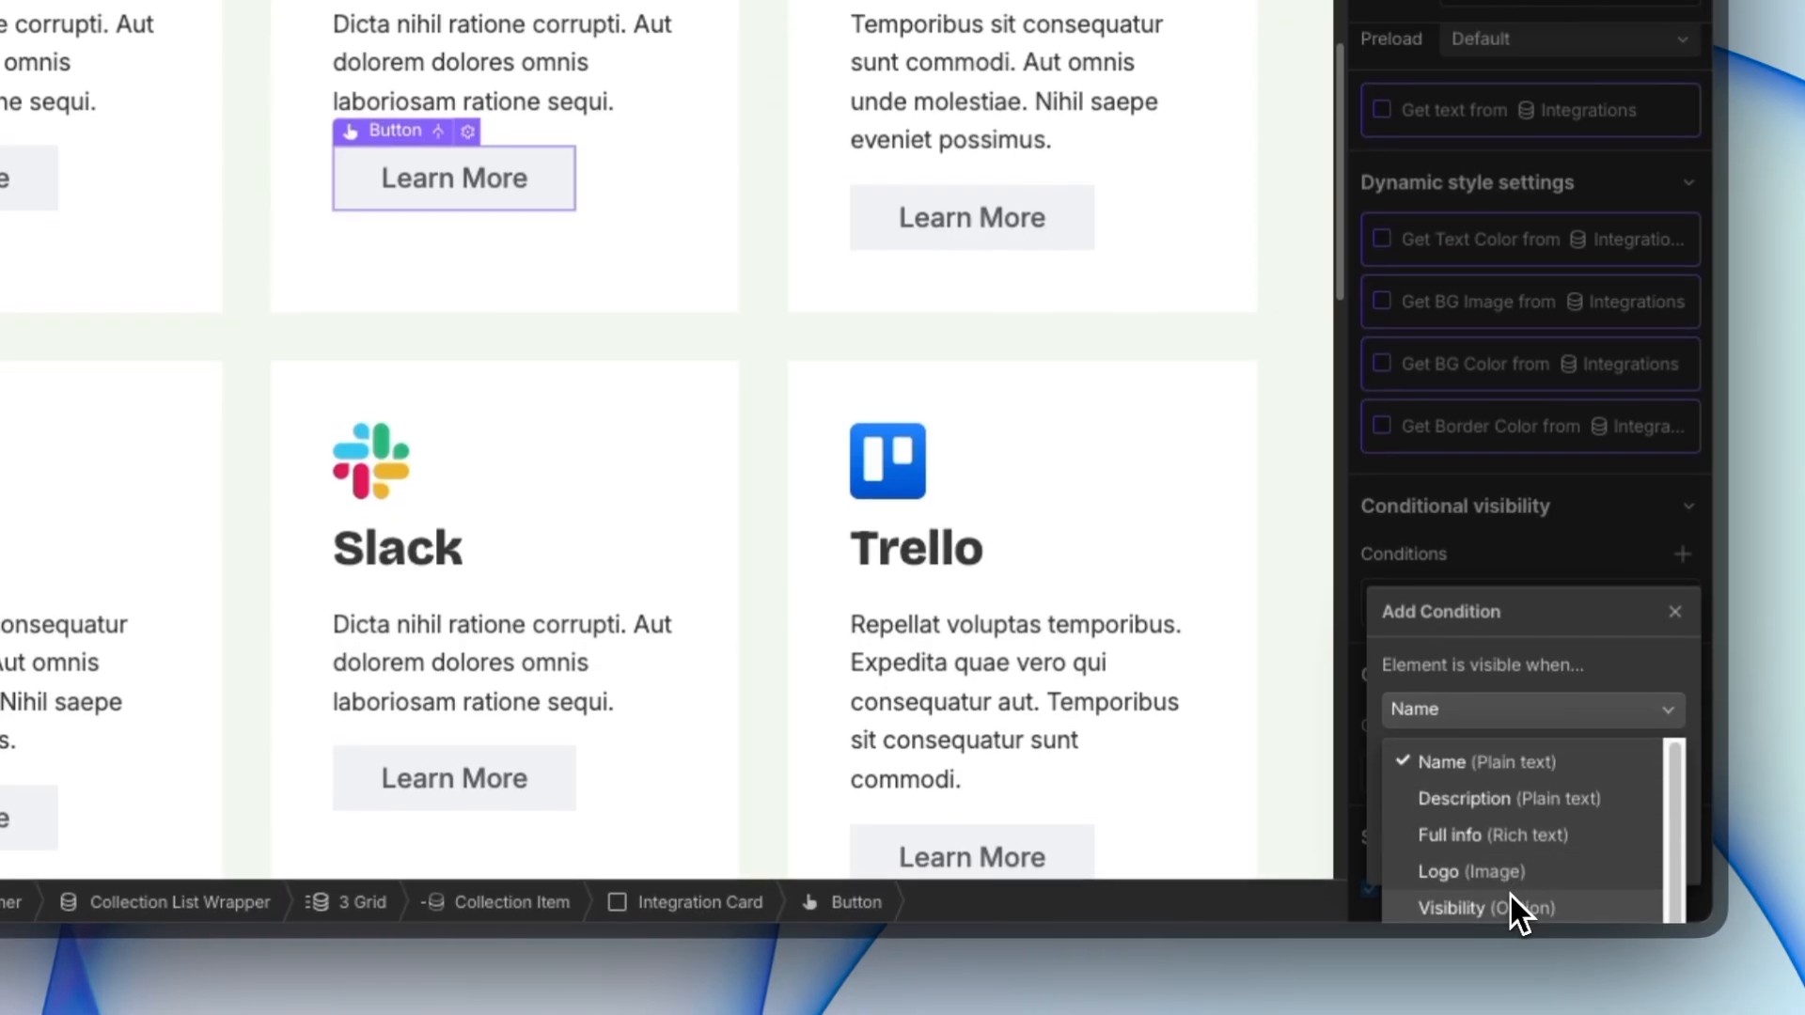
click(1486, 906)
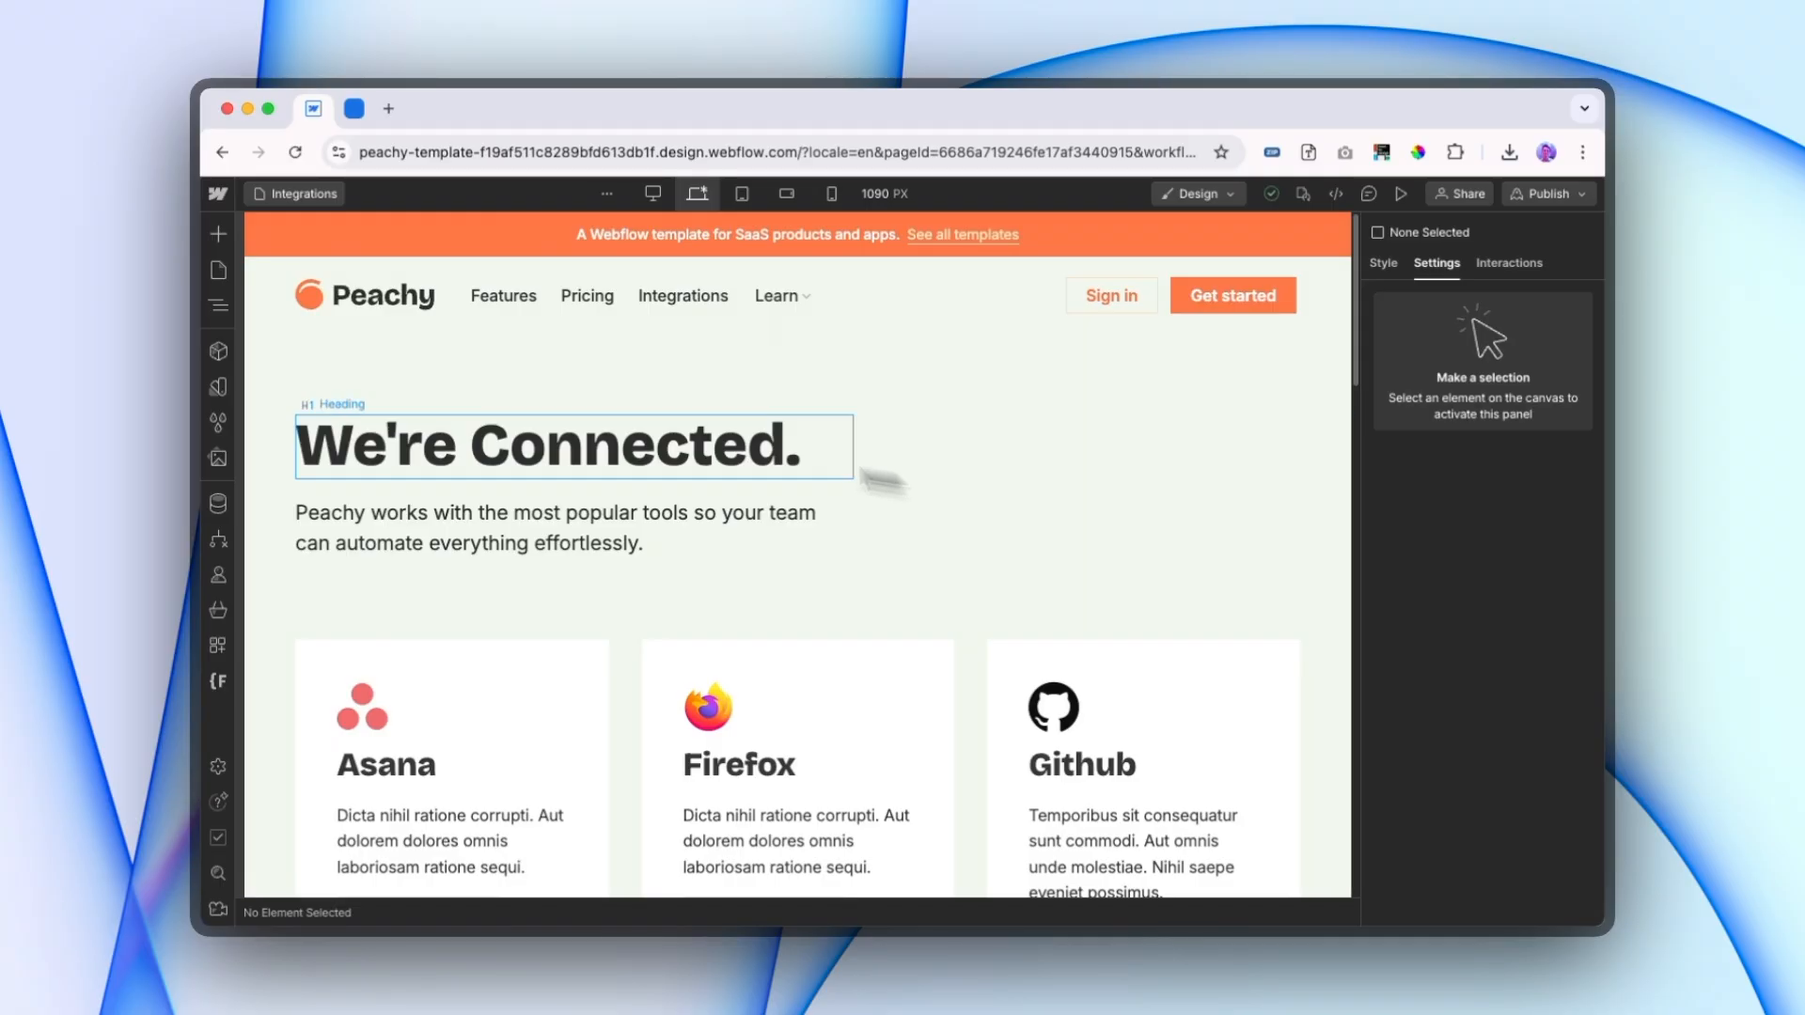
Step: Reach the Integrations collection settings listing Description, Logo and Full info fields
click(218, 504)
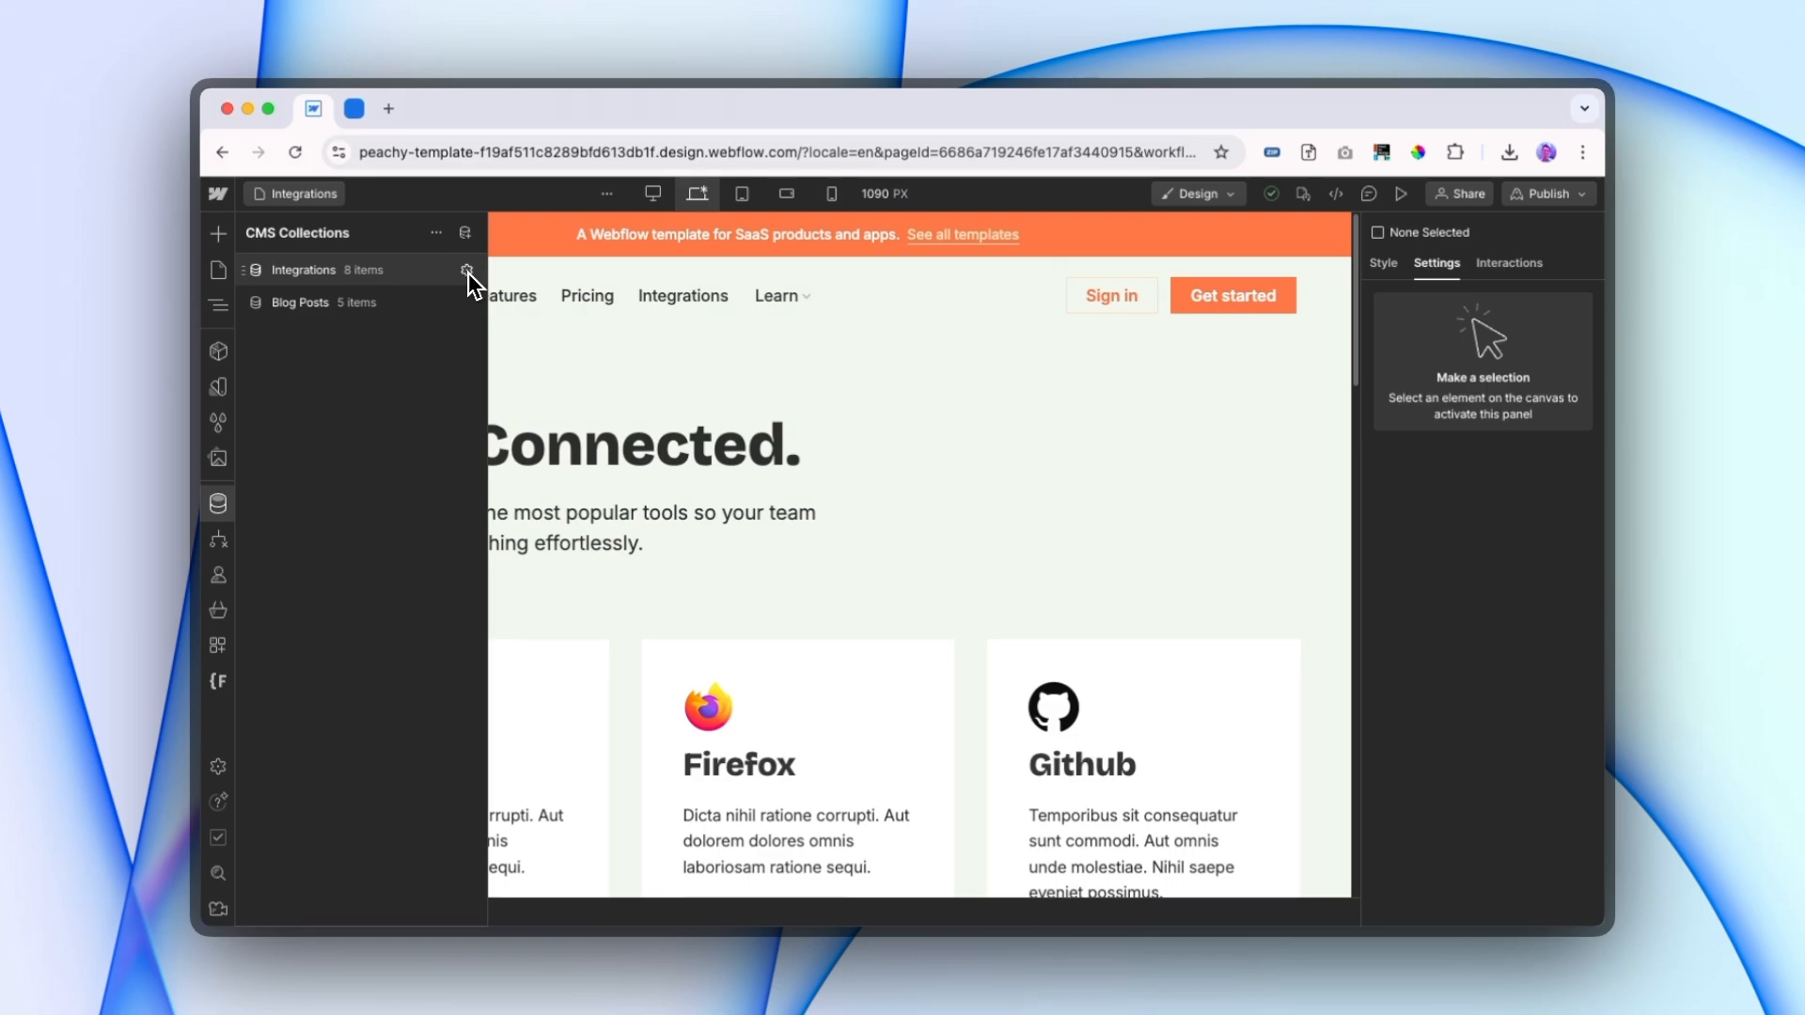
click(466, 269)
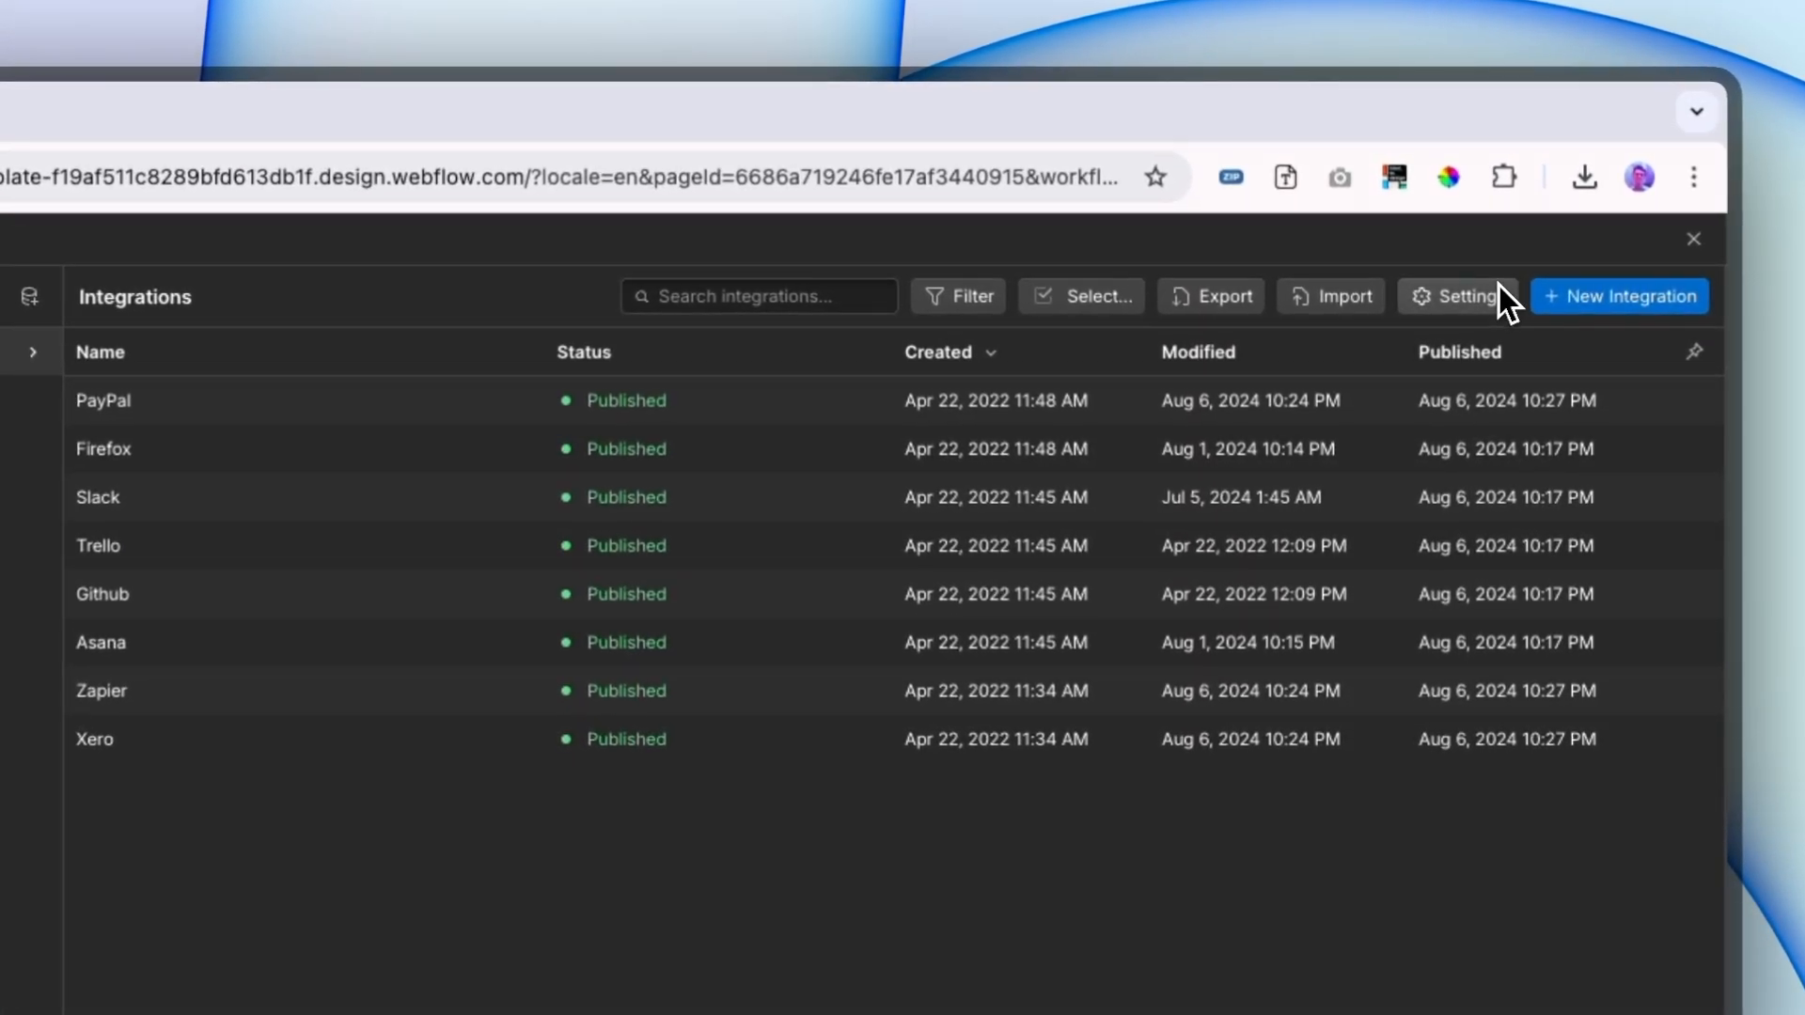
click(1457, 295)
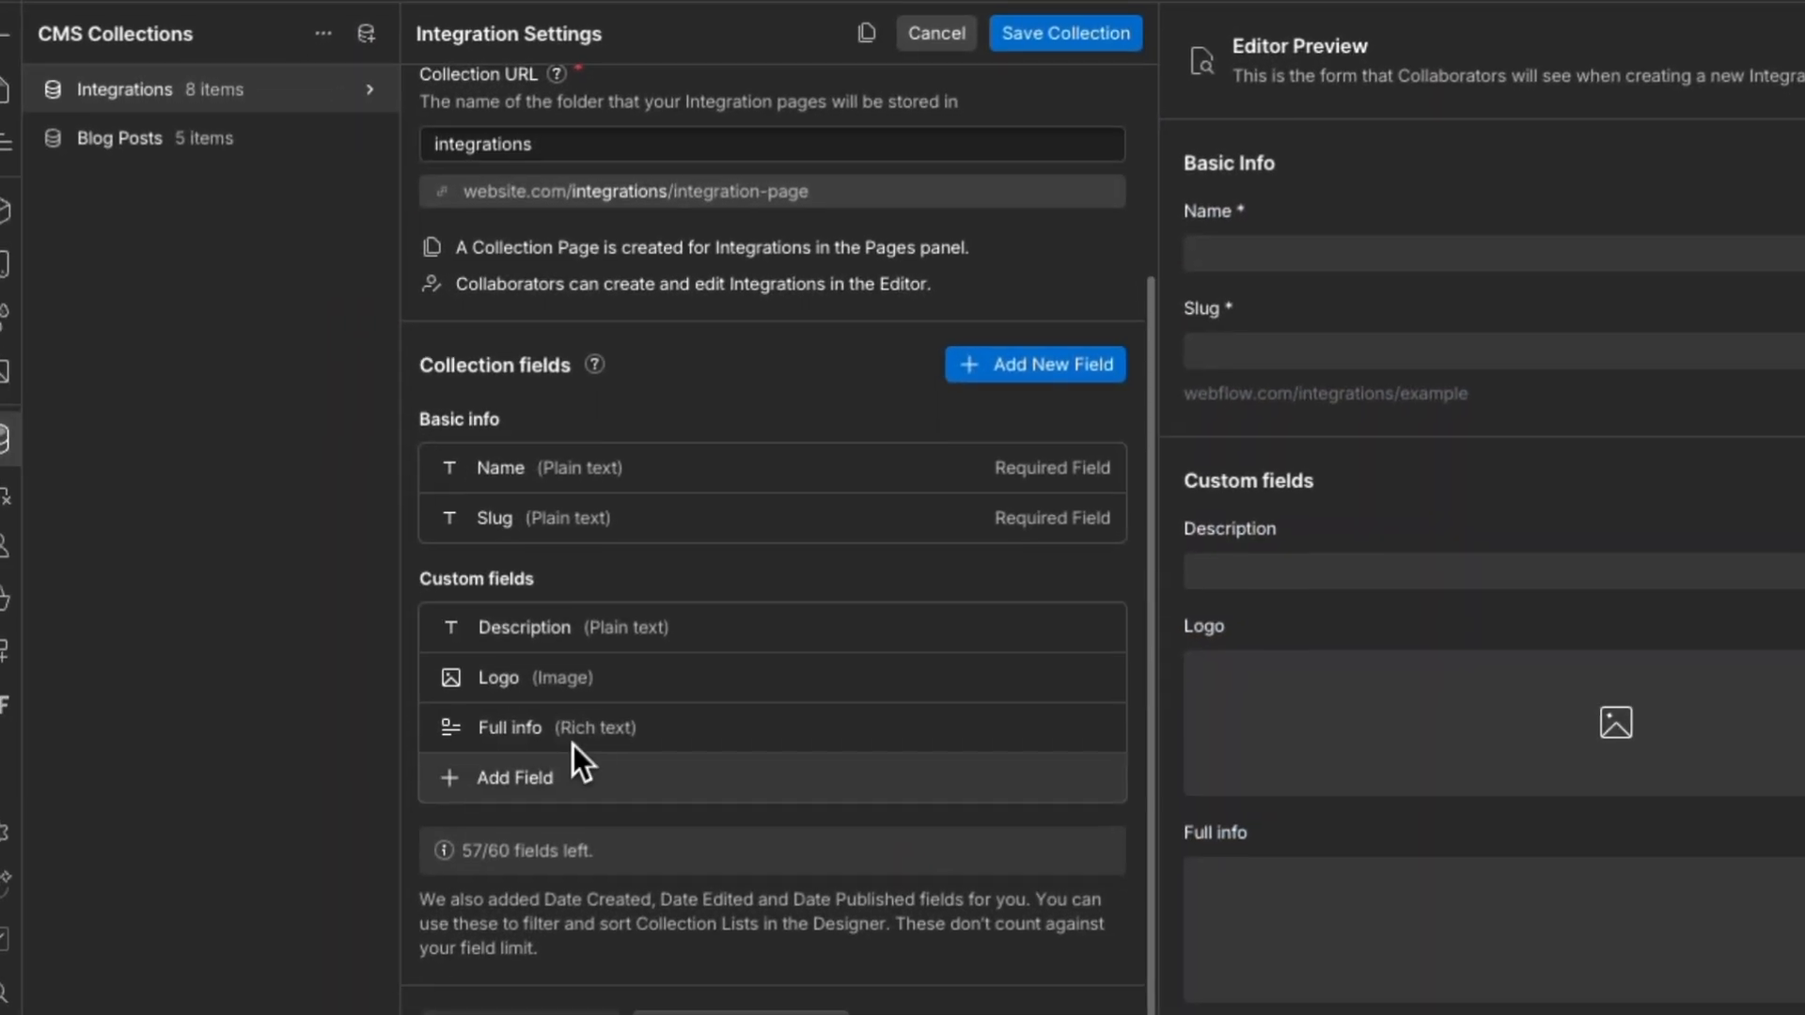
Step: Create an Option field named Visibility with choices 'all' and 'noindex'
click(513, 777)
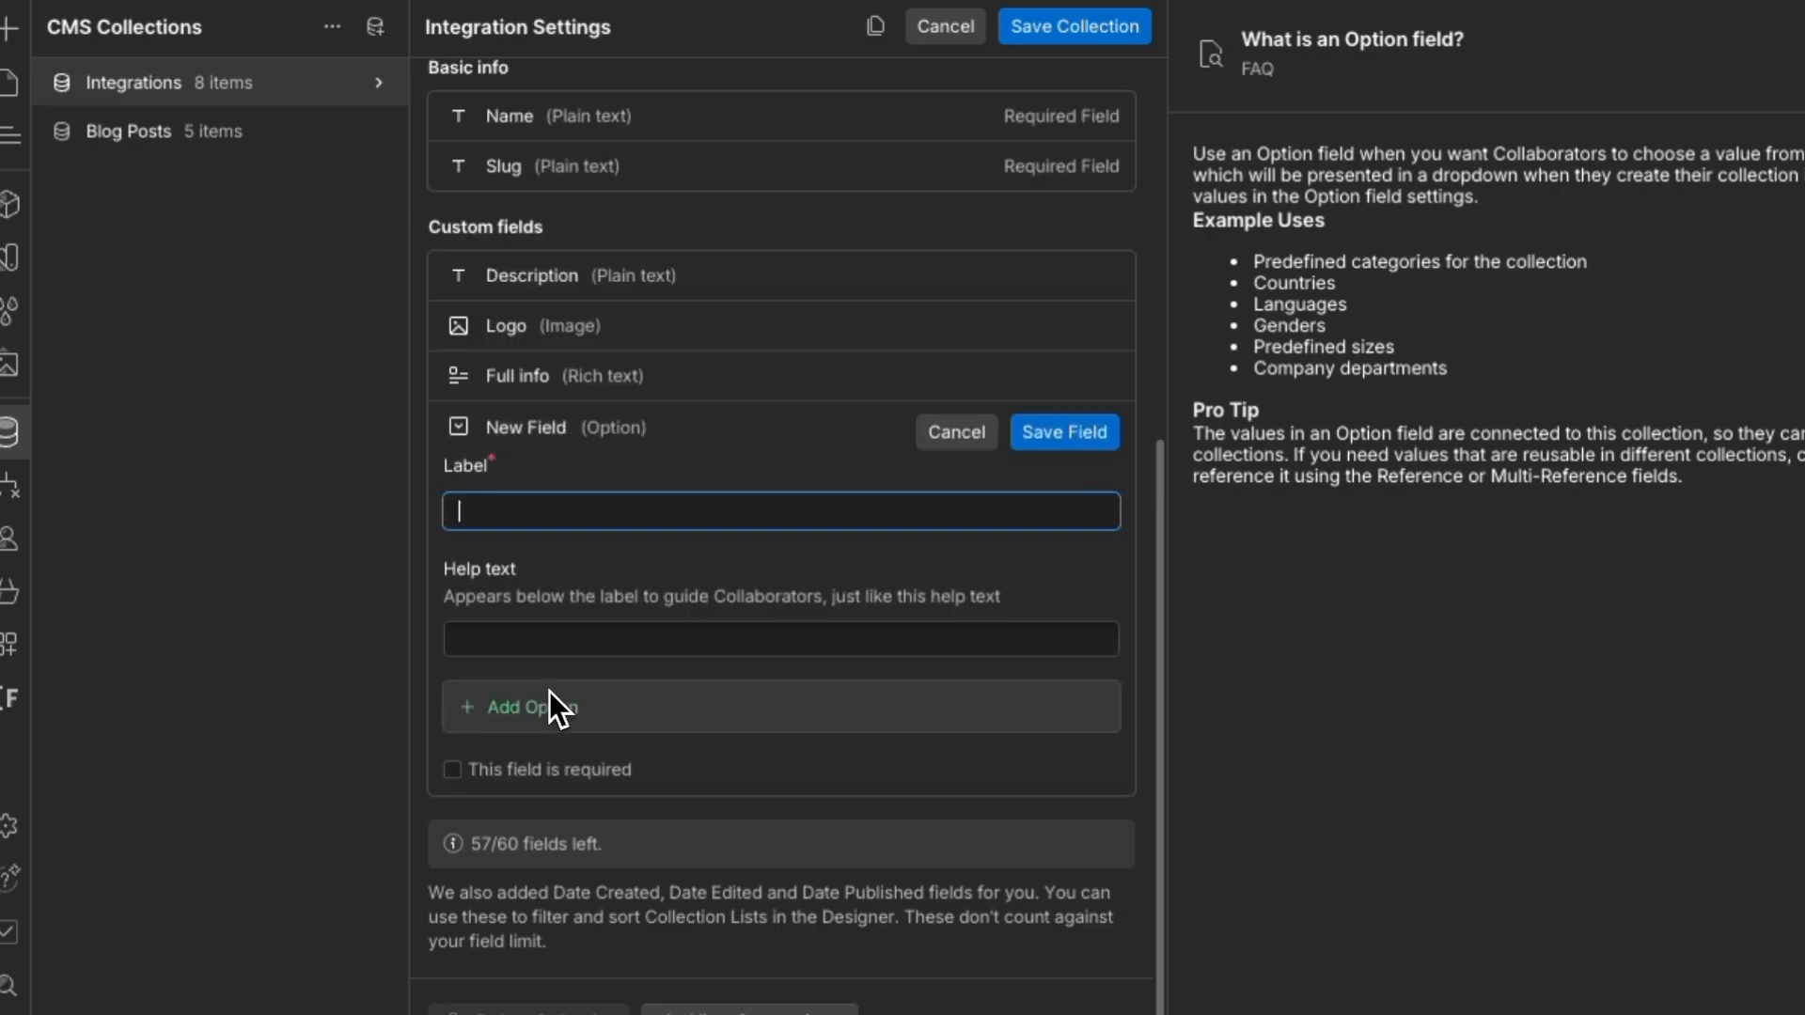
text(V)
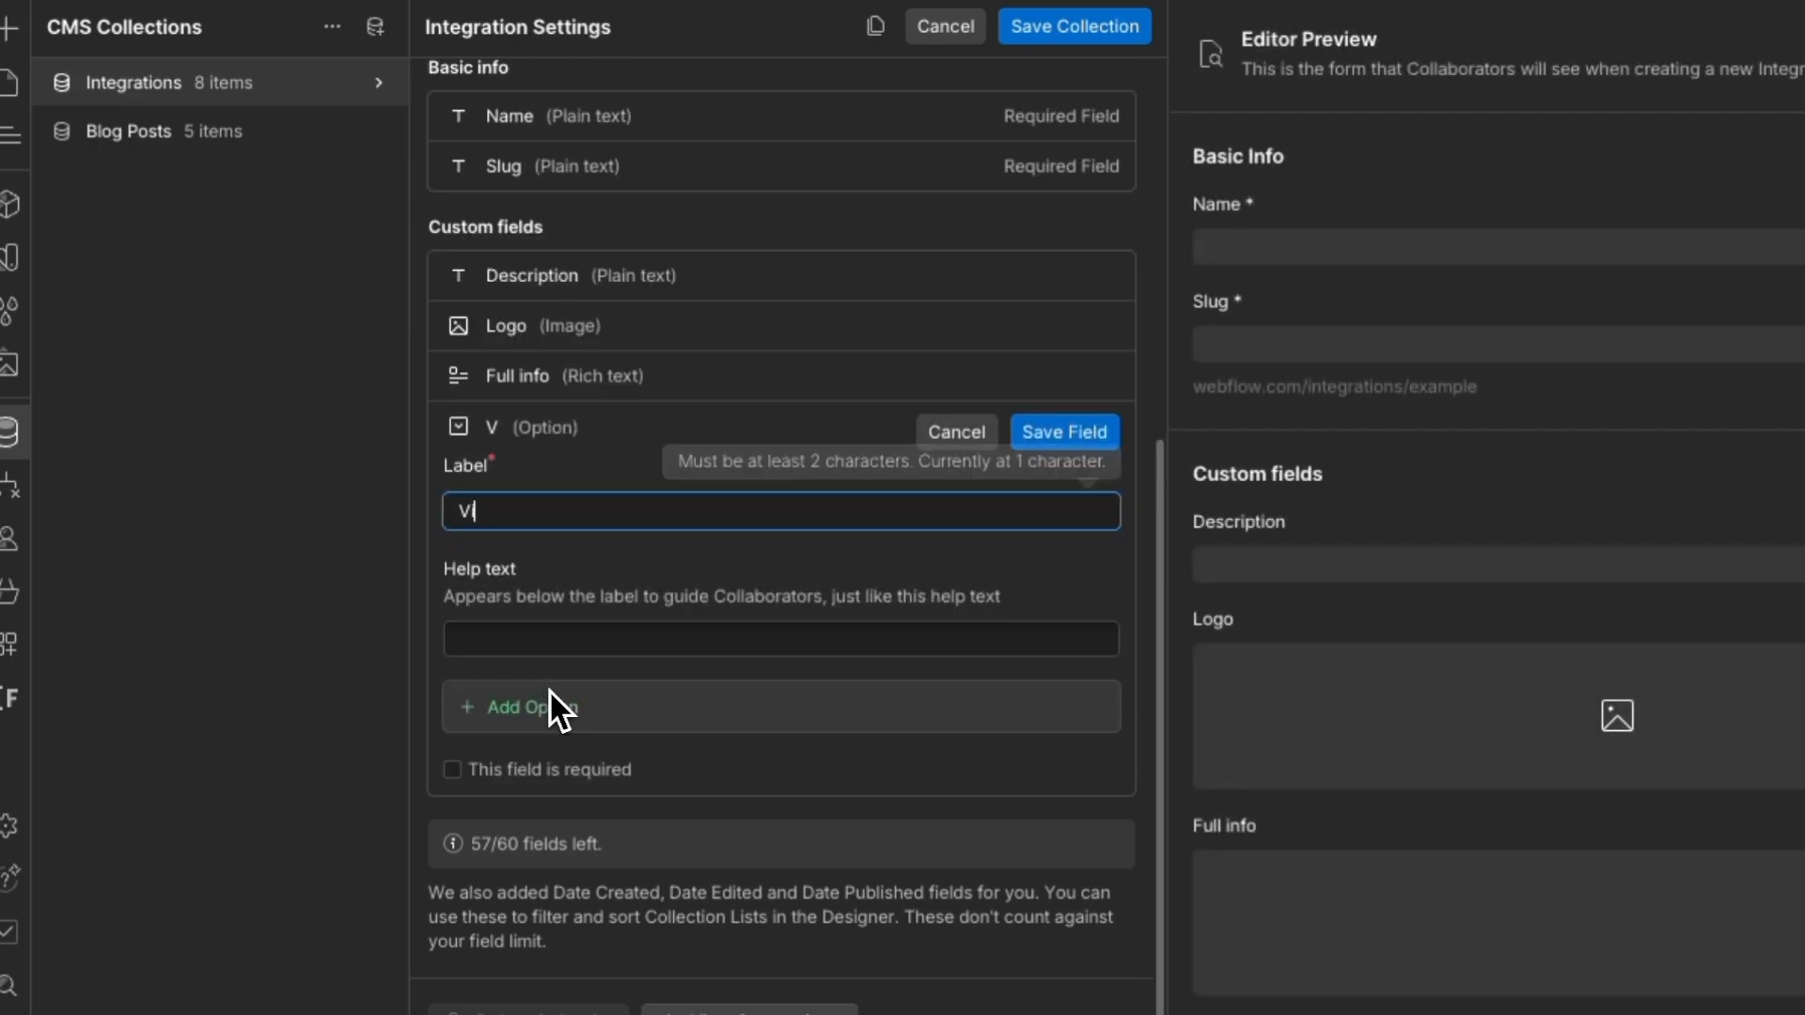
text(isibility)
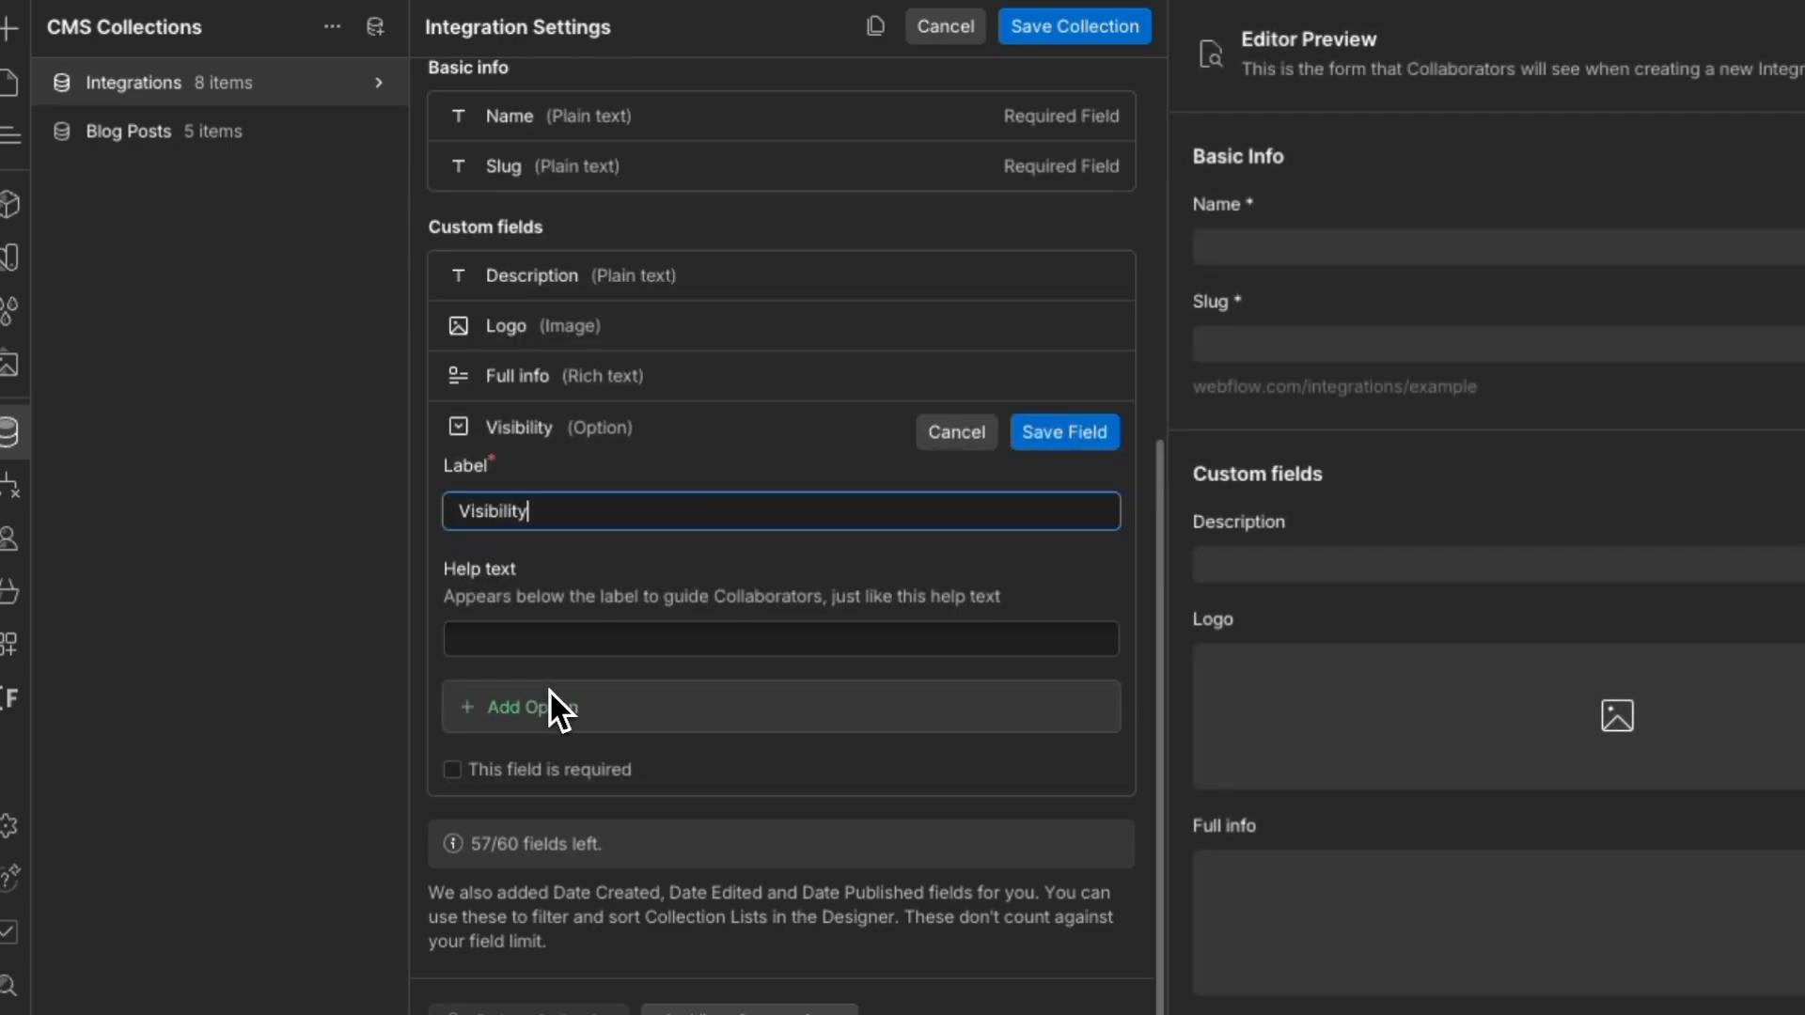
click(531, 705)
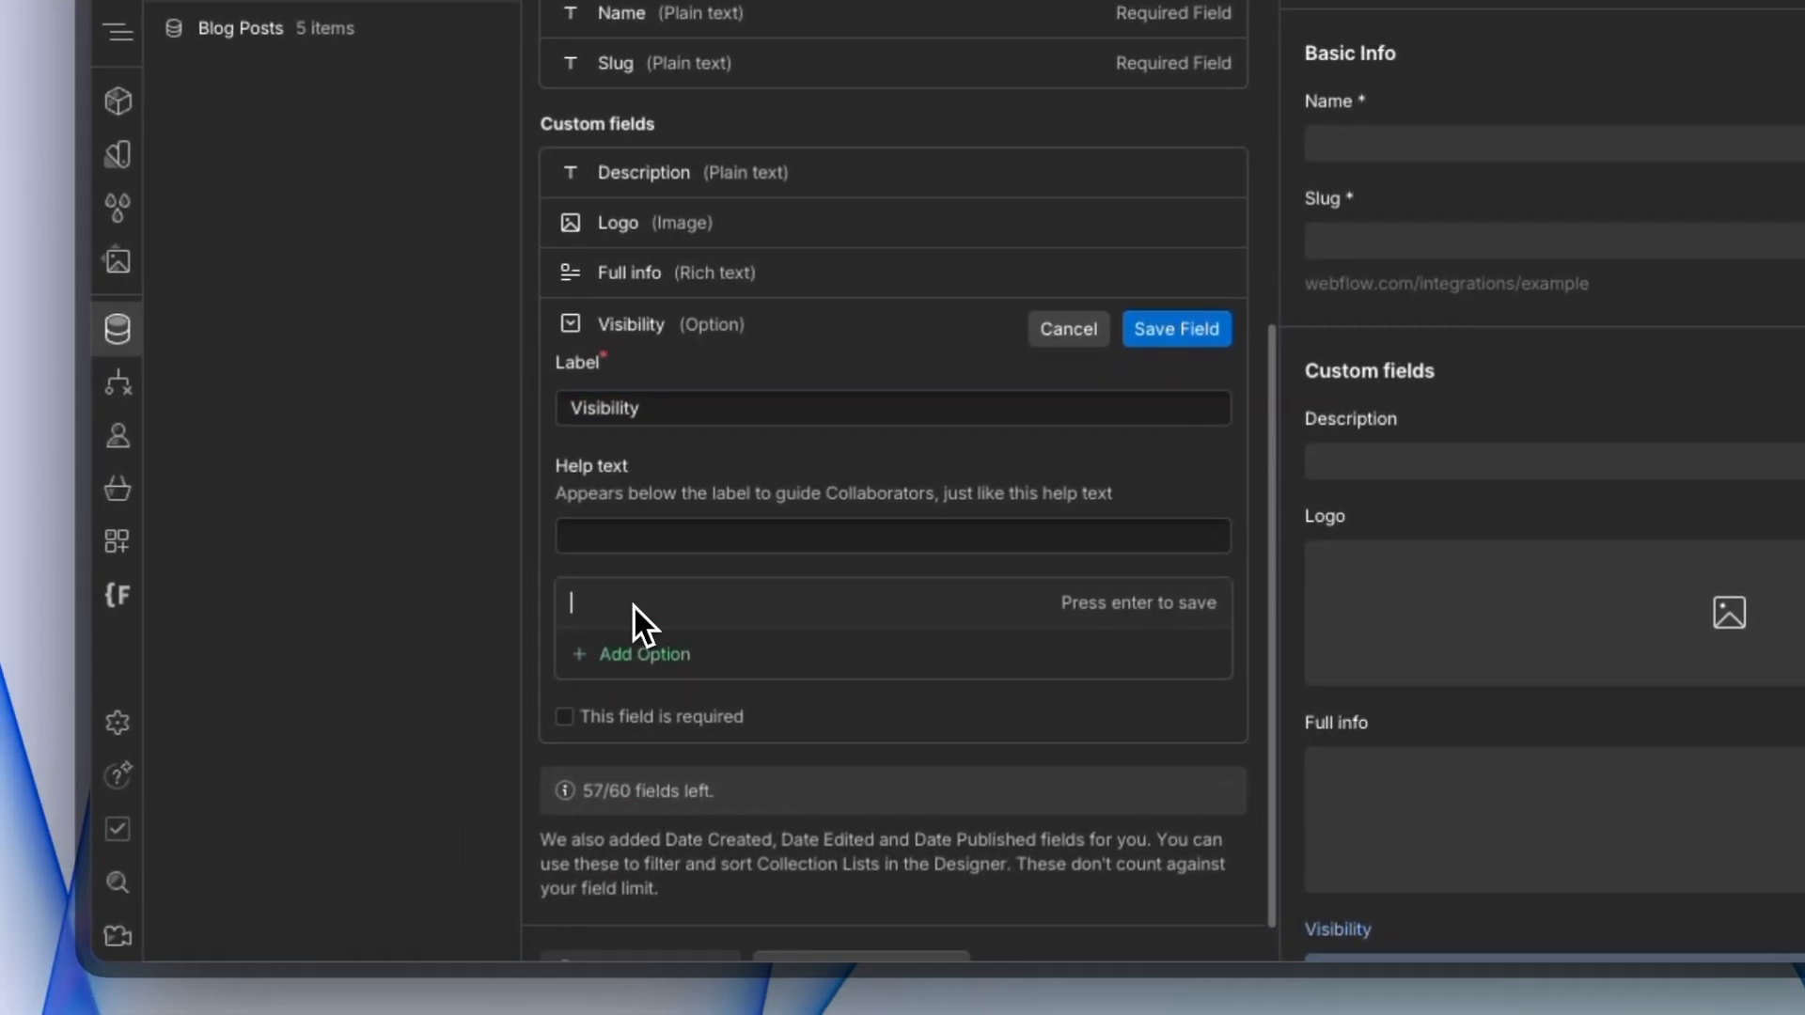
text(all)
text(no)
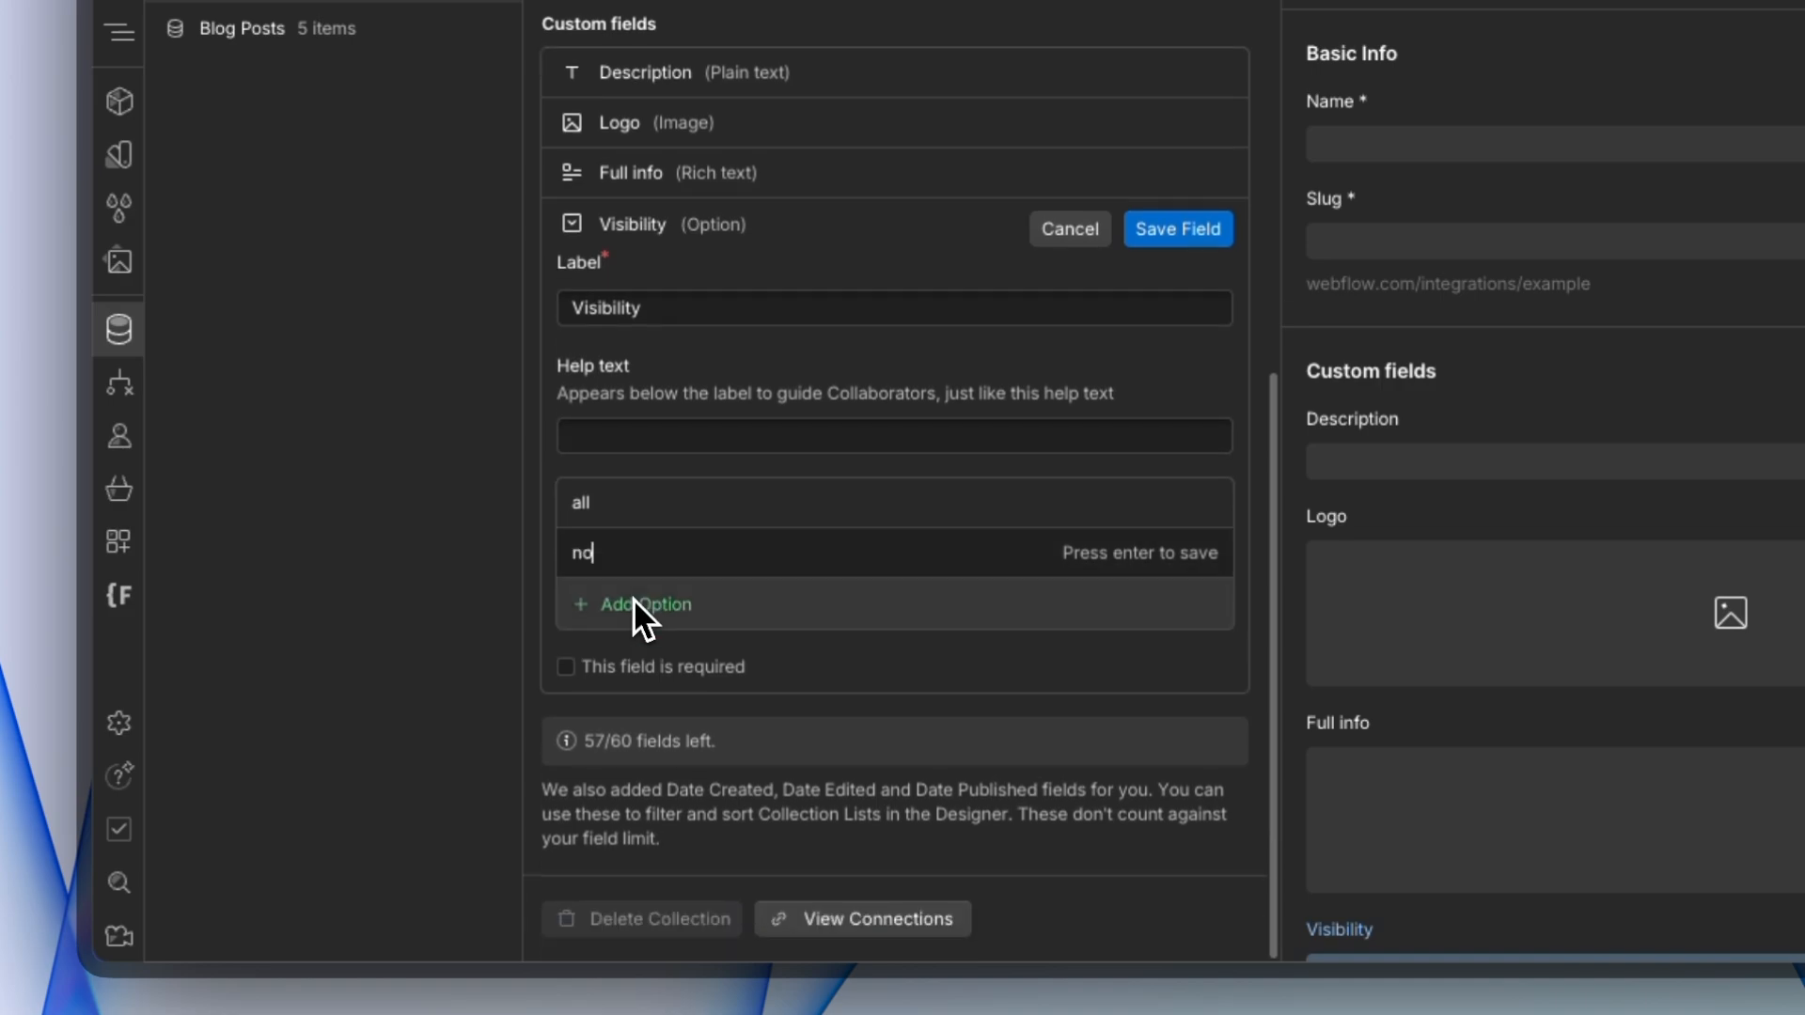
text(inde)
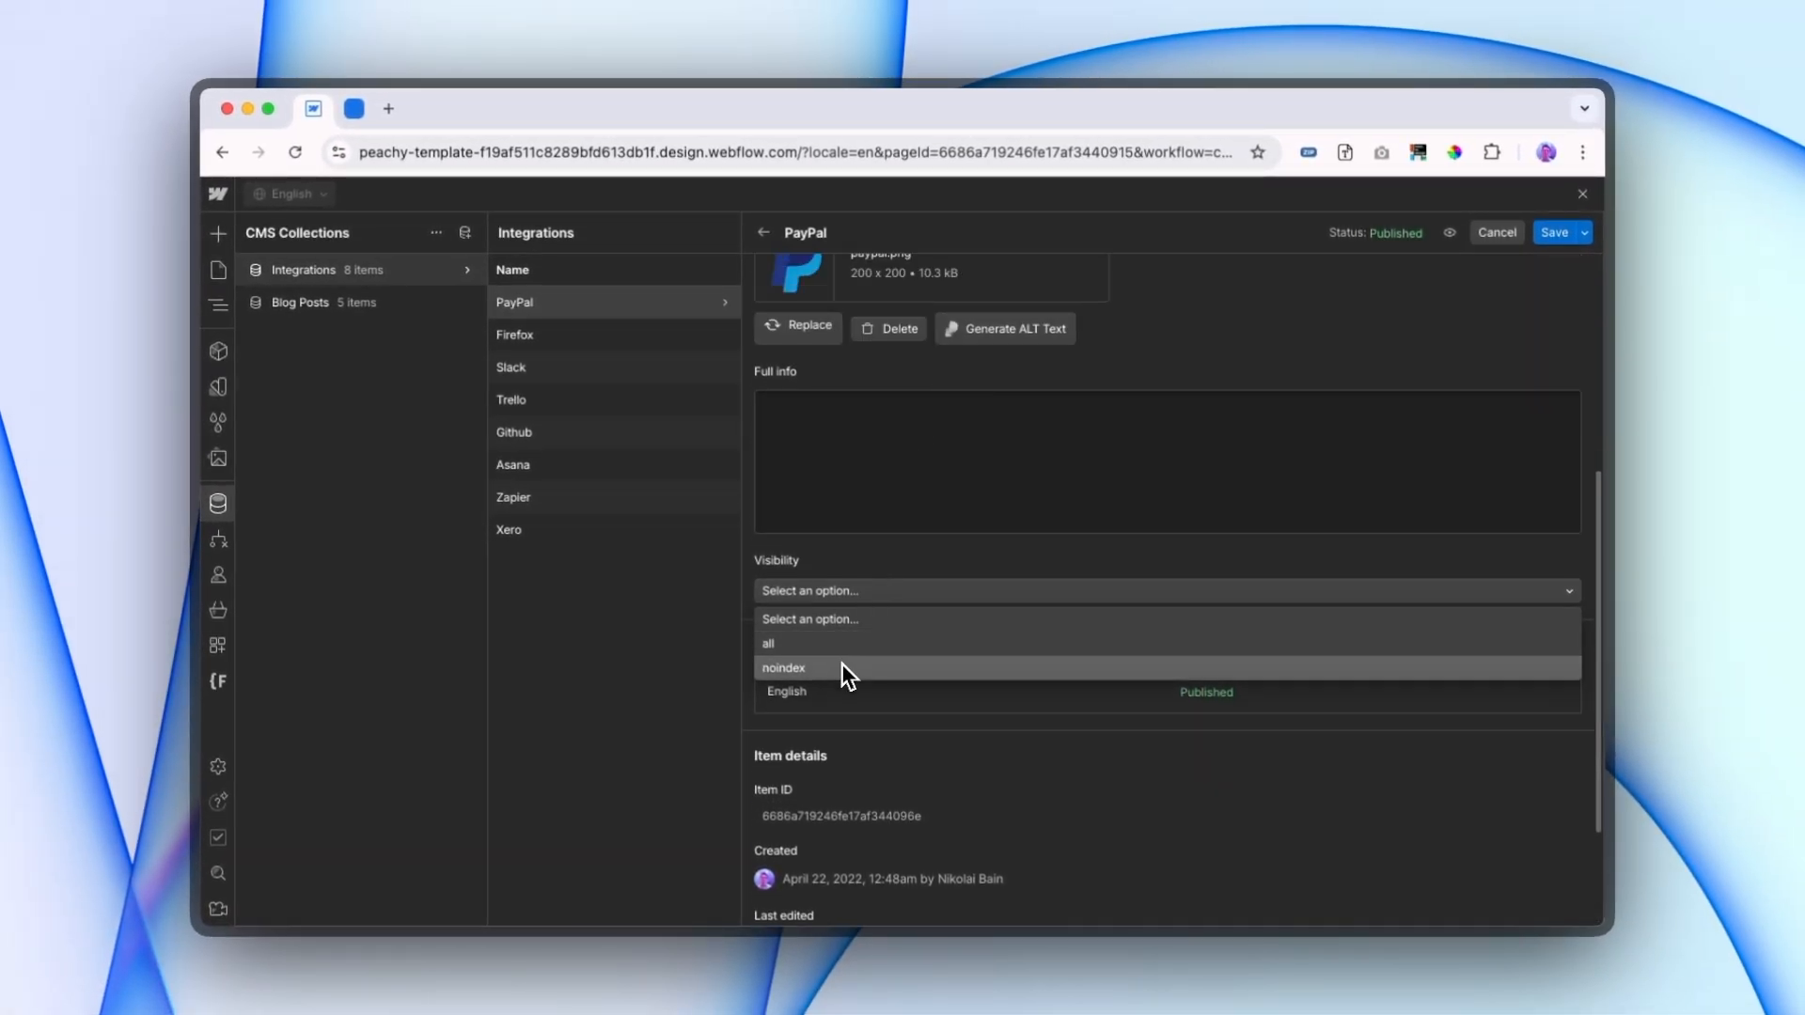
Step: Set PayPal and Firefox to noindex and Zapier and Xero to all, saving each item
click(1495, 231)
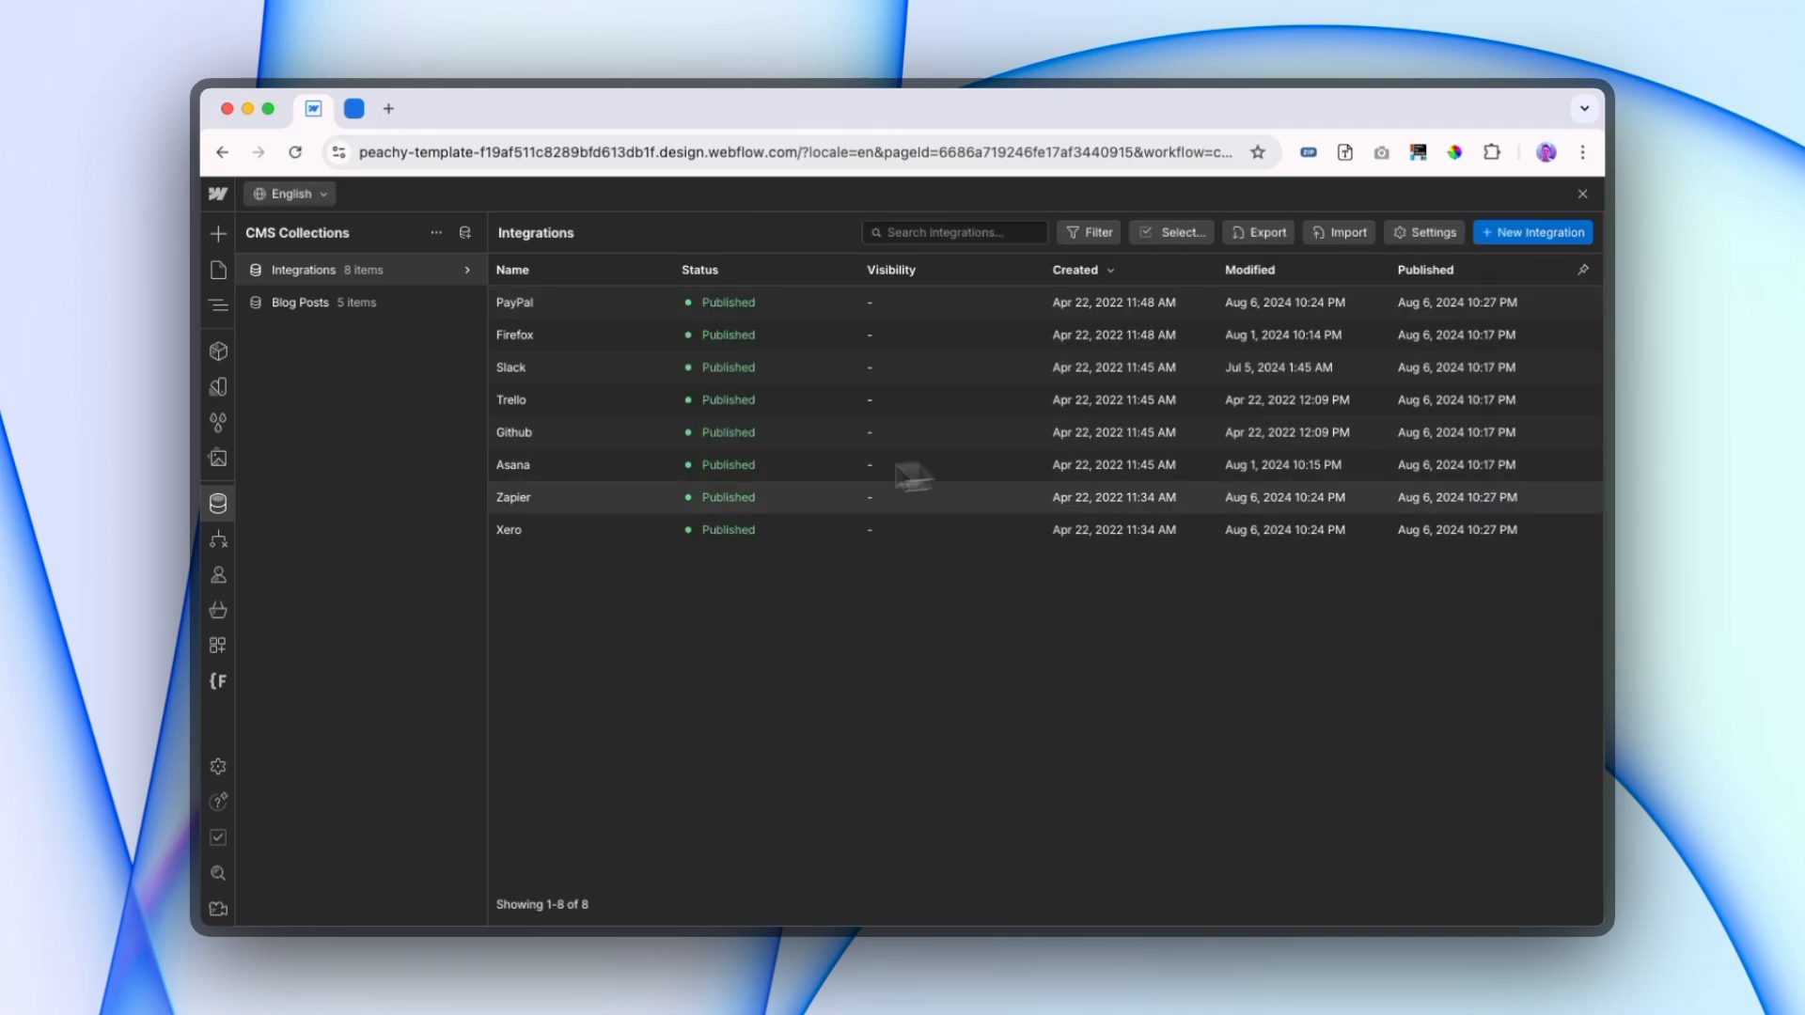
click(508, 531)
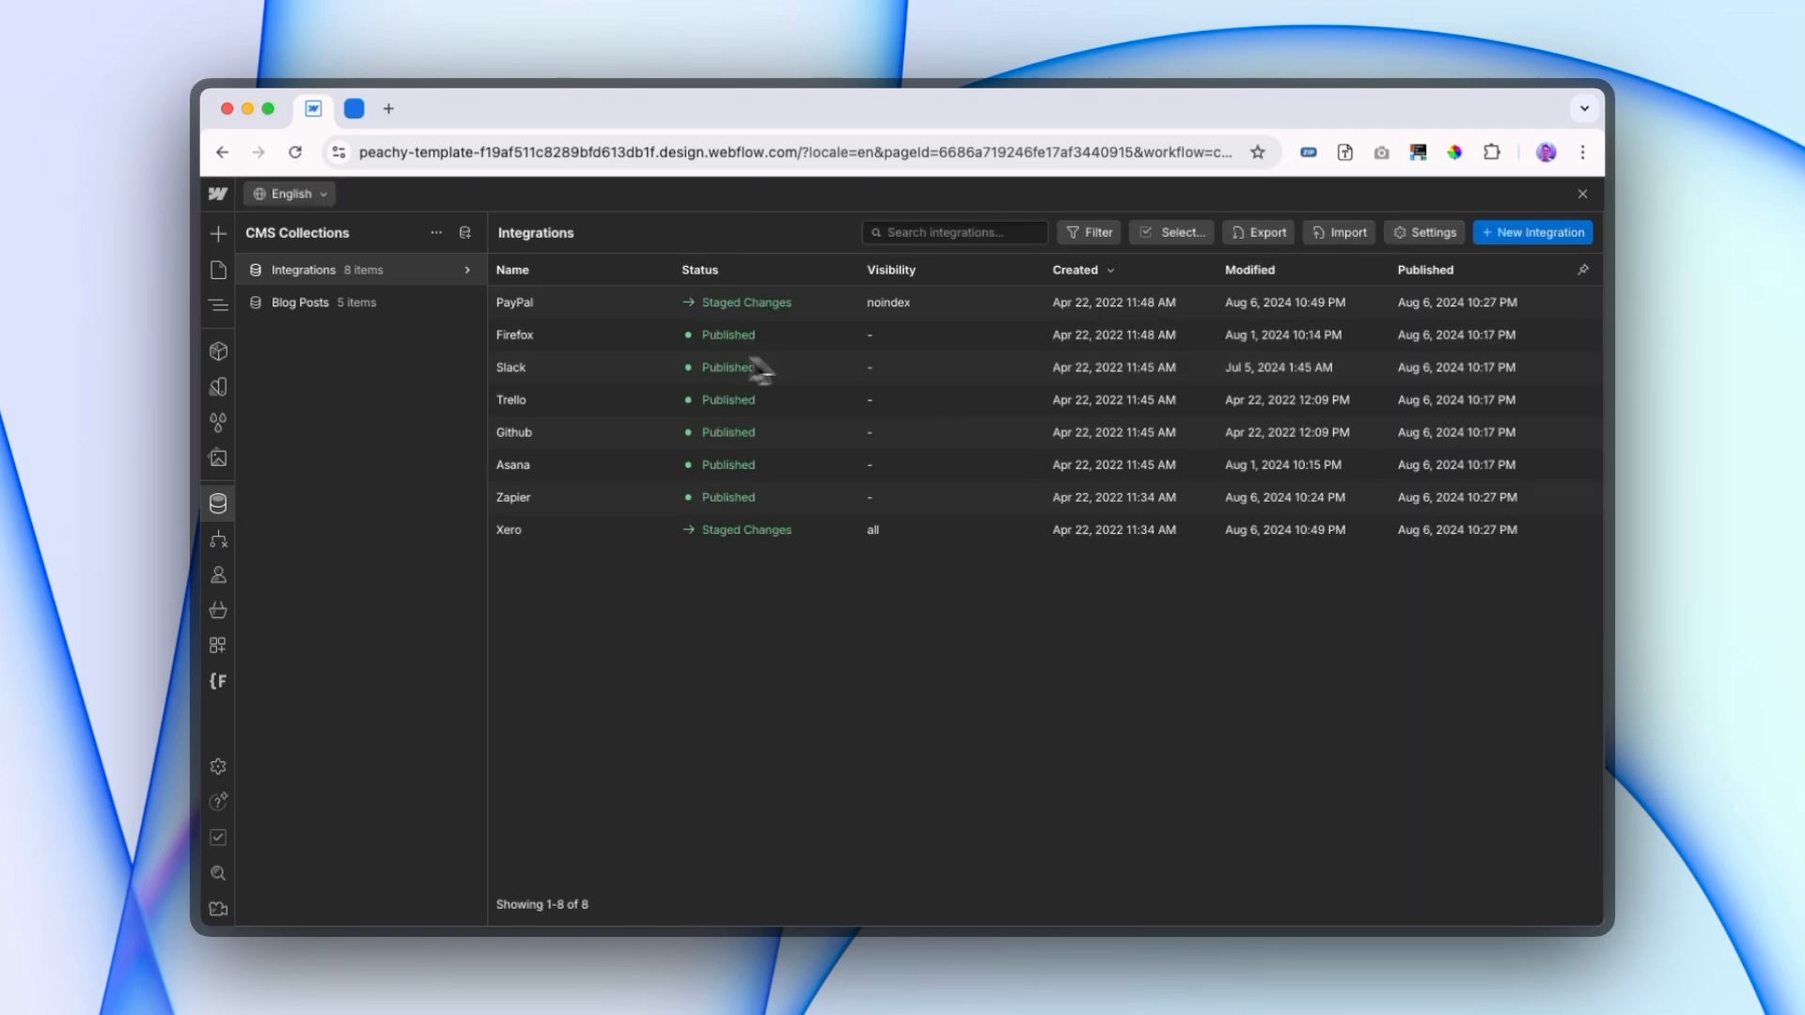
click(515, 335)
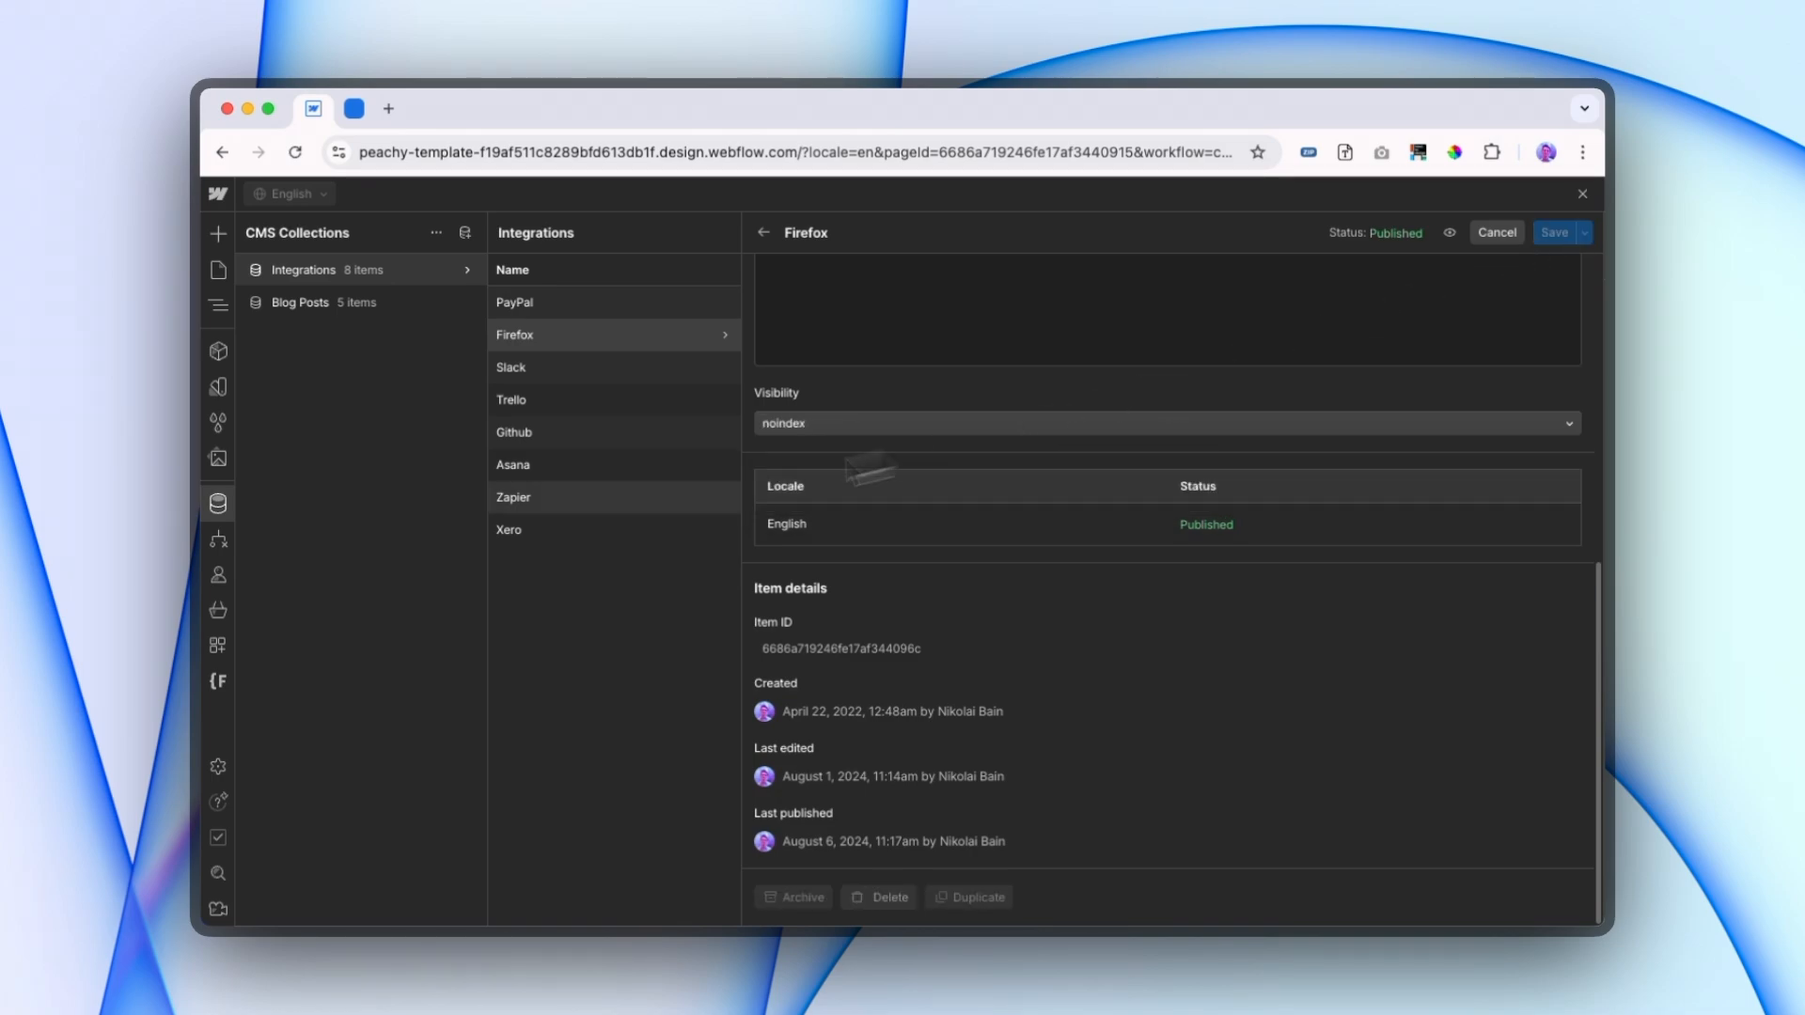
click(511, 496)
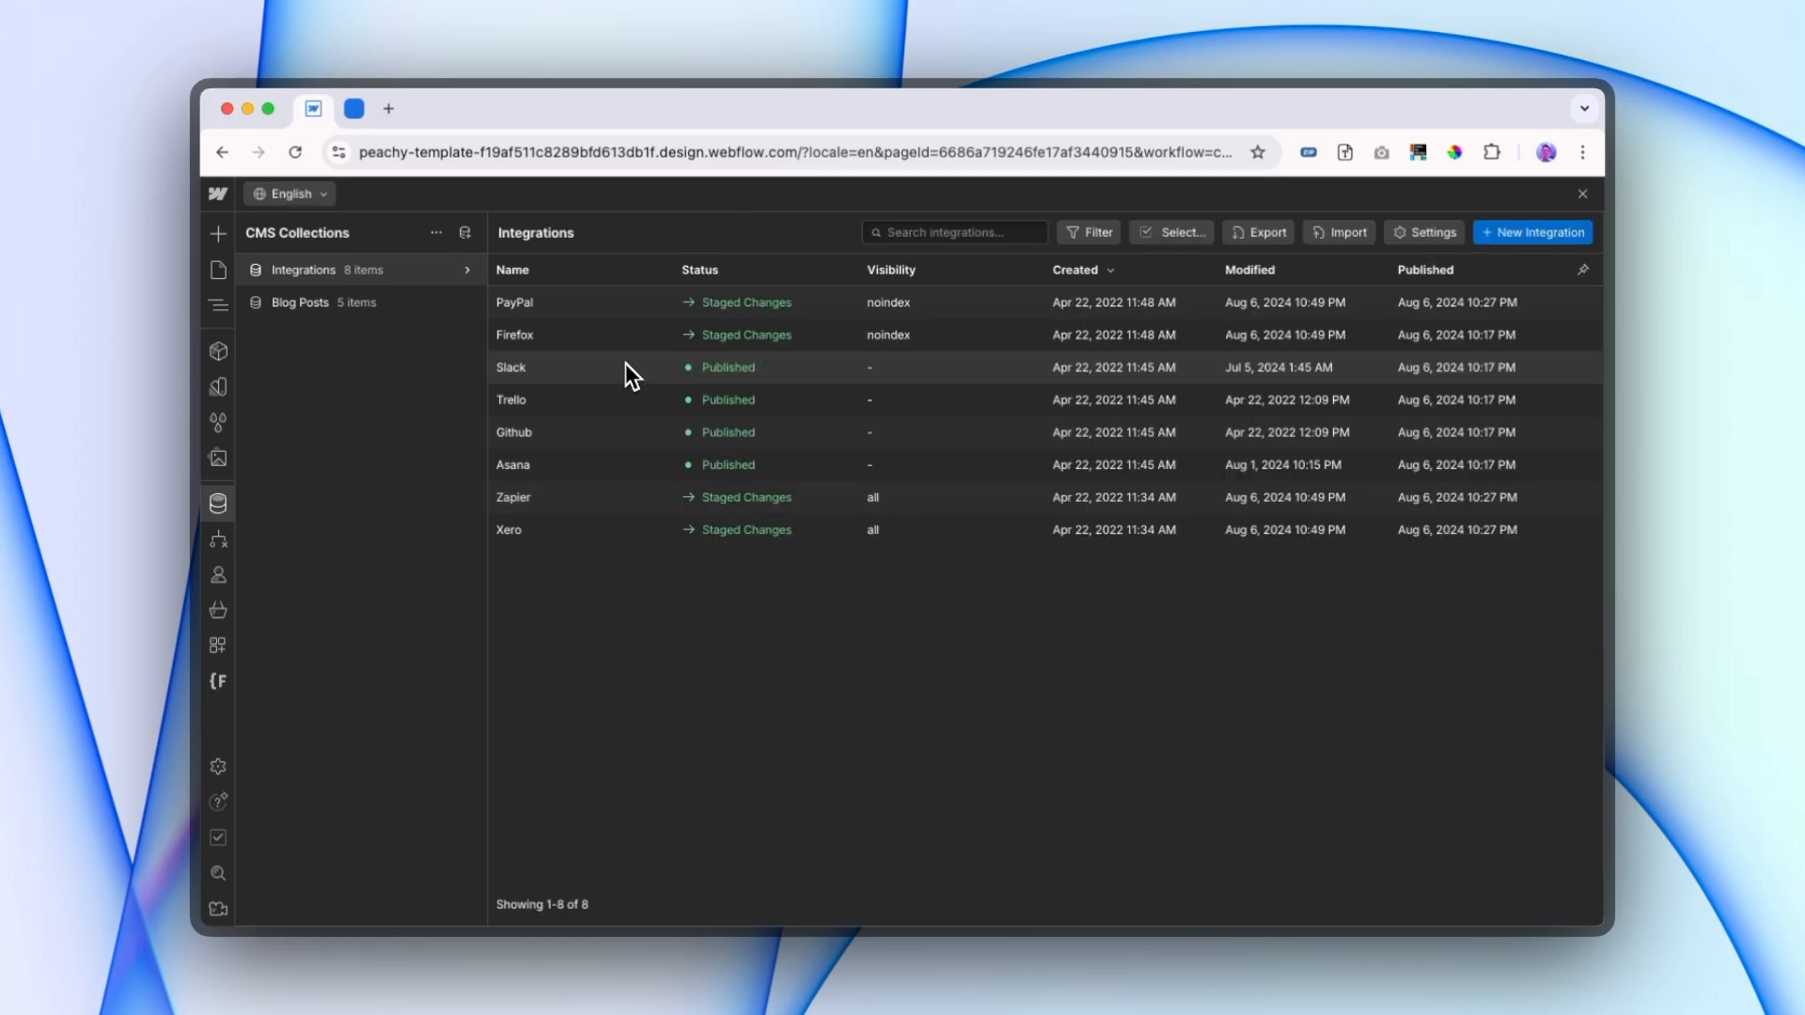
mouse_move(291, 519)
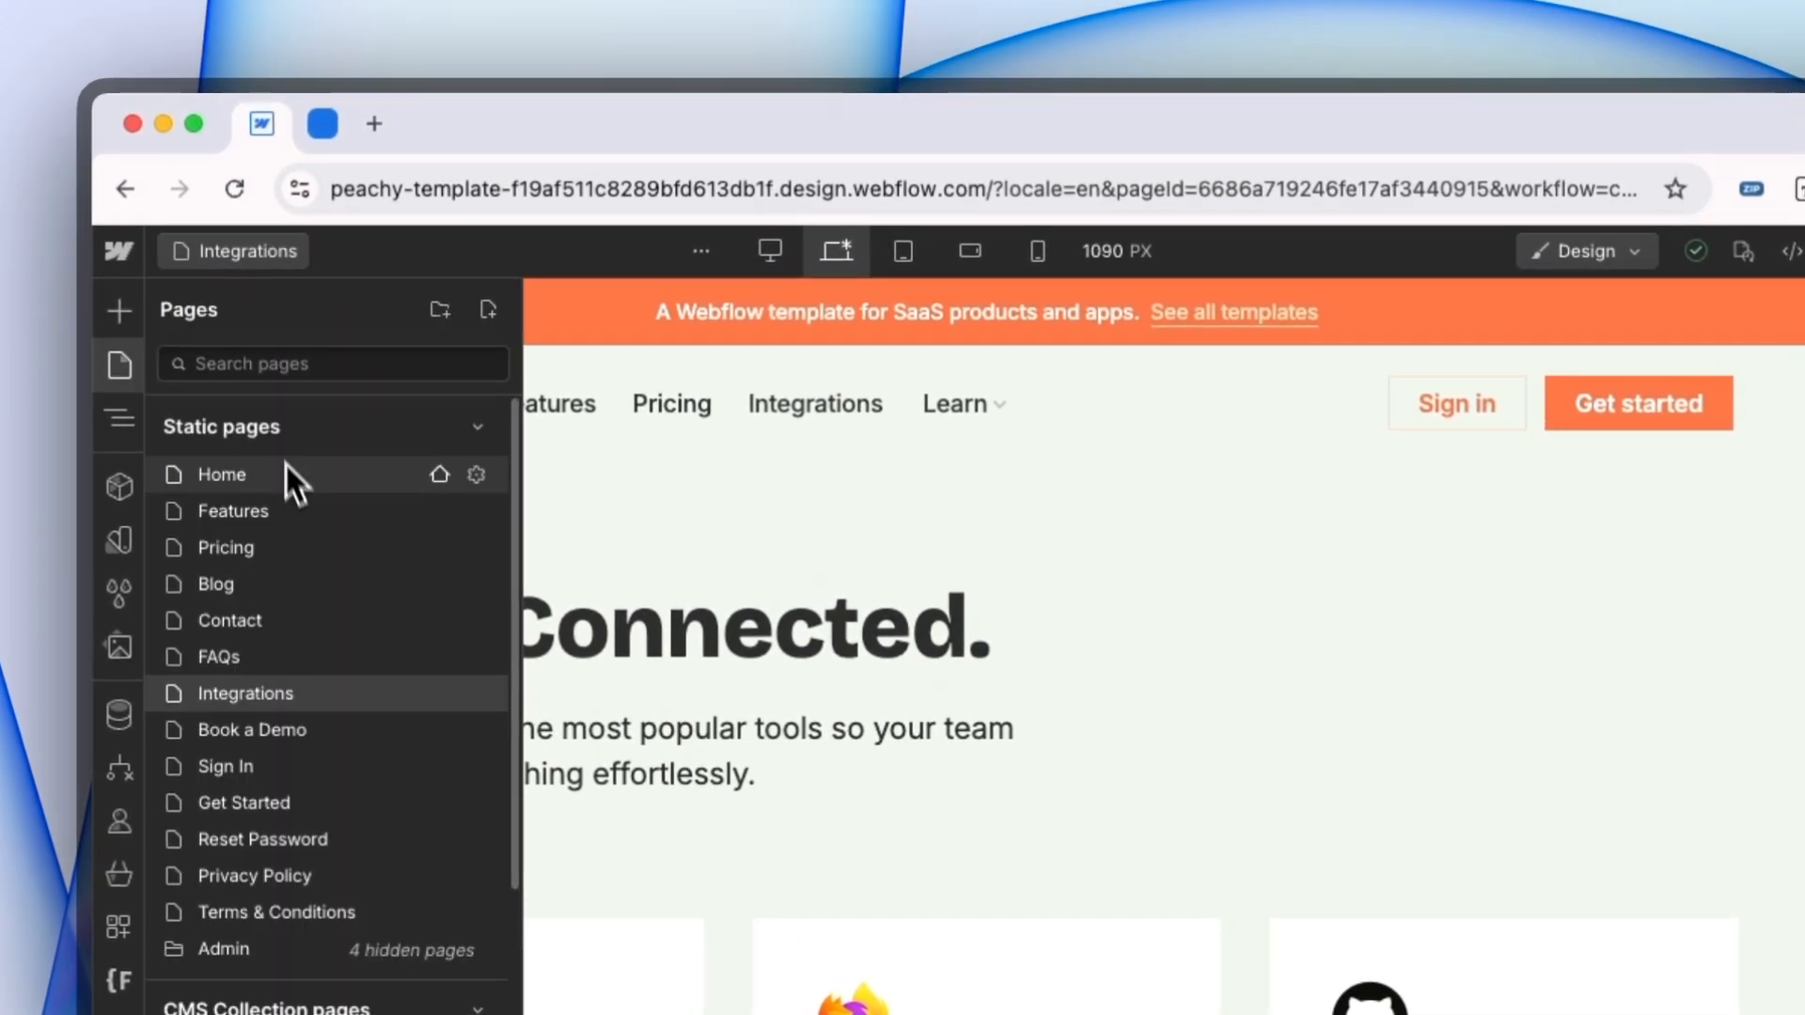
Step: Reach the Integrations Template page settings with its empty head custom code area
scroll(down, 3)
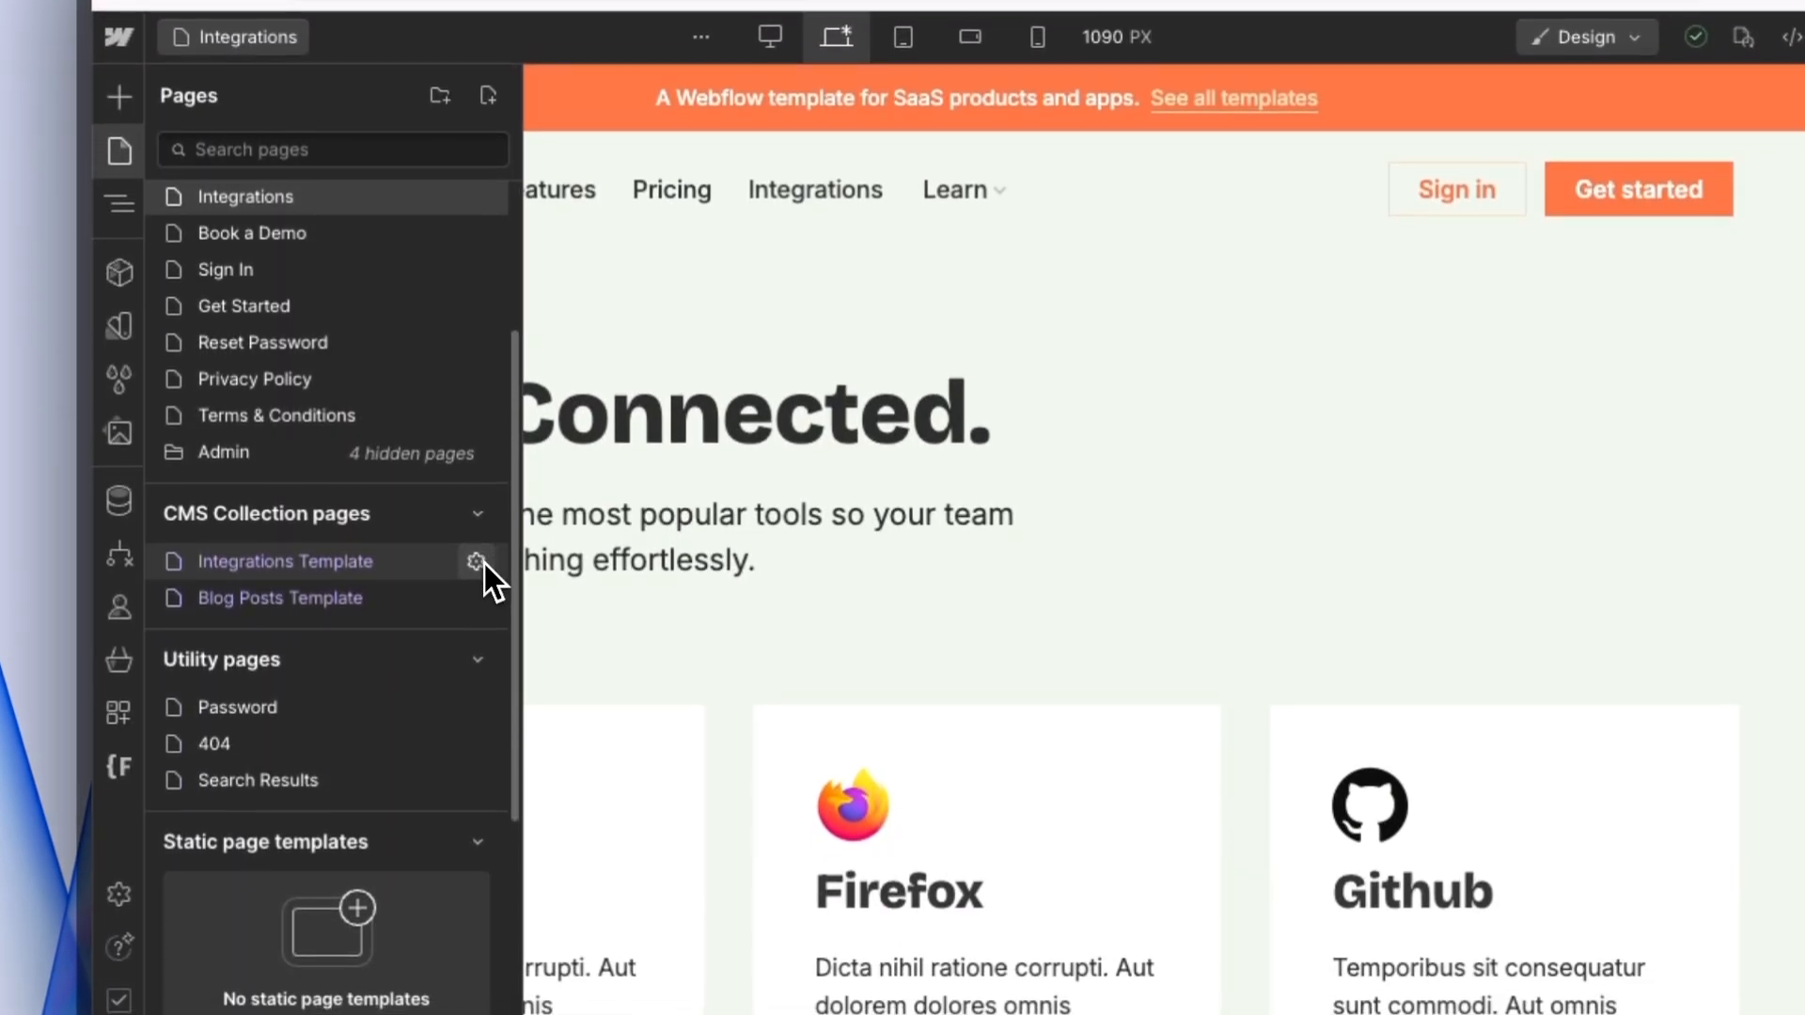
click(475, 562)
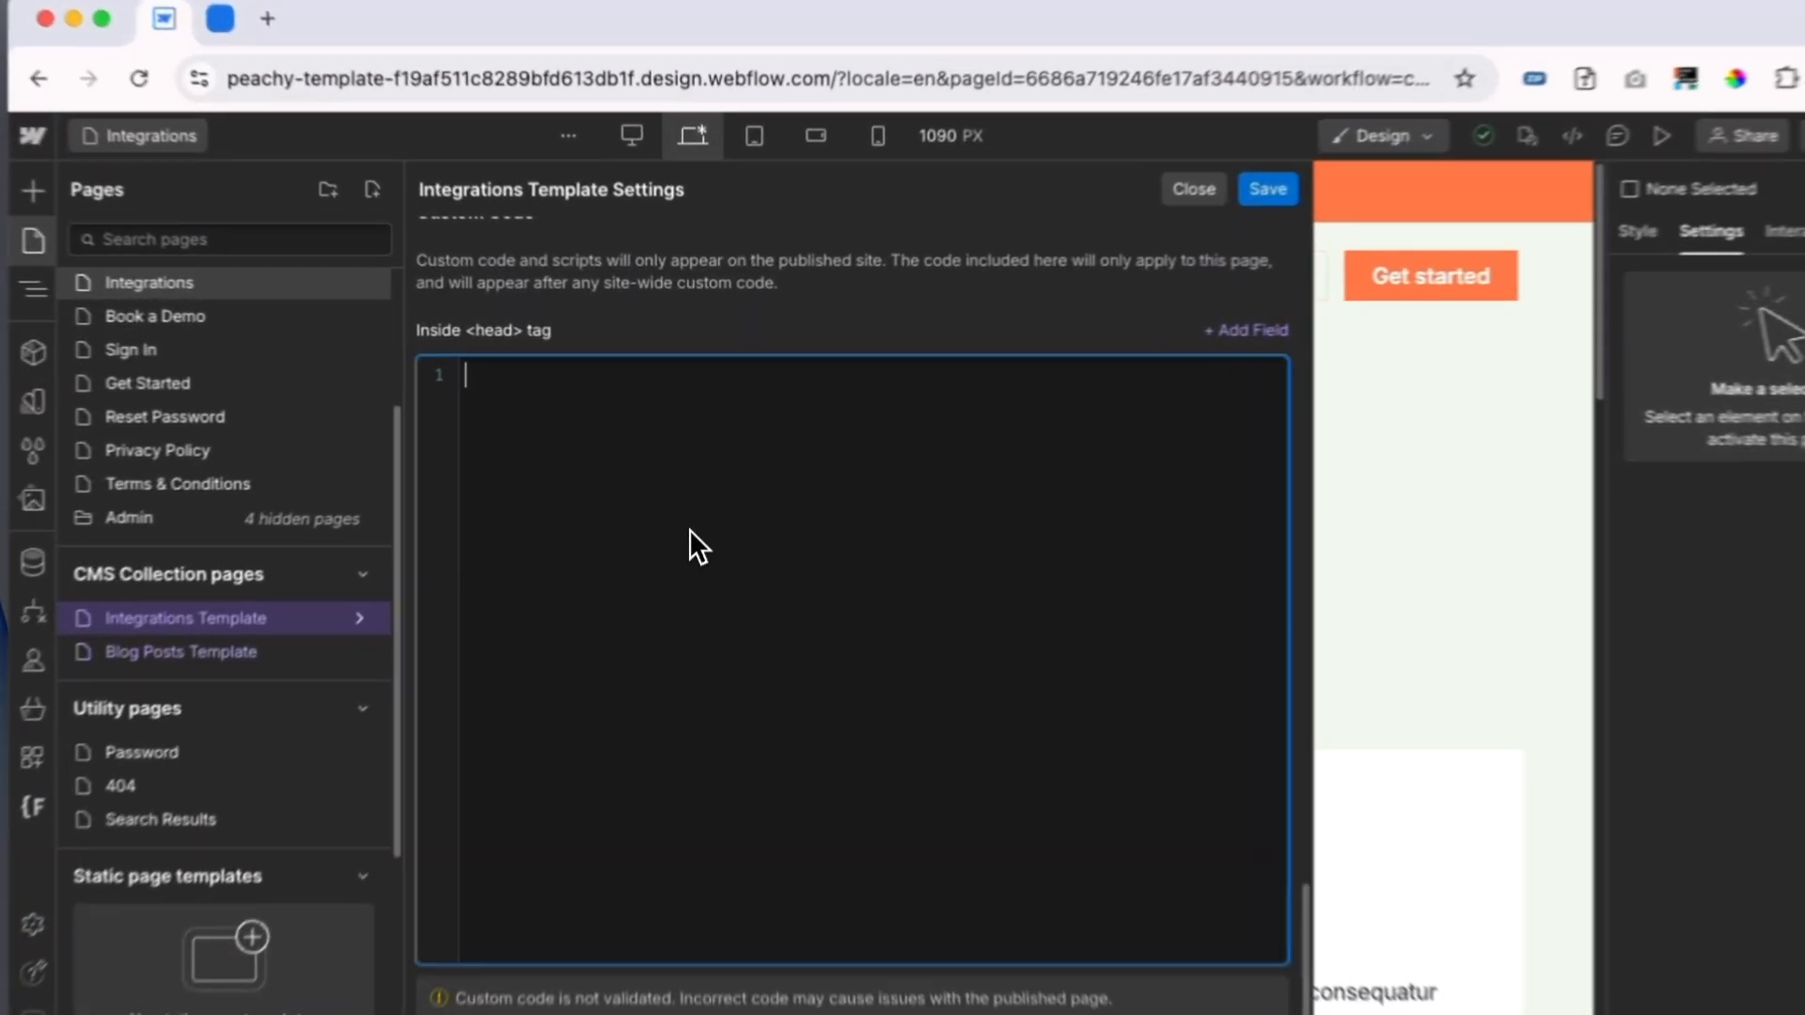
Step: Enter <meta name="robots" content="" /> in the template's head code
text(<)
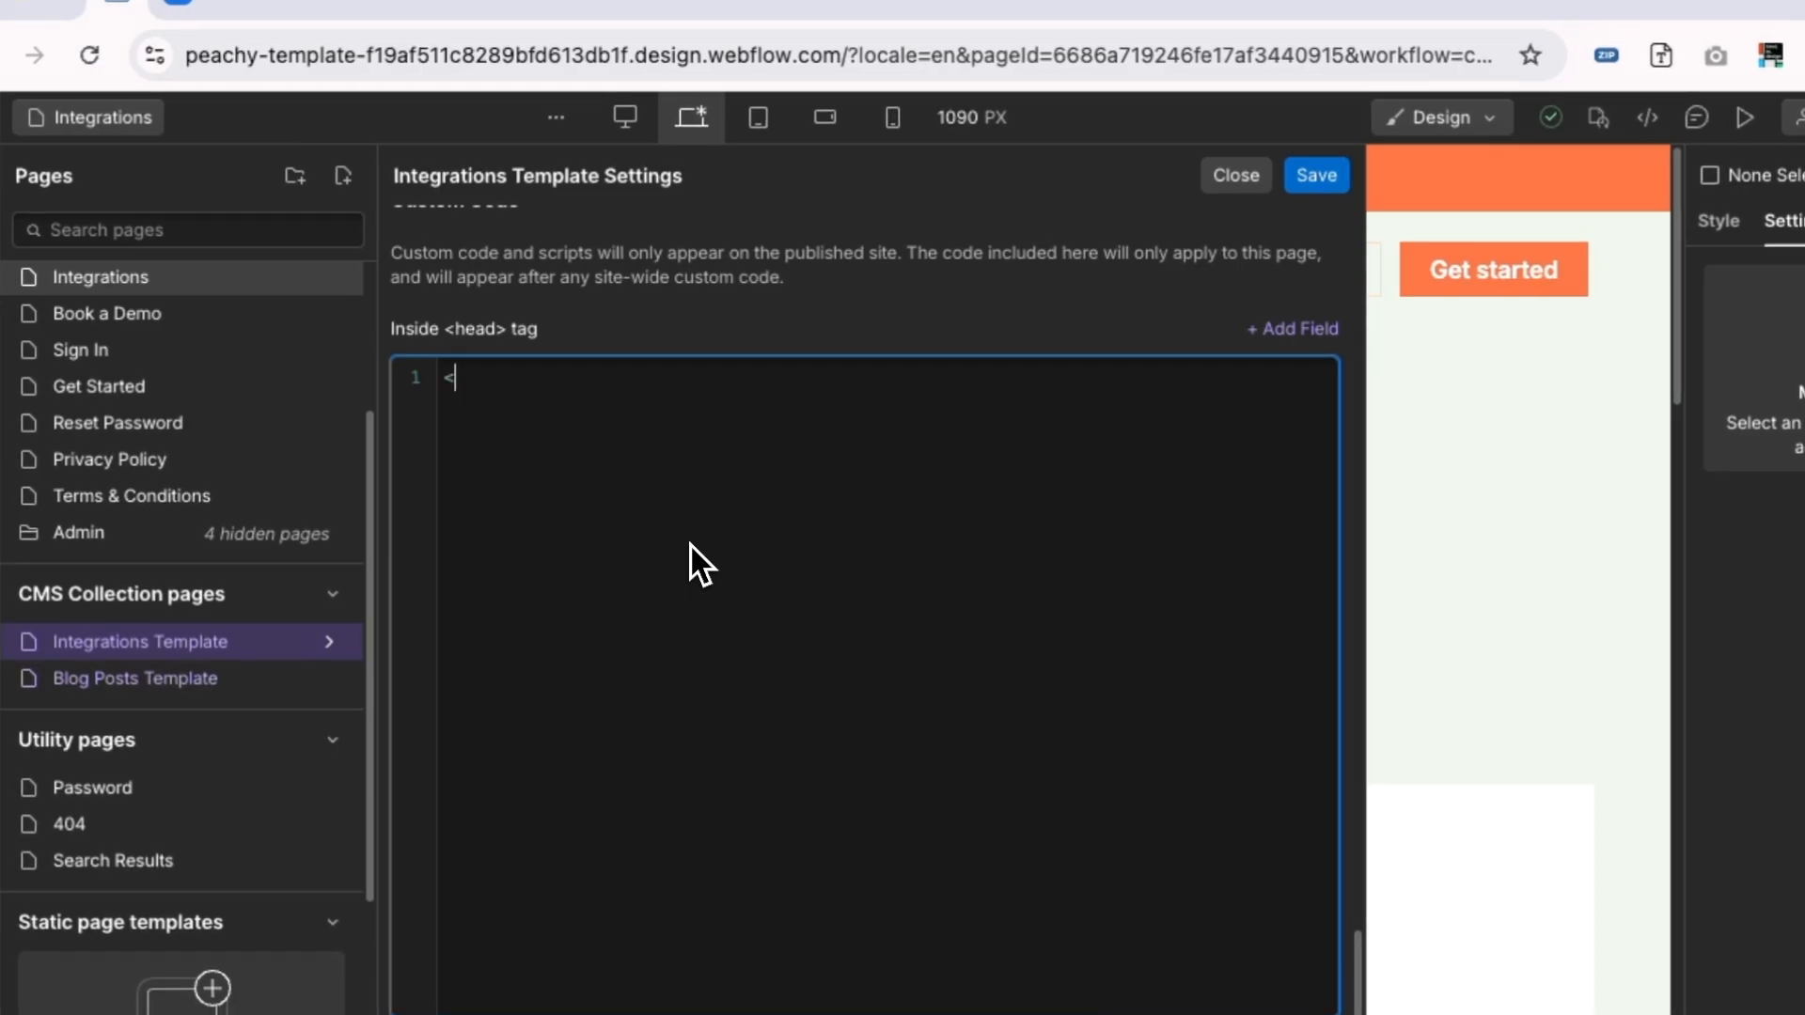
text(meta)
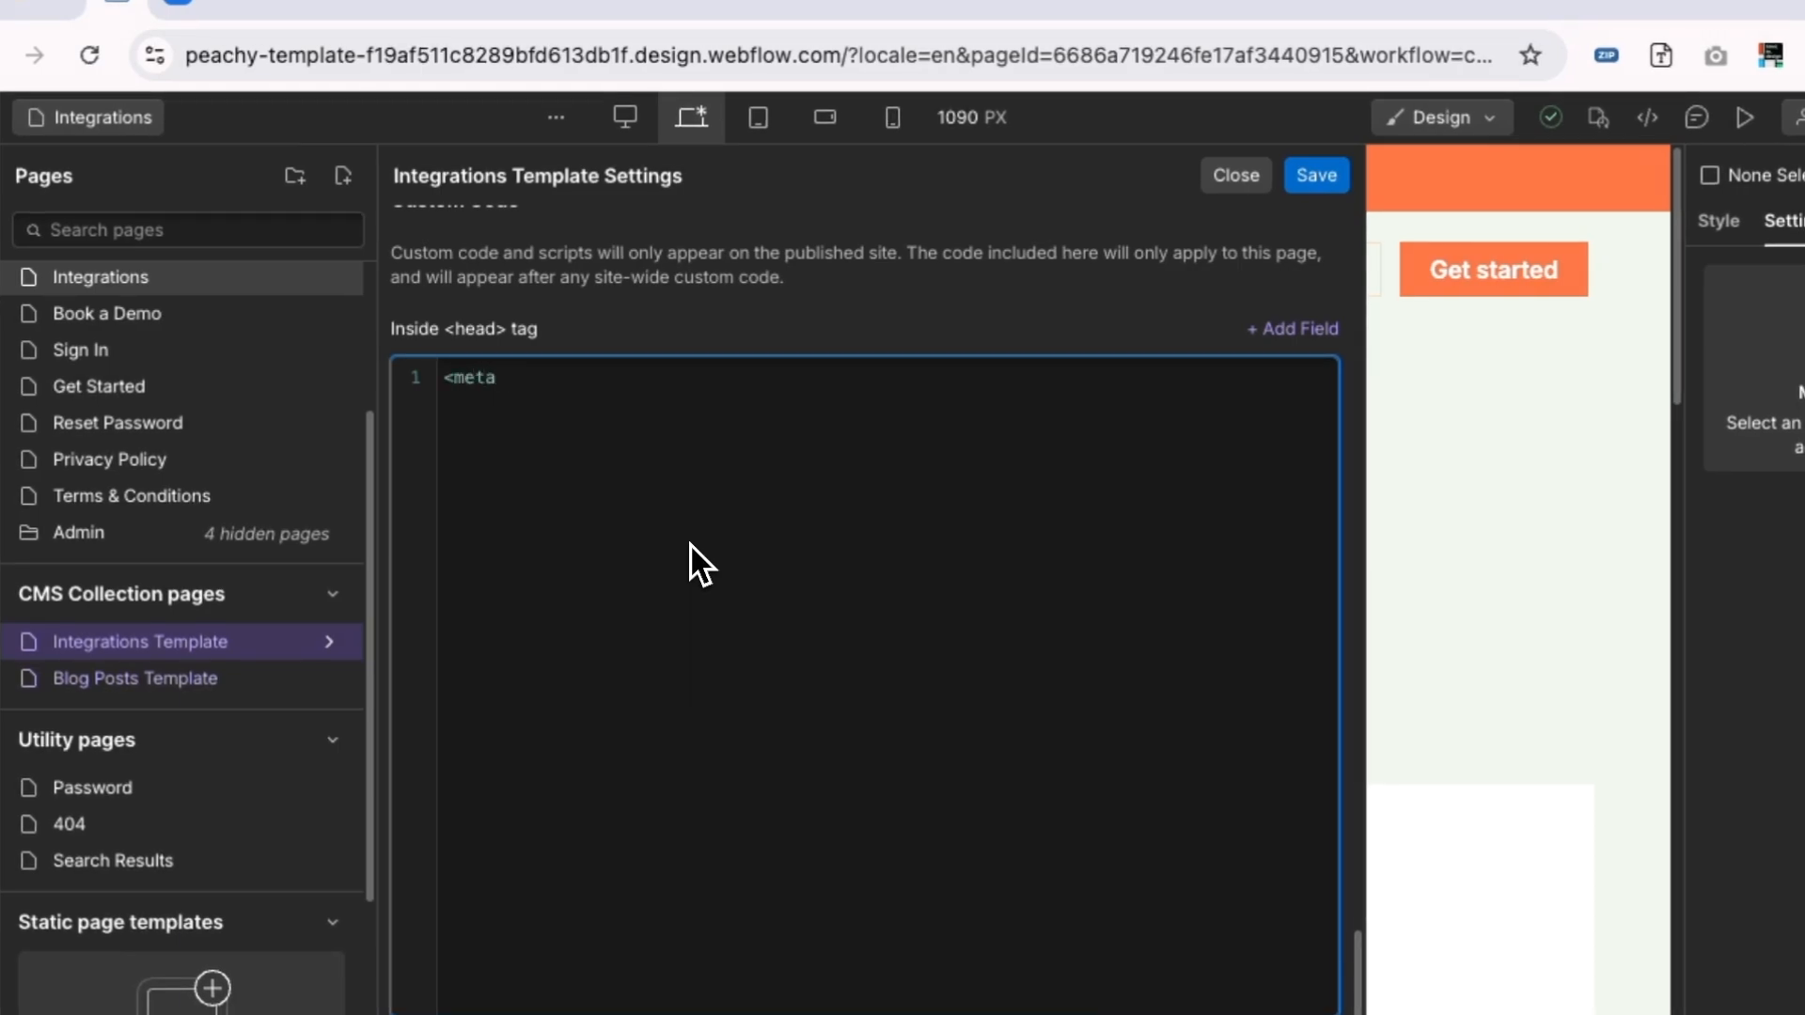
text(name="")
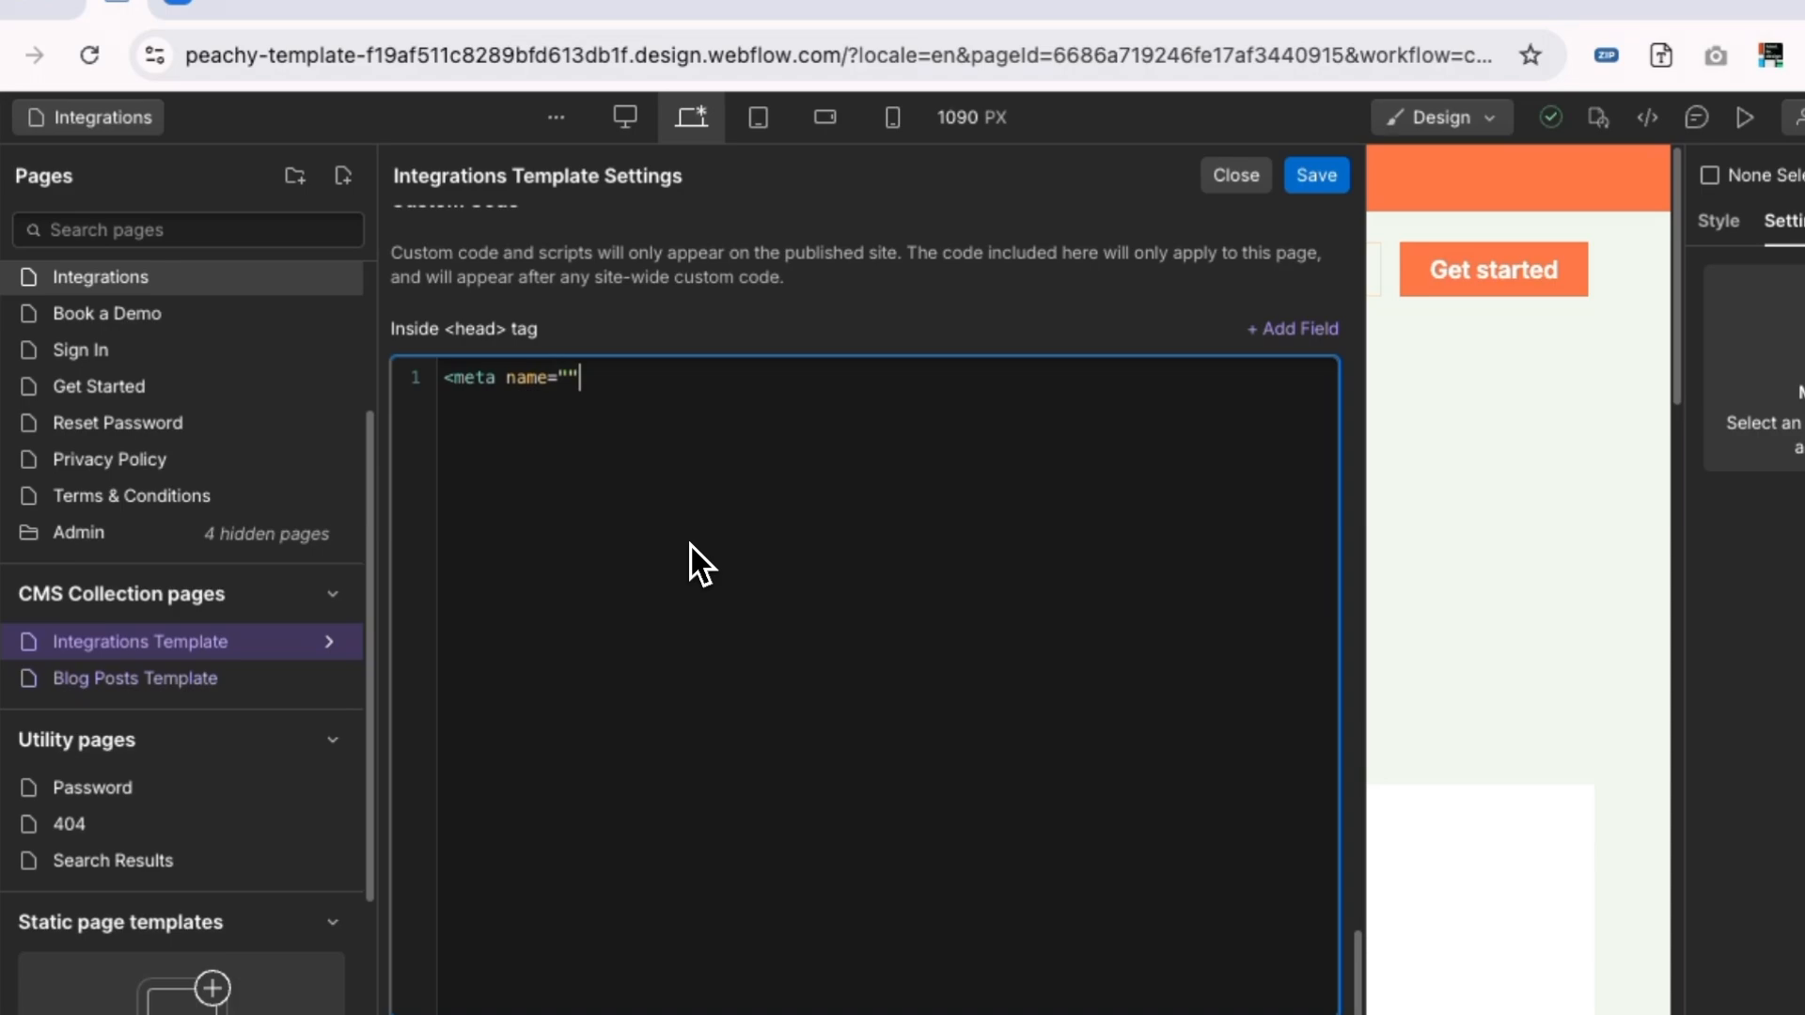
text(robots)
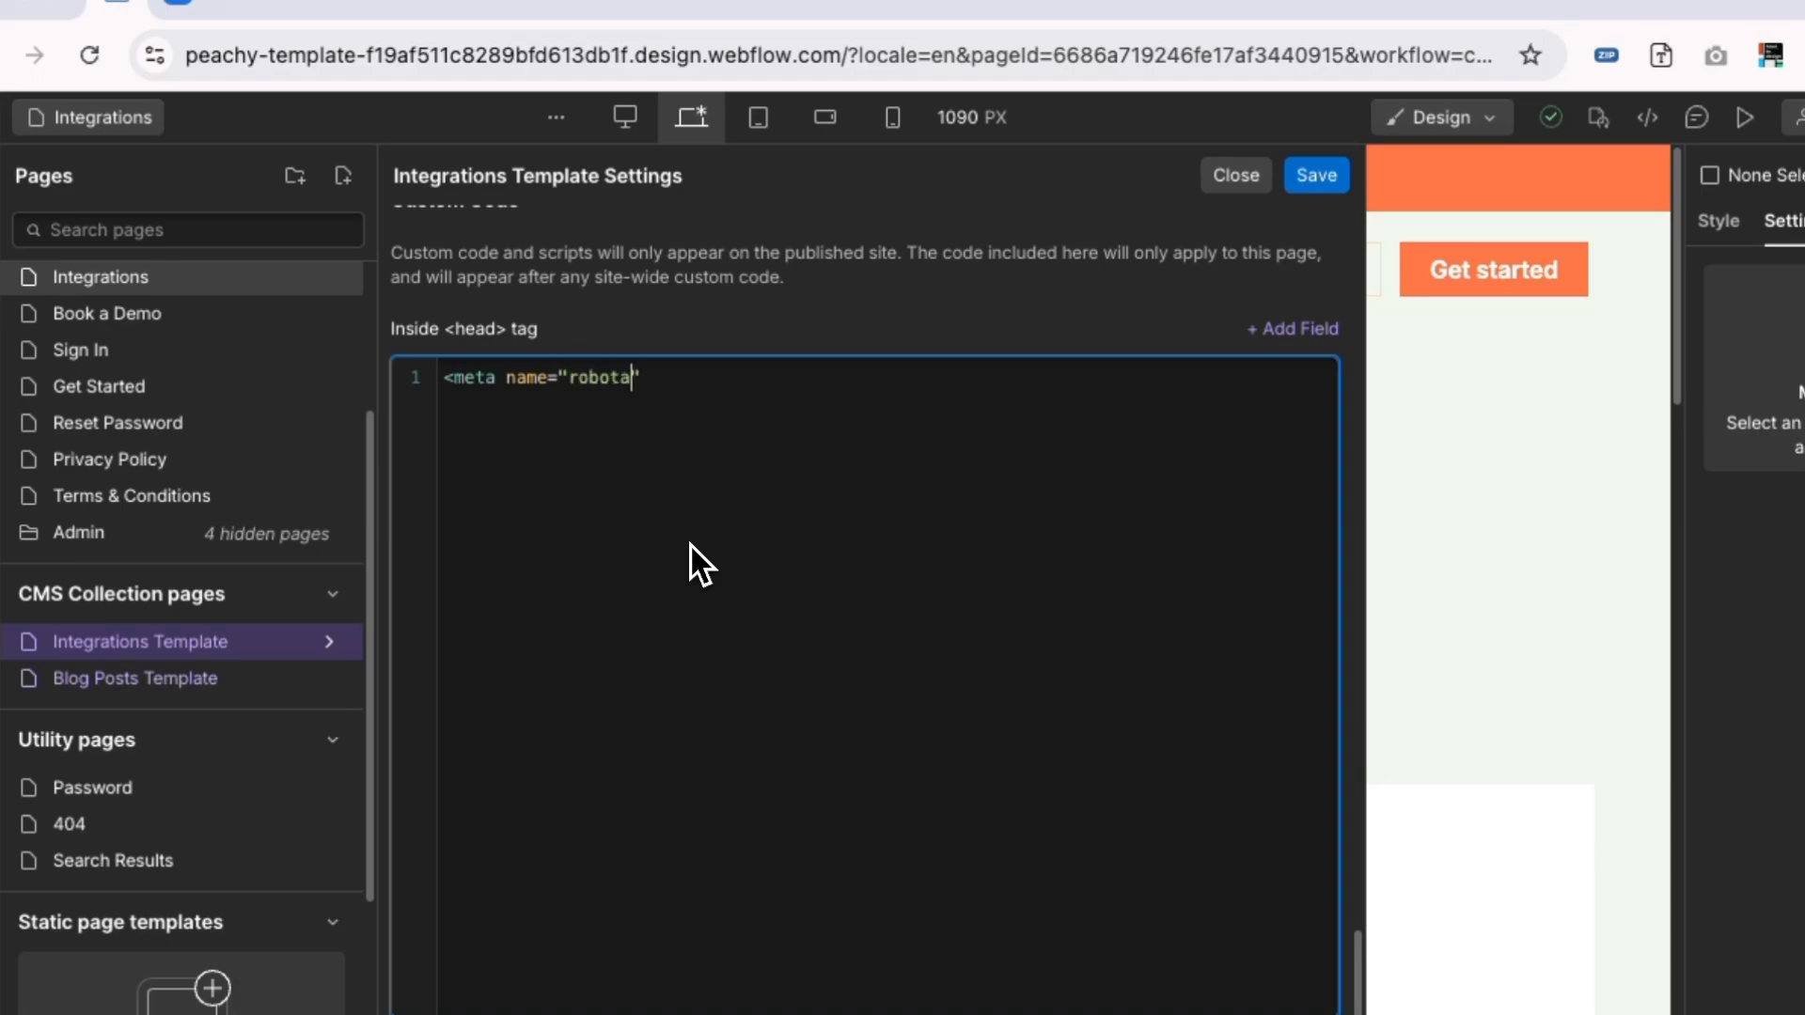
text(s")
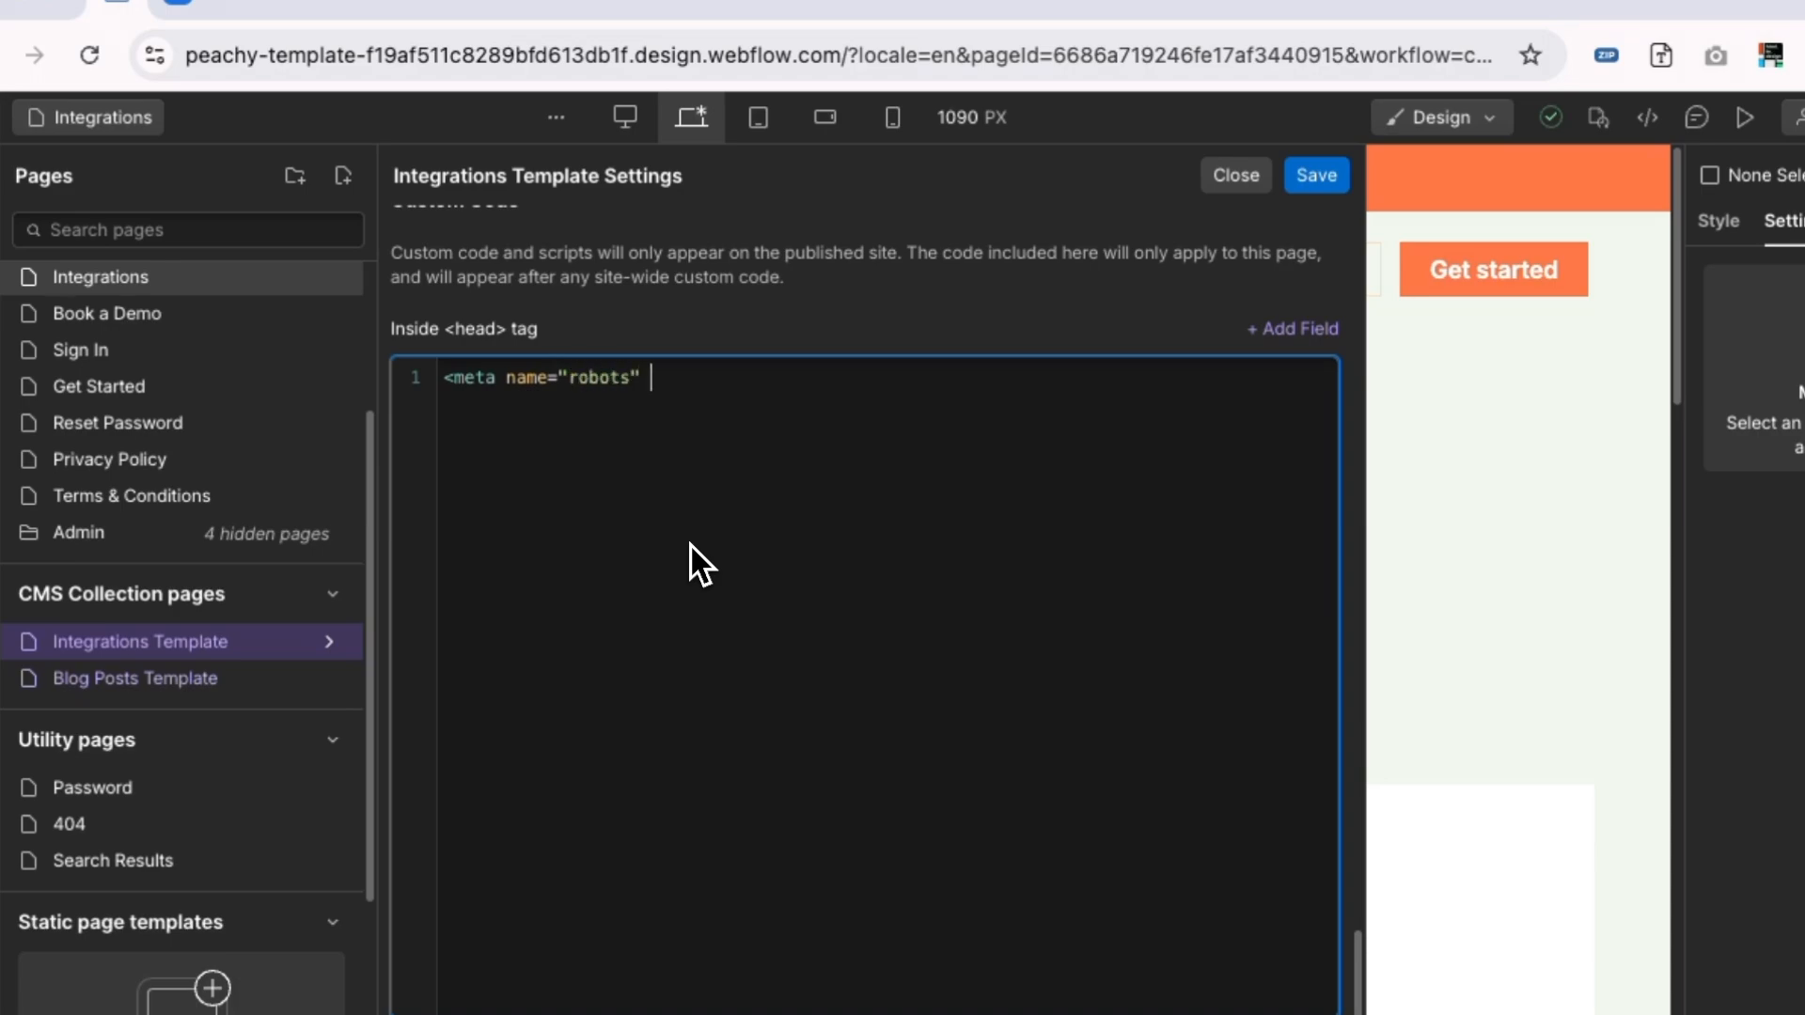
text(content=)
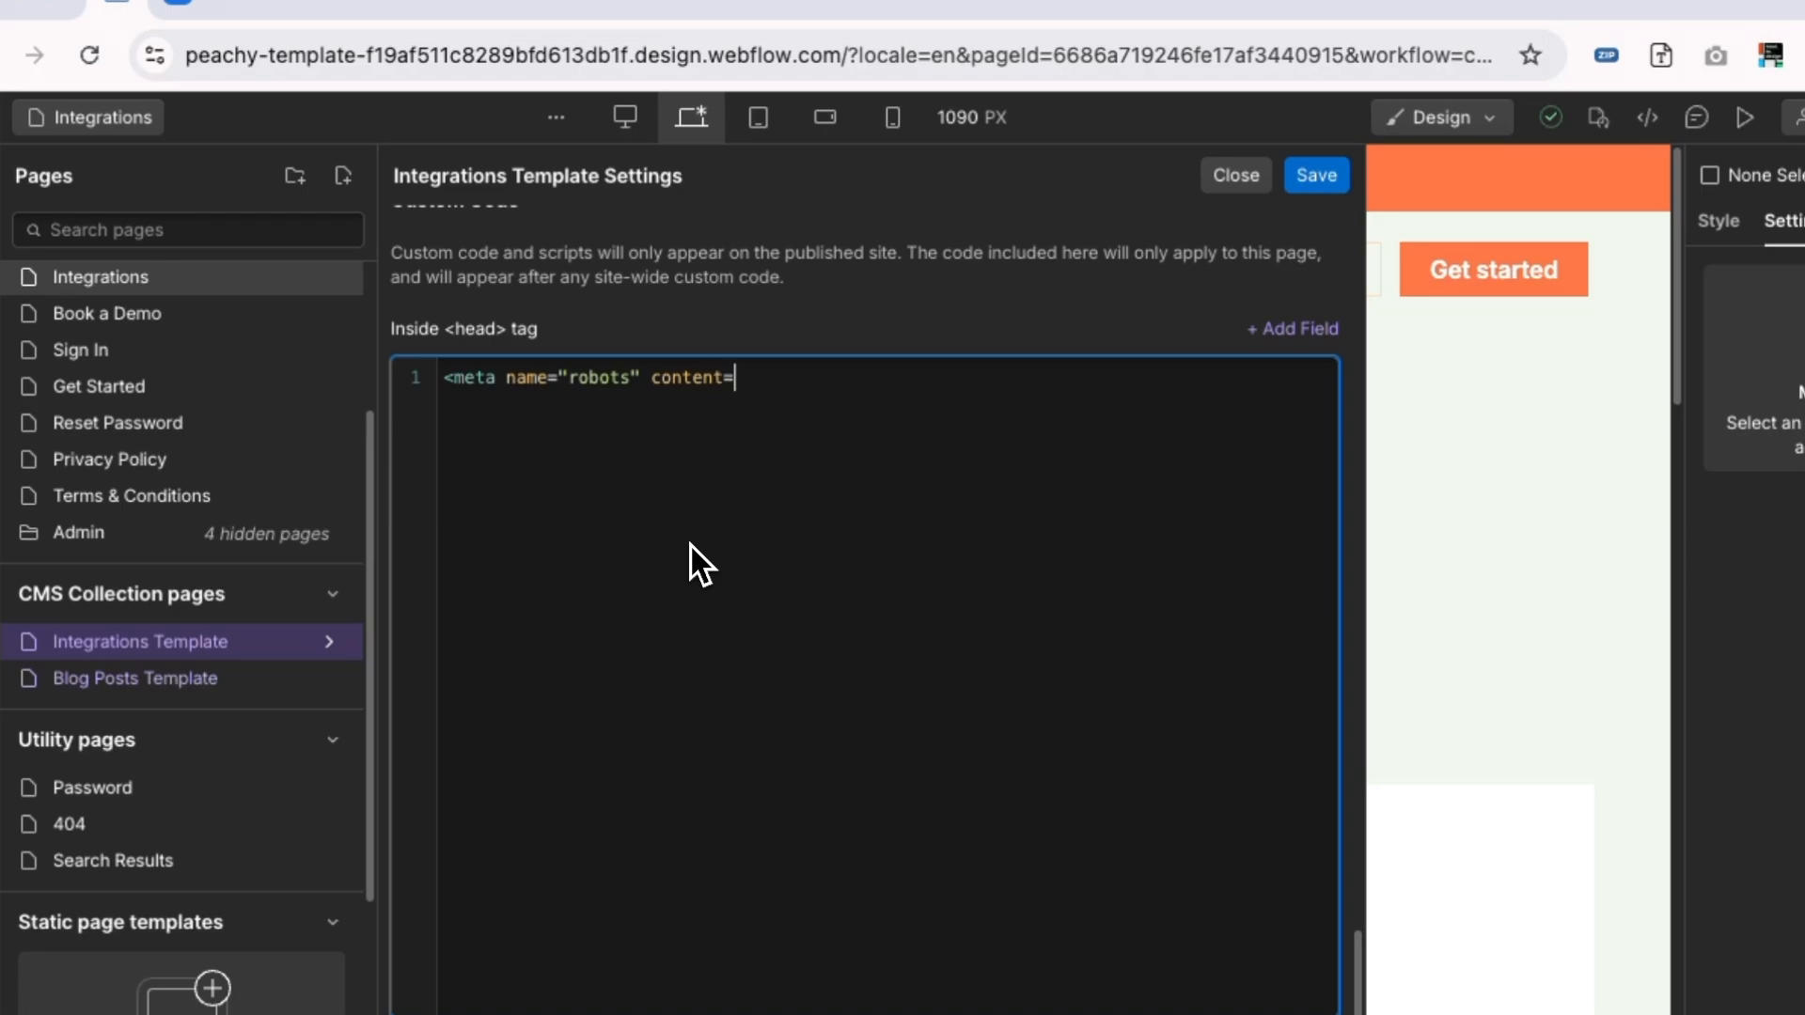
text("" />)
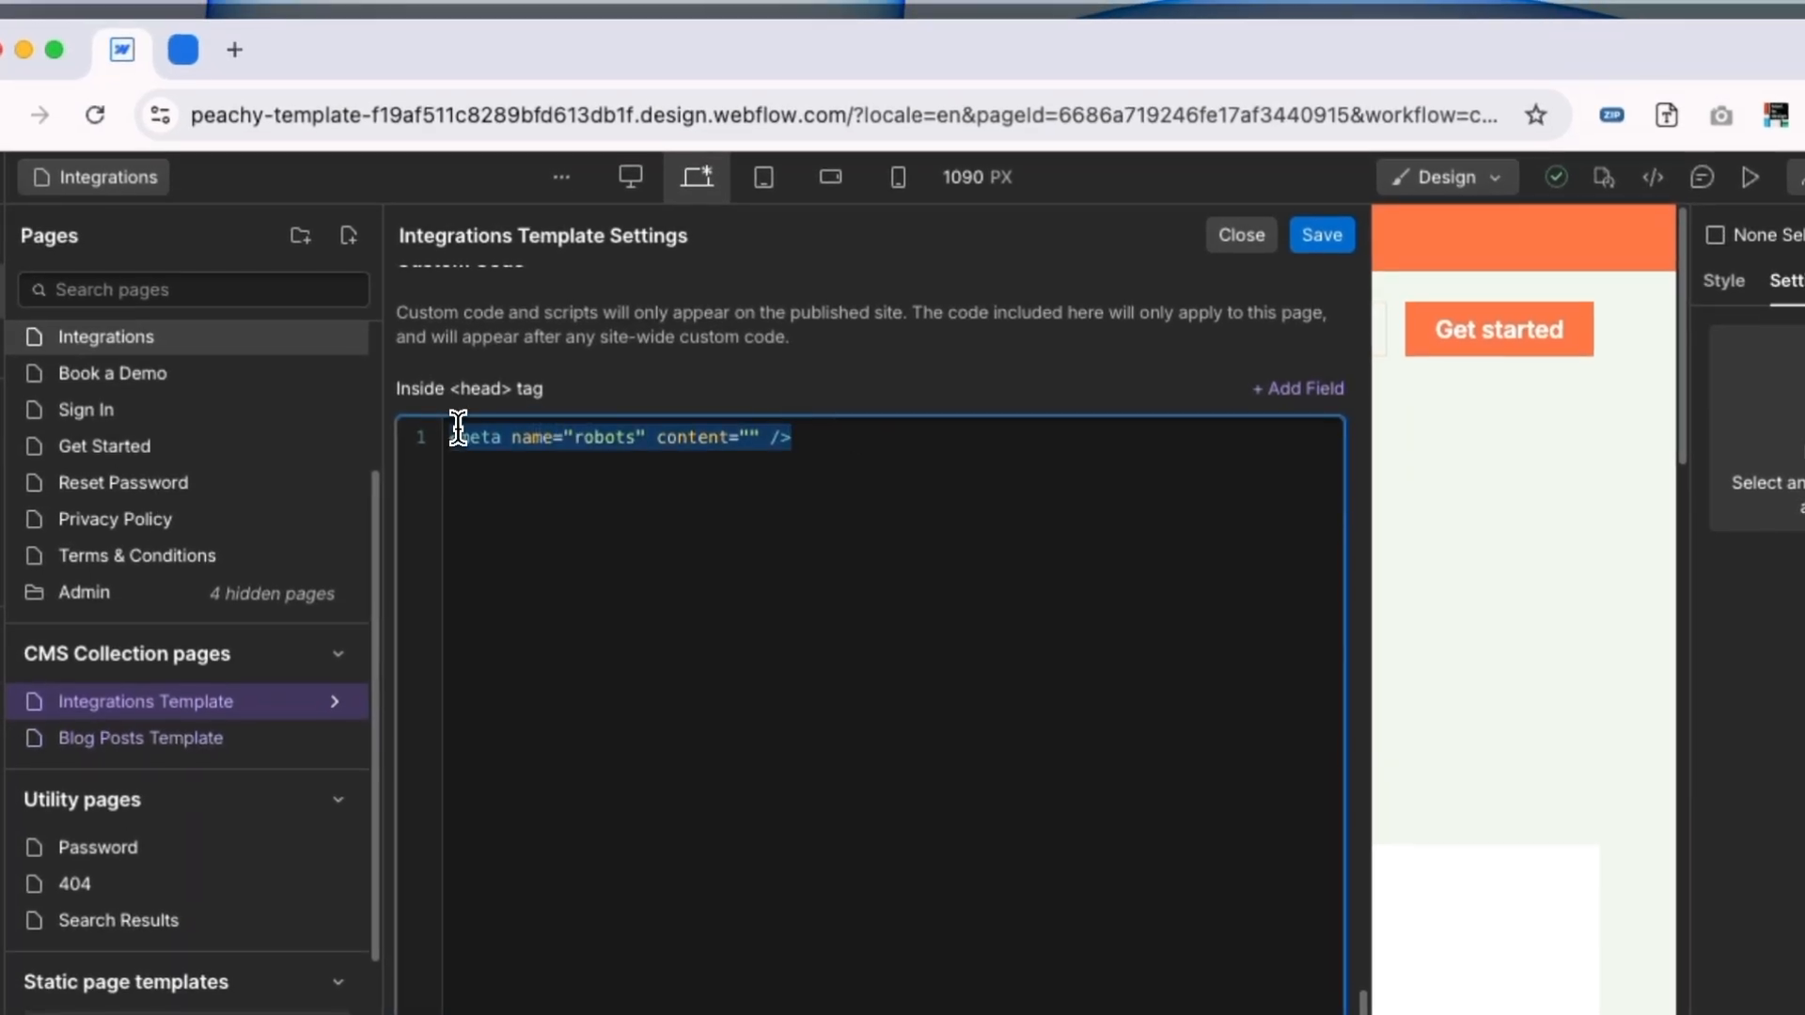
Step: Bind the content value to the Visibility field and save the head code
click(760, 442)
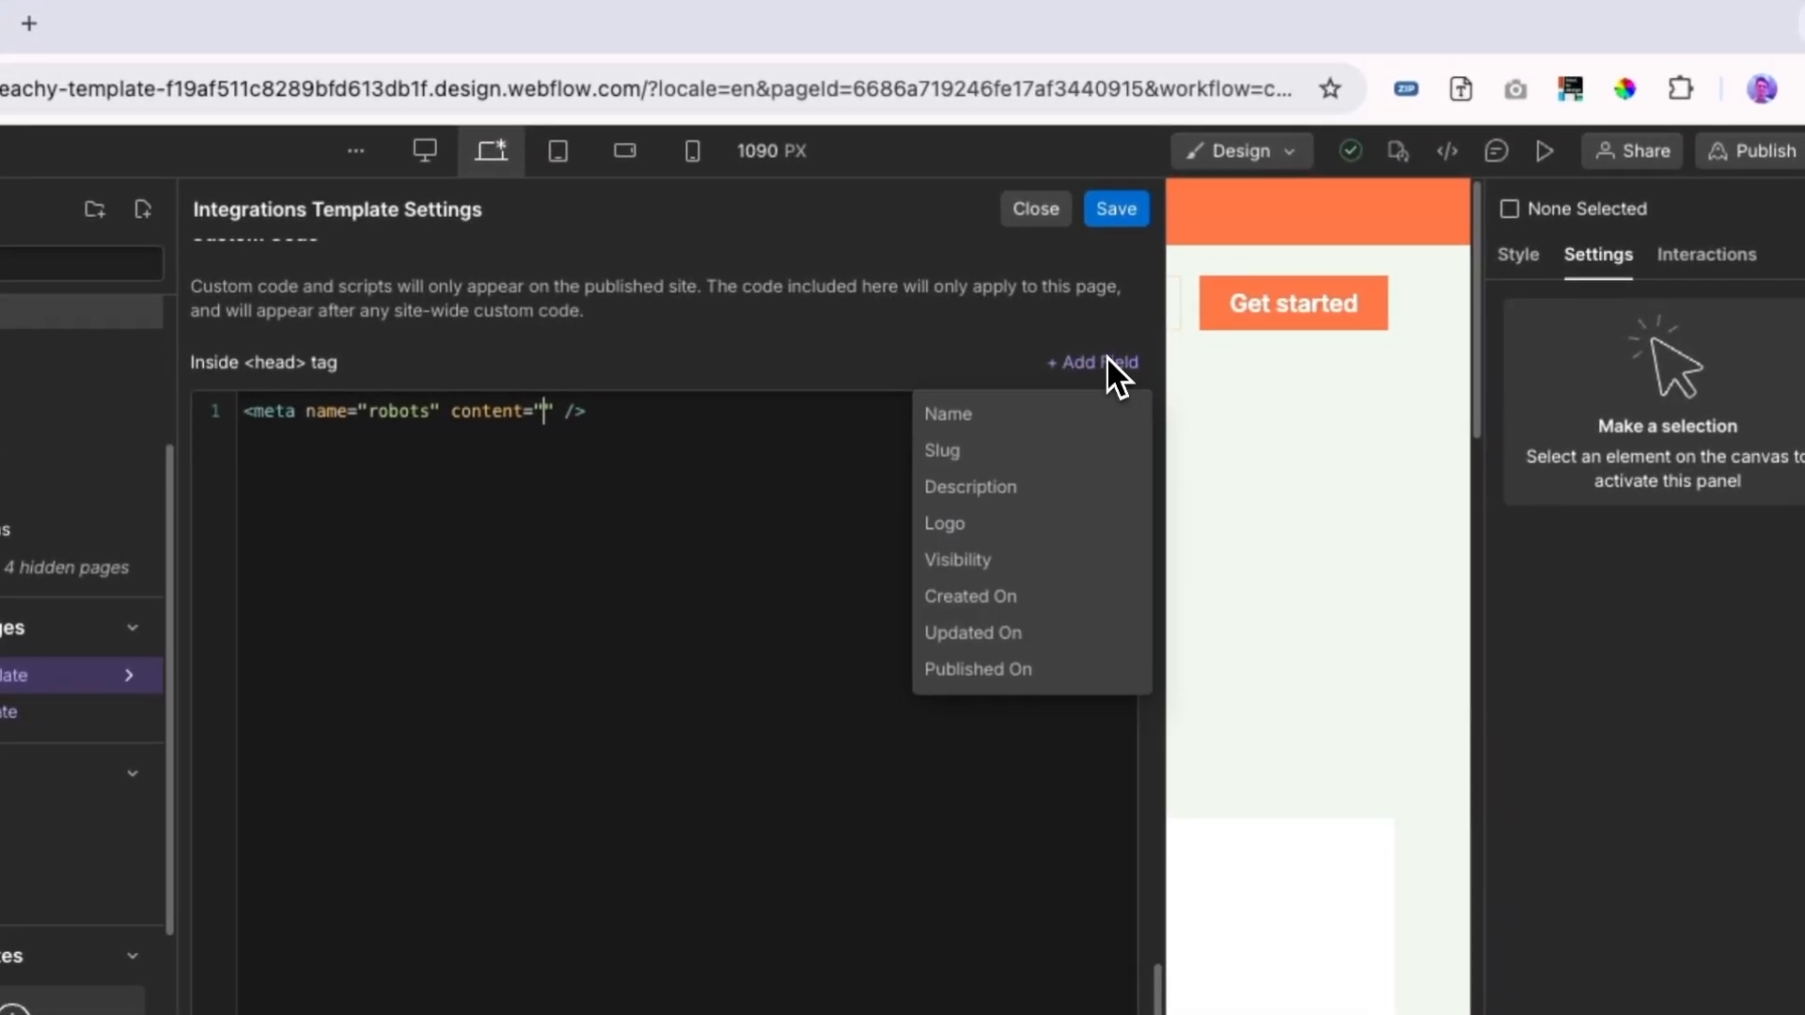
click(955, 561)
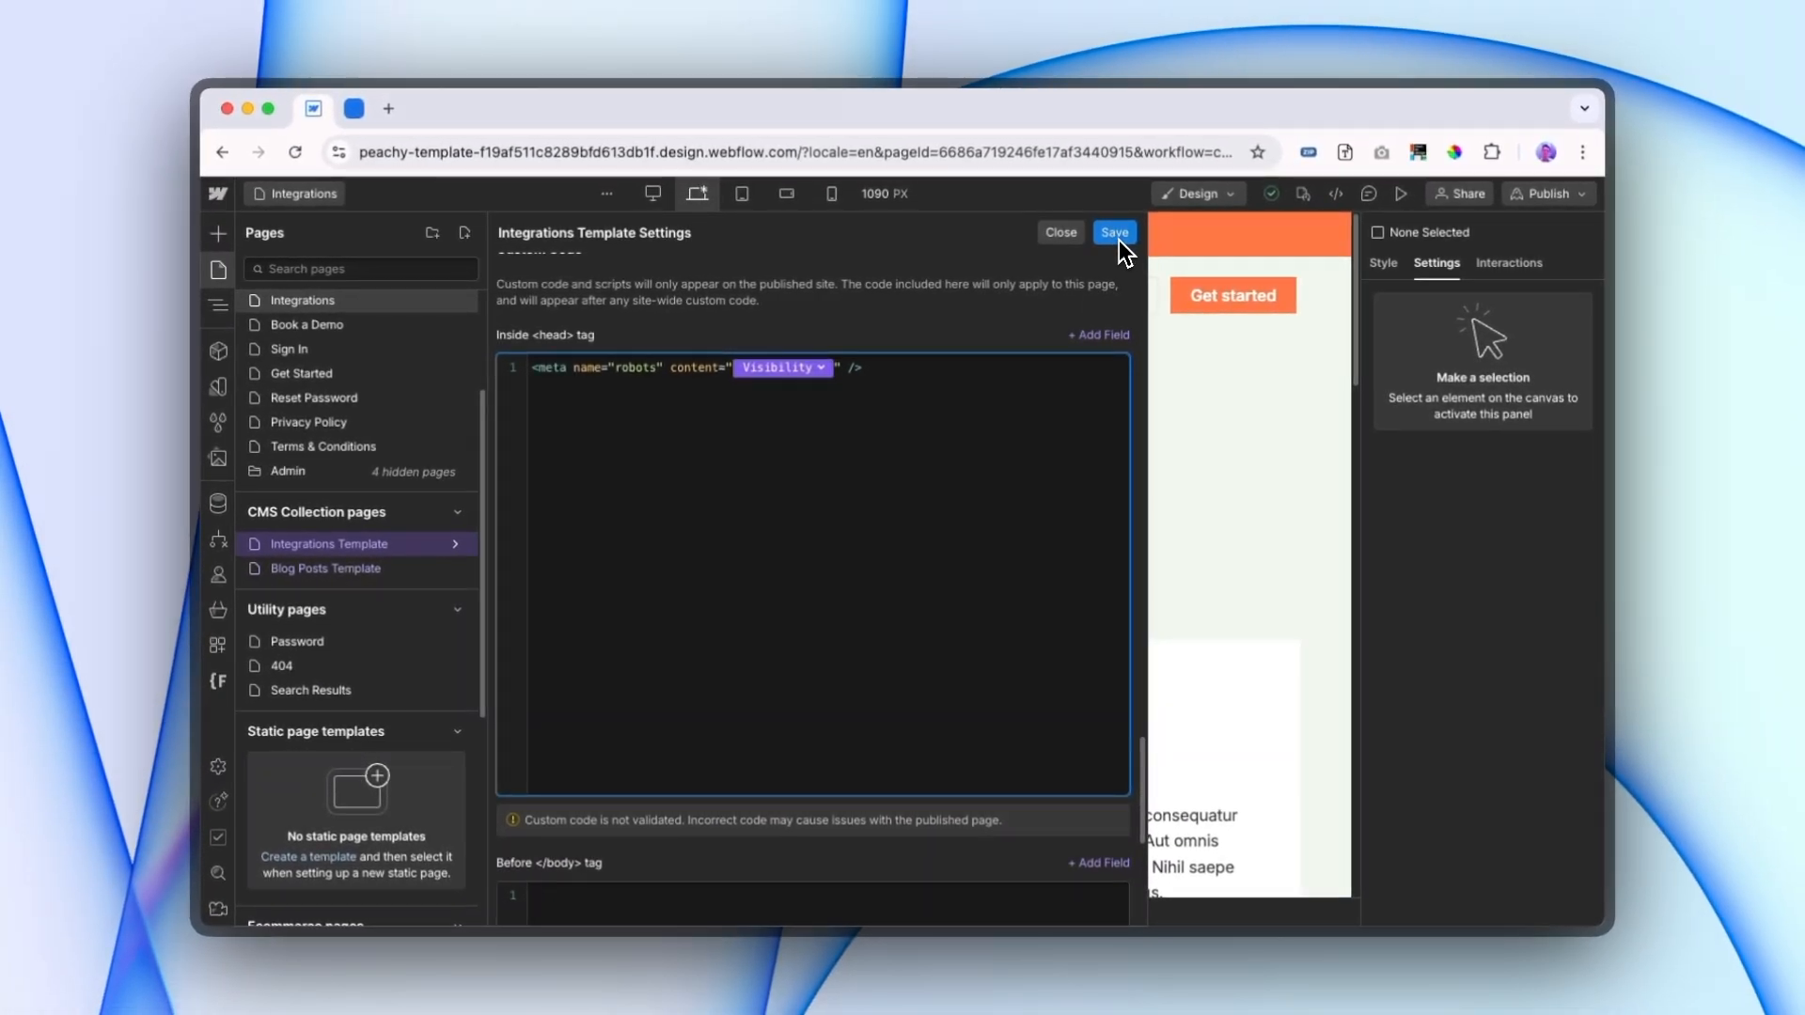
click(1111, 231)
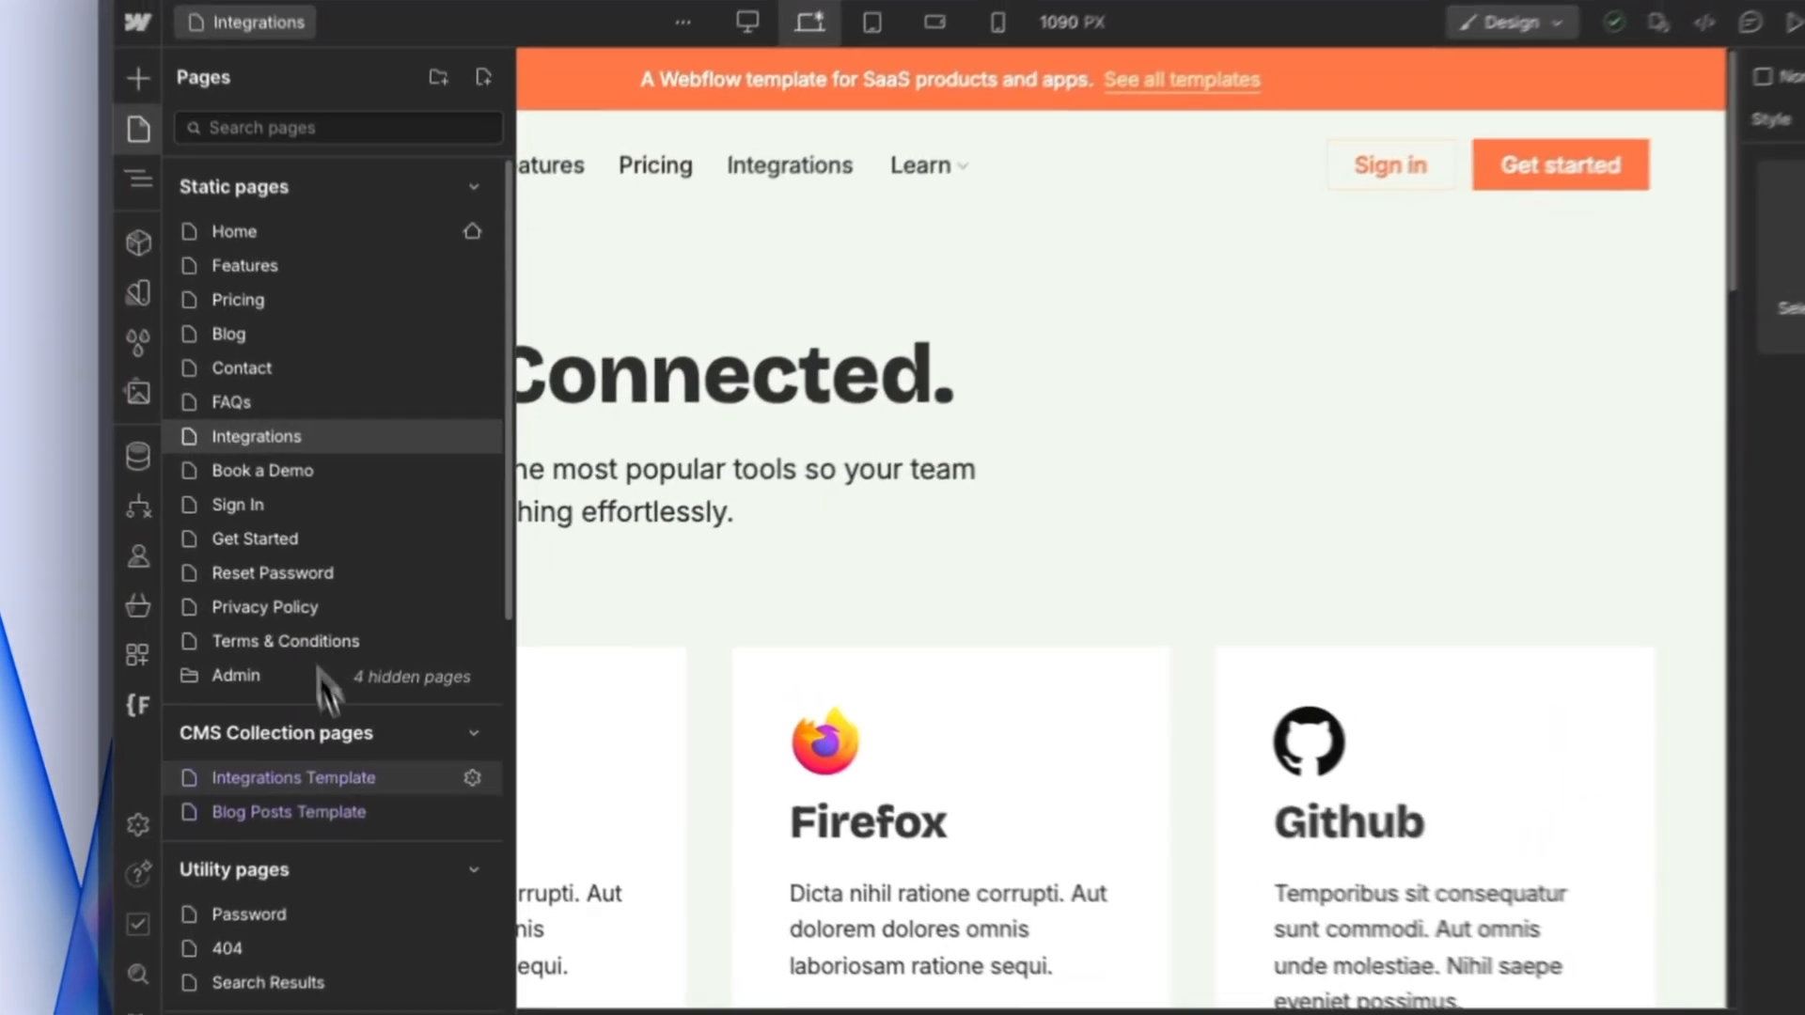
Step: Give the template's Wrapper a conditional visibility rule: Visibility equals all
click(294, 777)
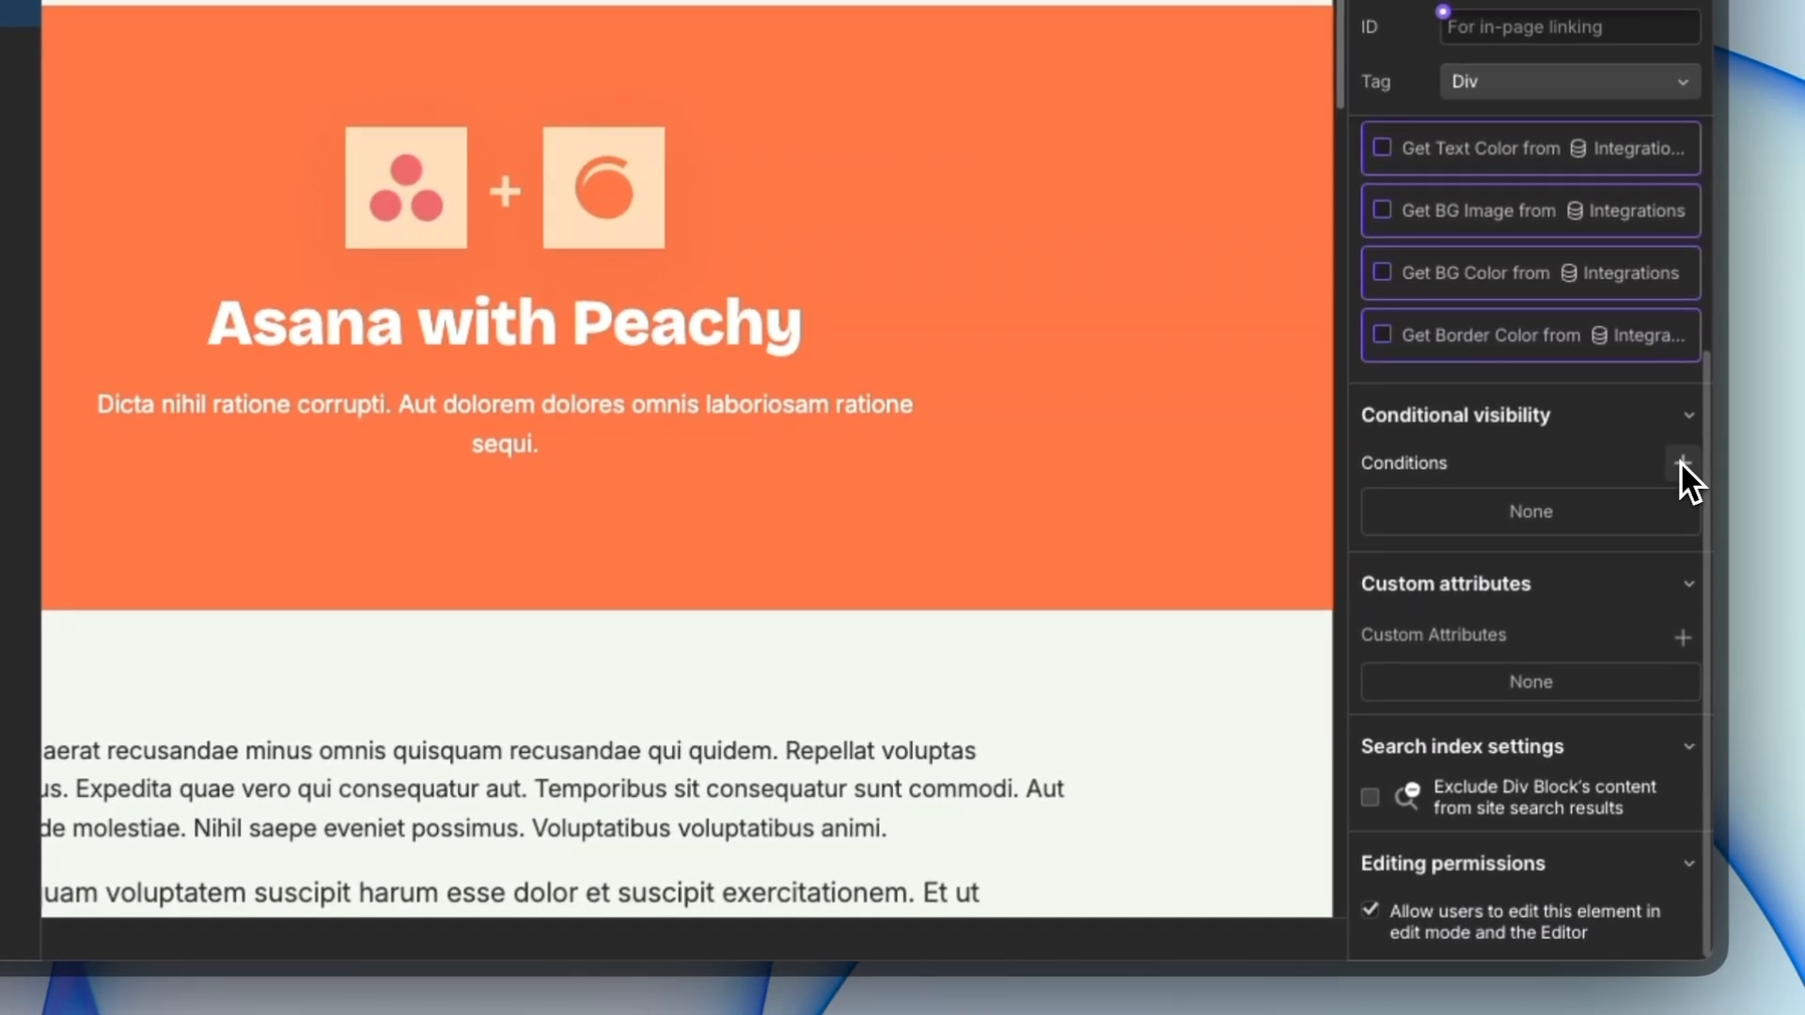
click(1681, 462)
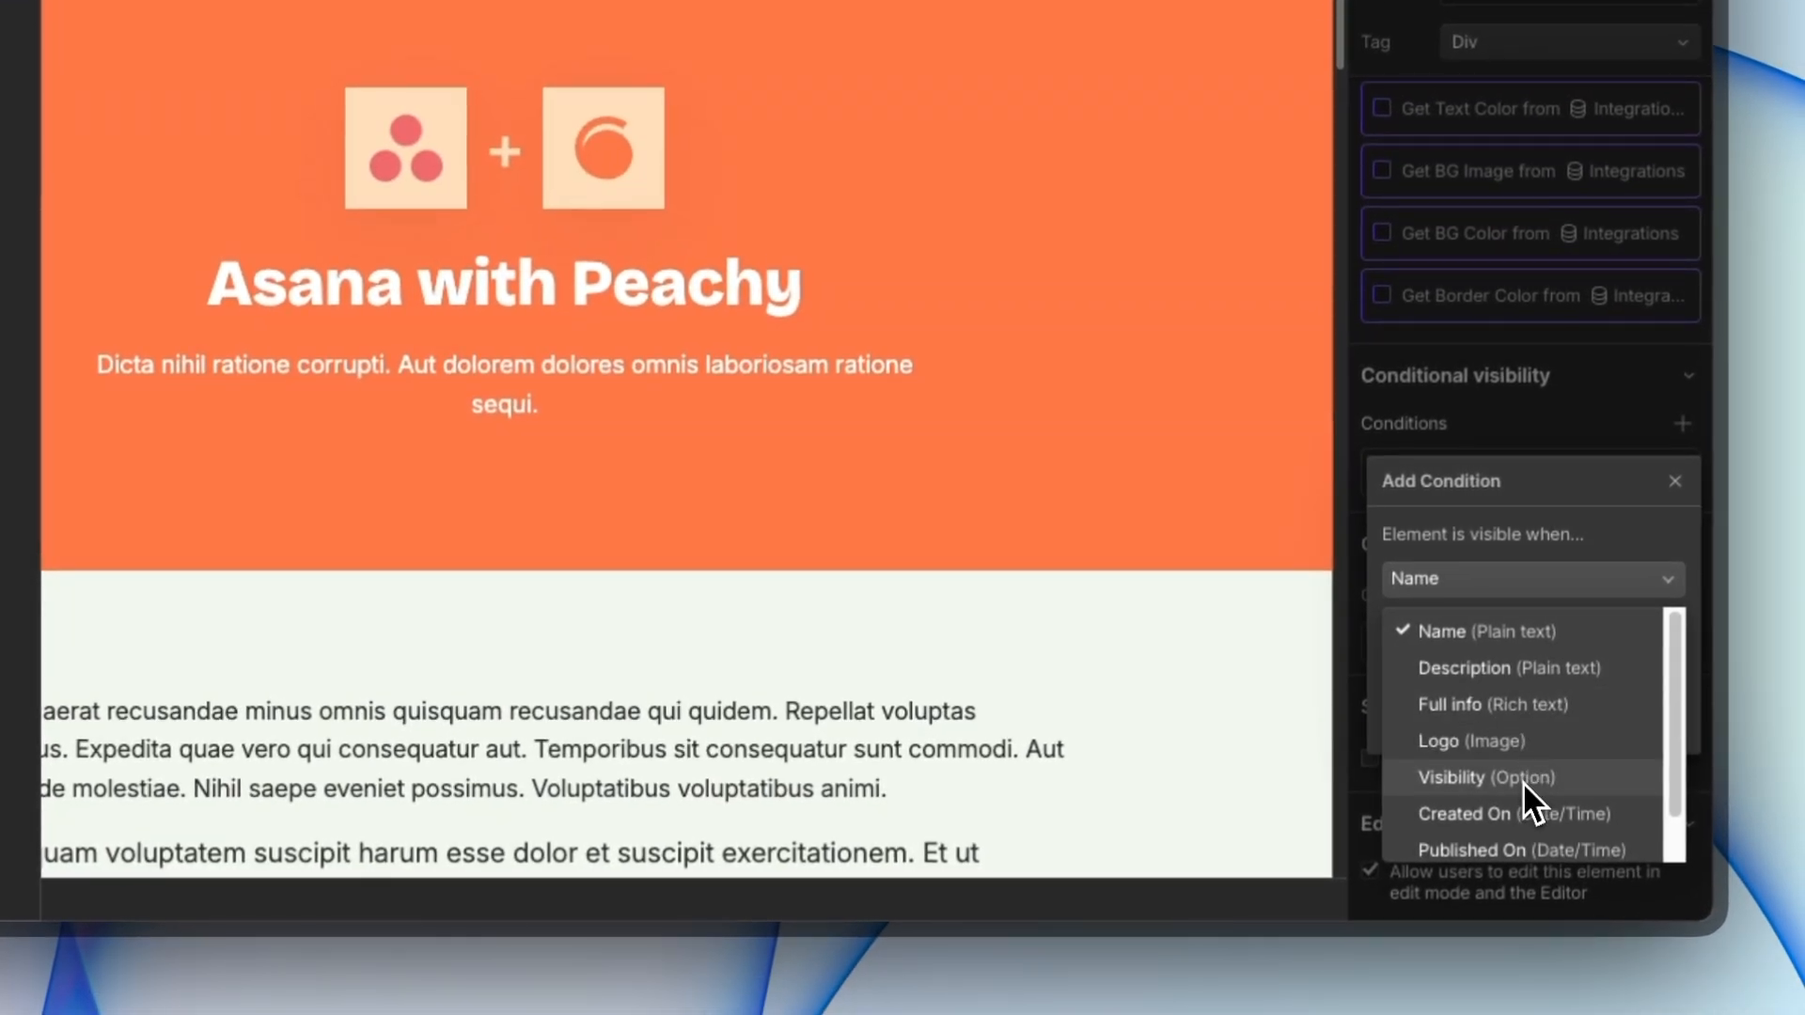
click(1486, 776)
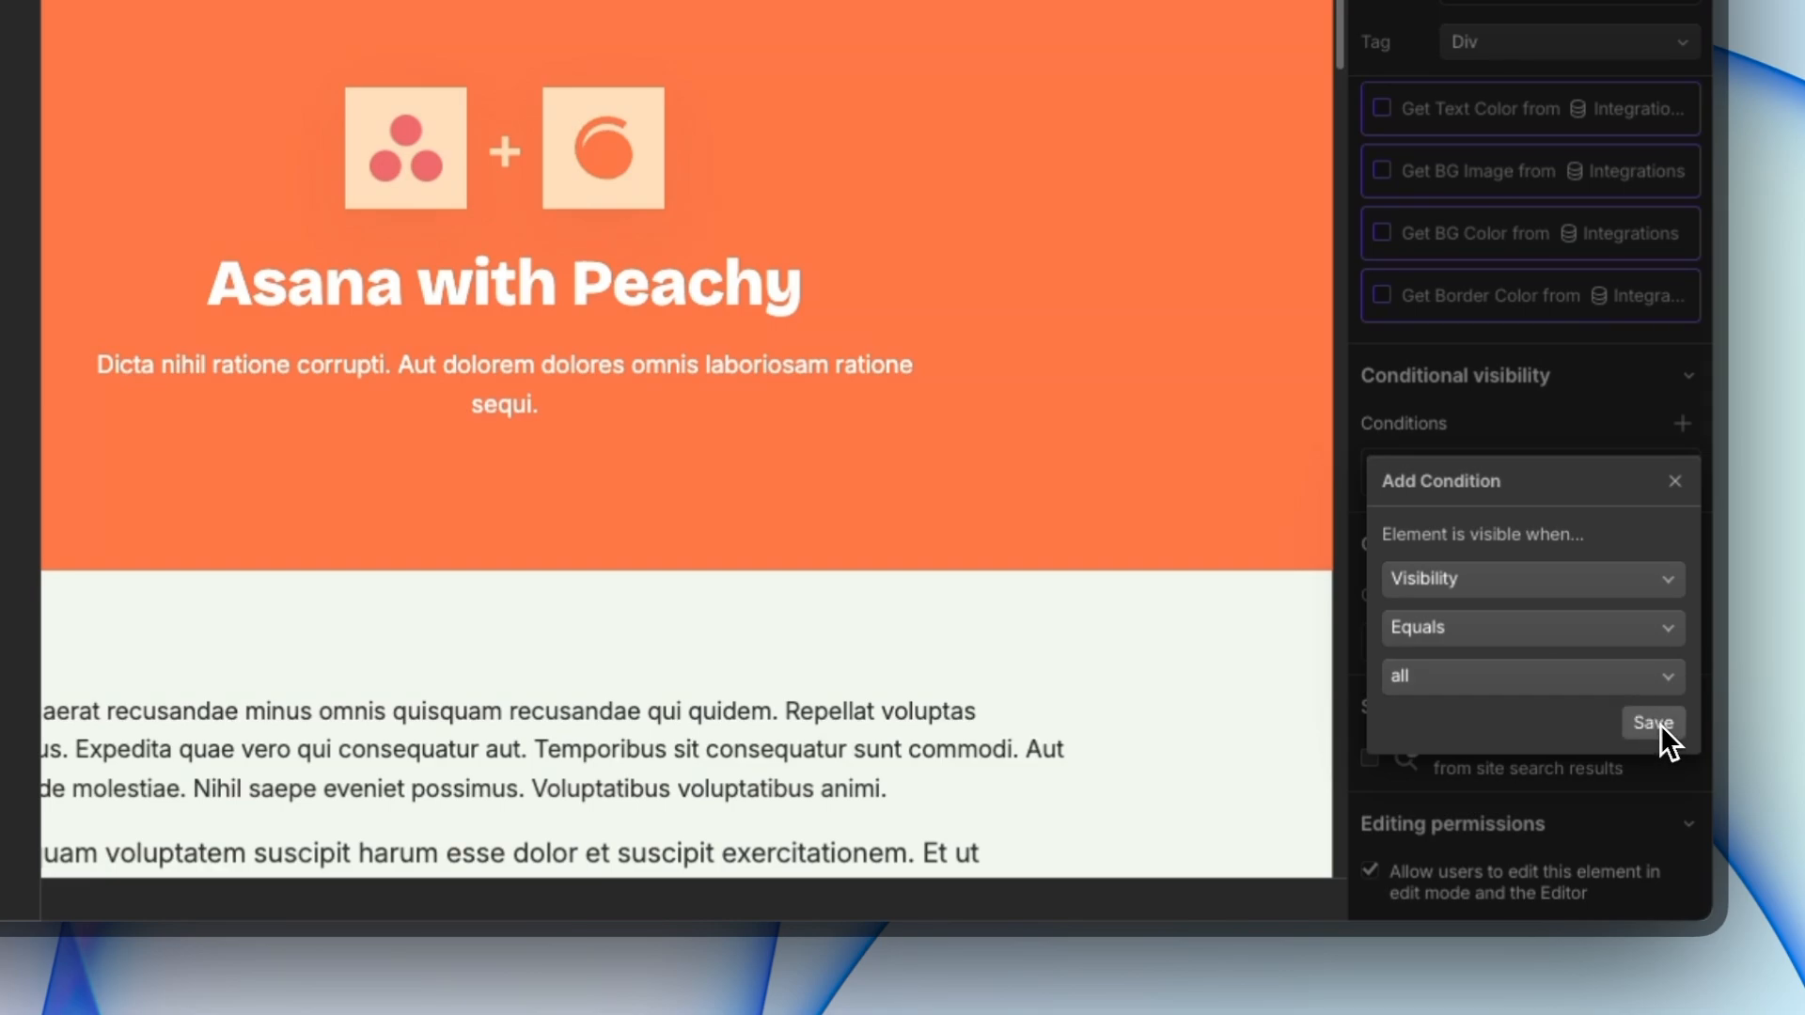
click(1649, 722)
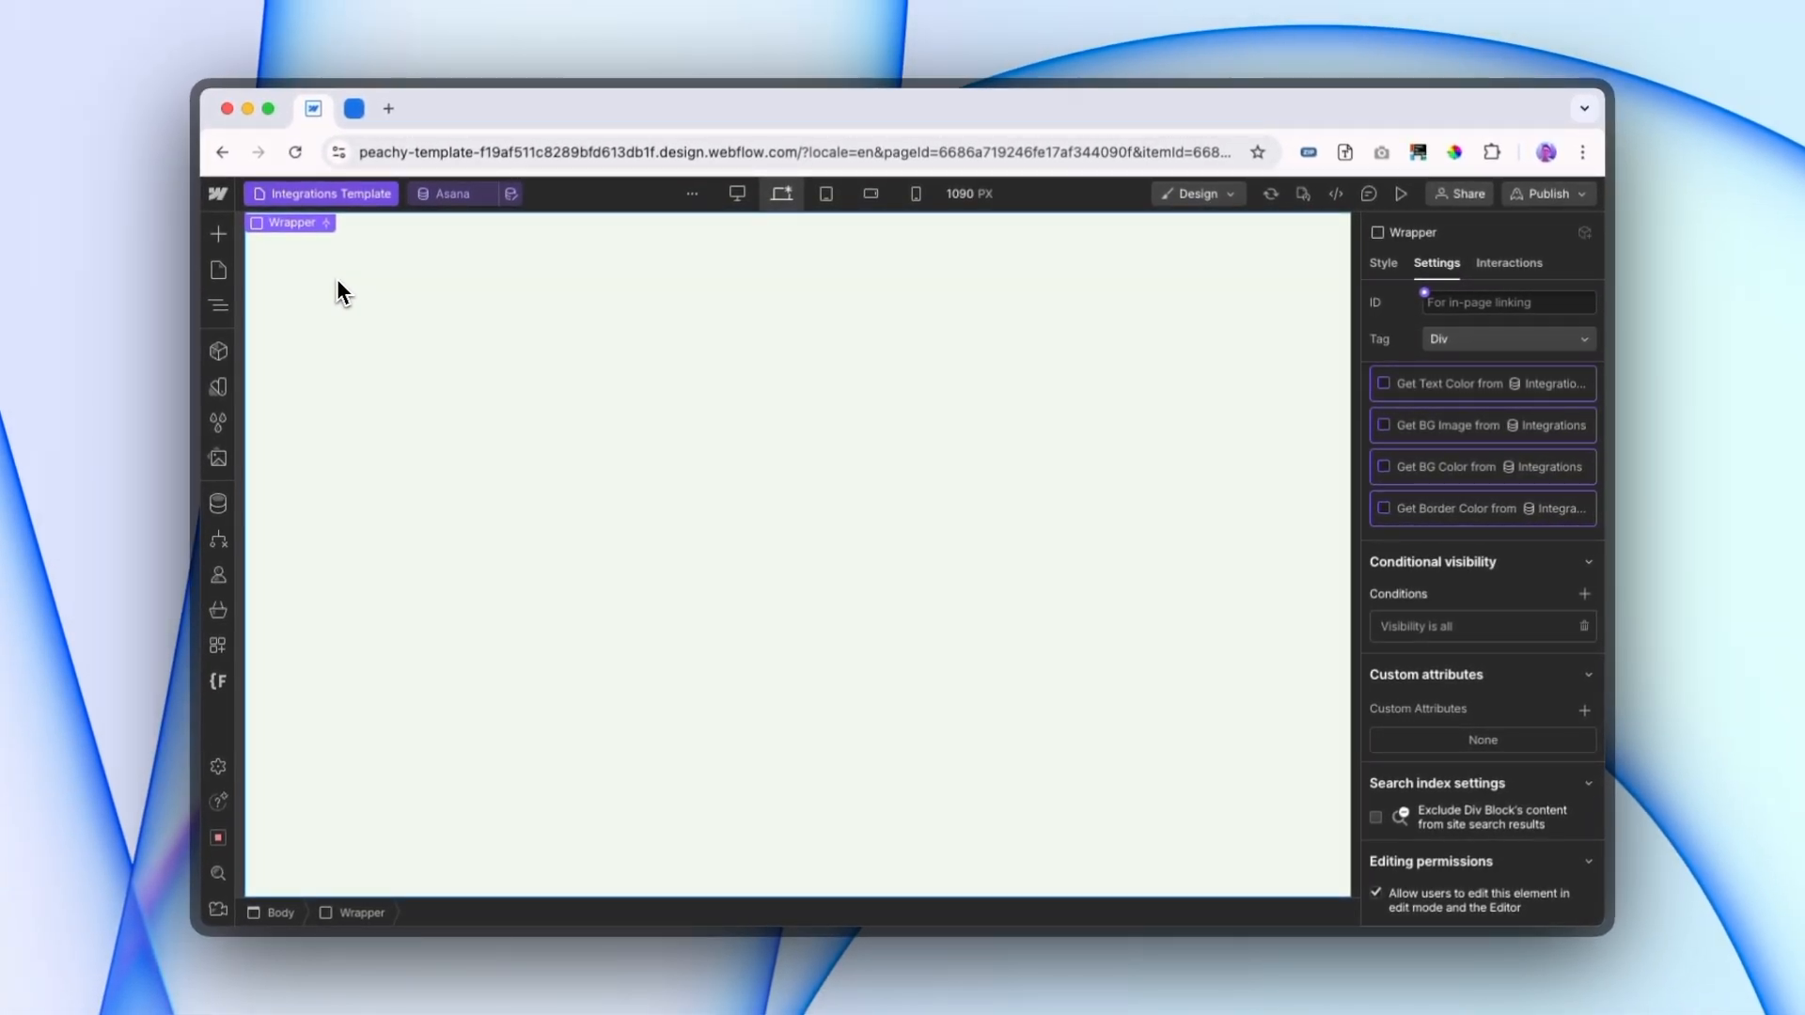
Step: Preview the template with the Xero item, then bring up the site pages list
click(509, 193)
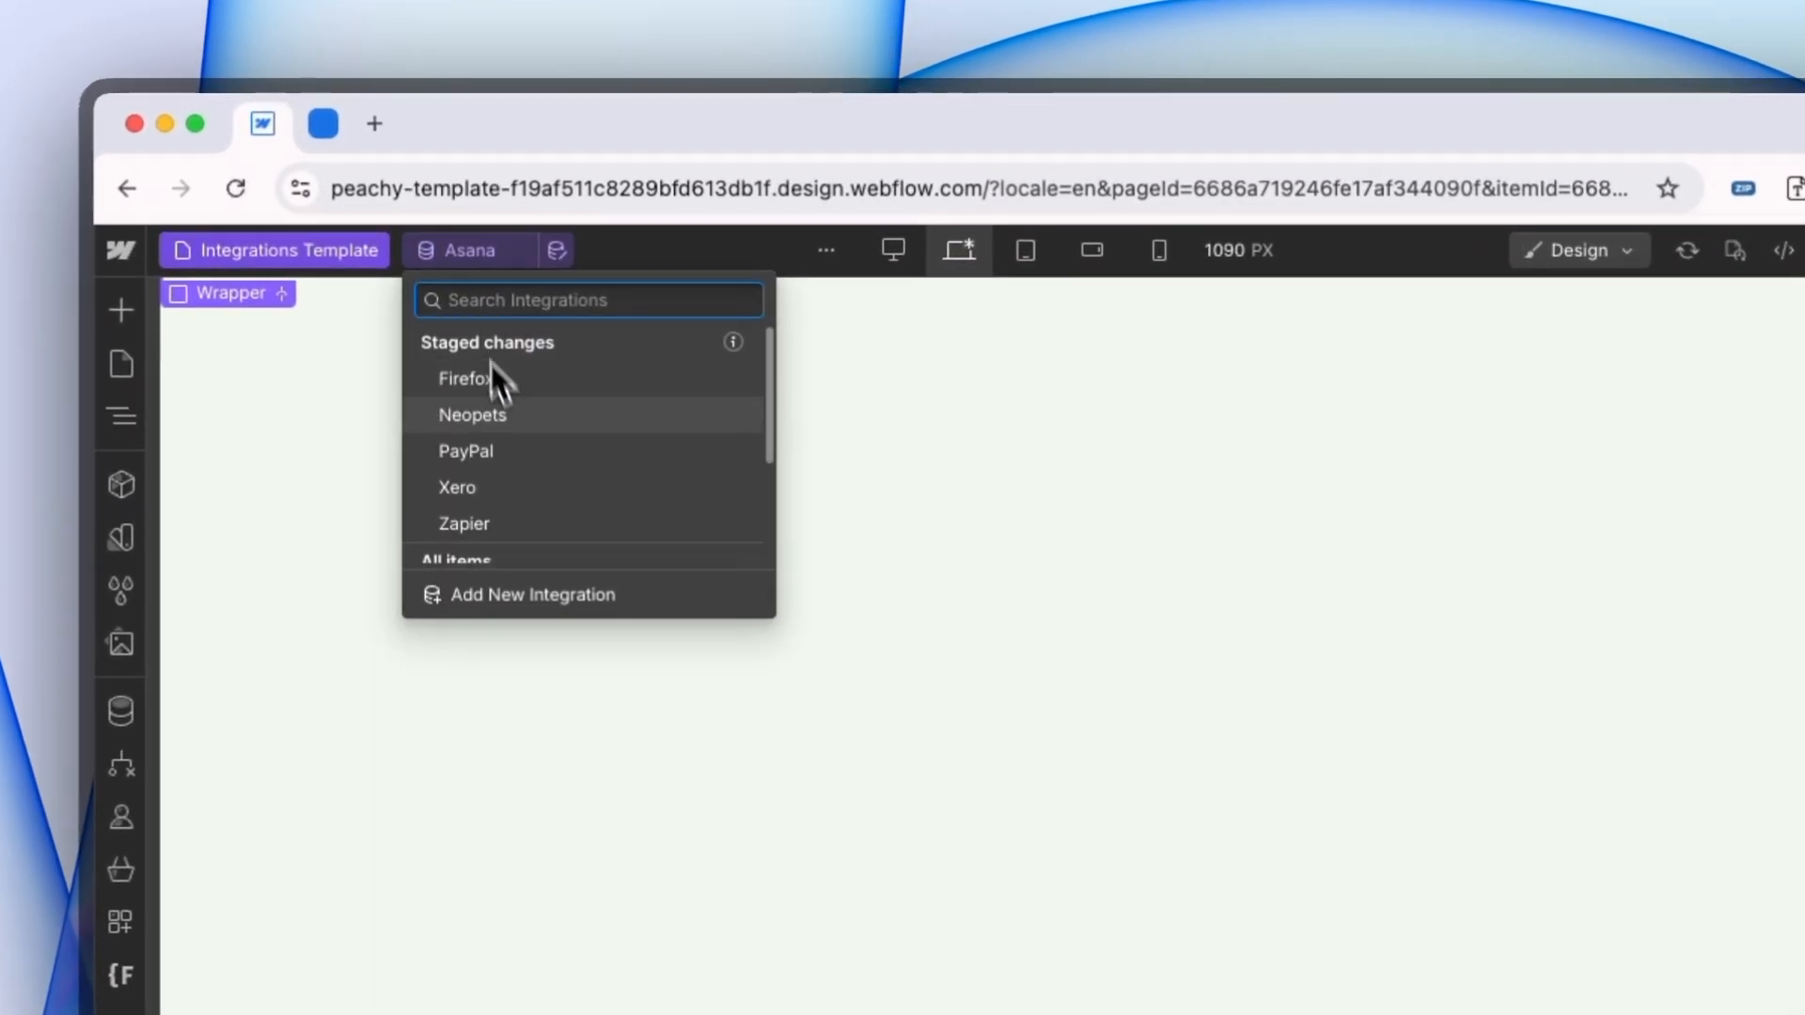
click(457, 487)
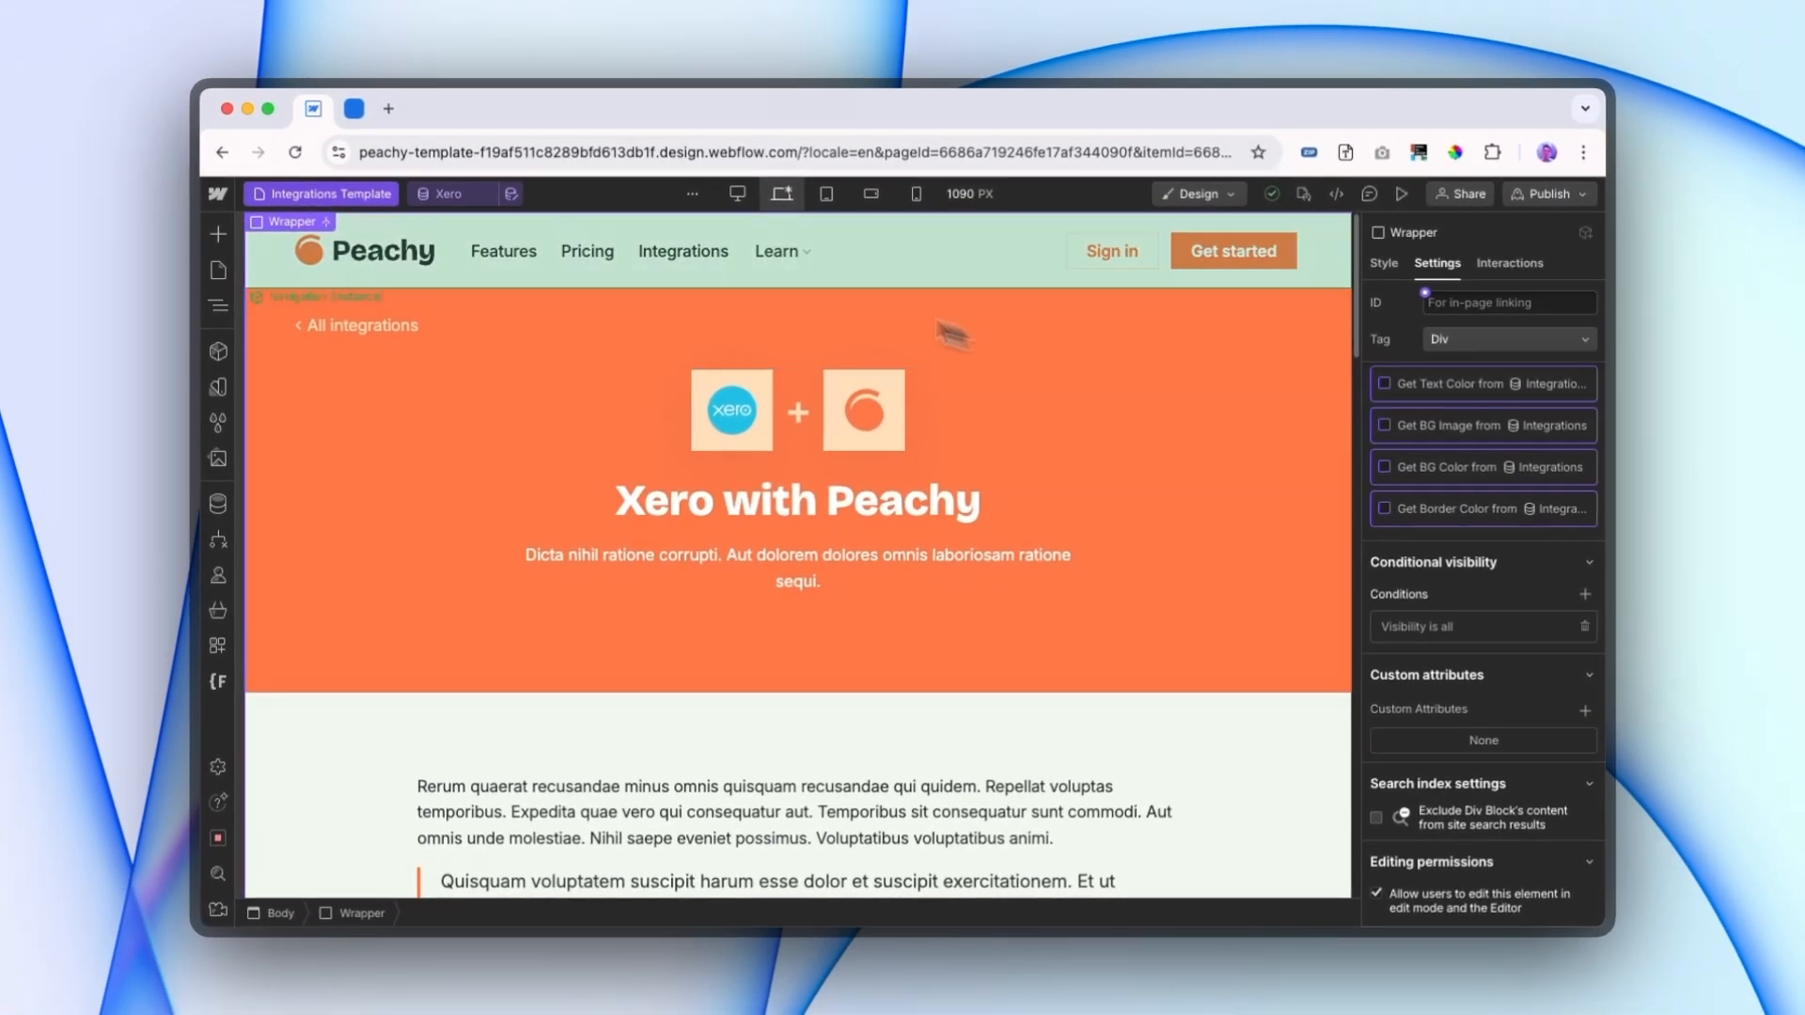
click(690, 811)
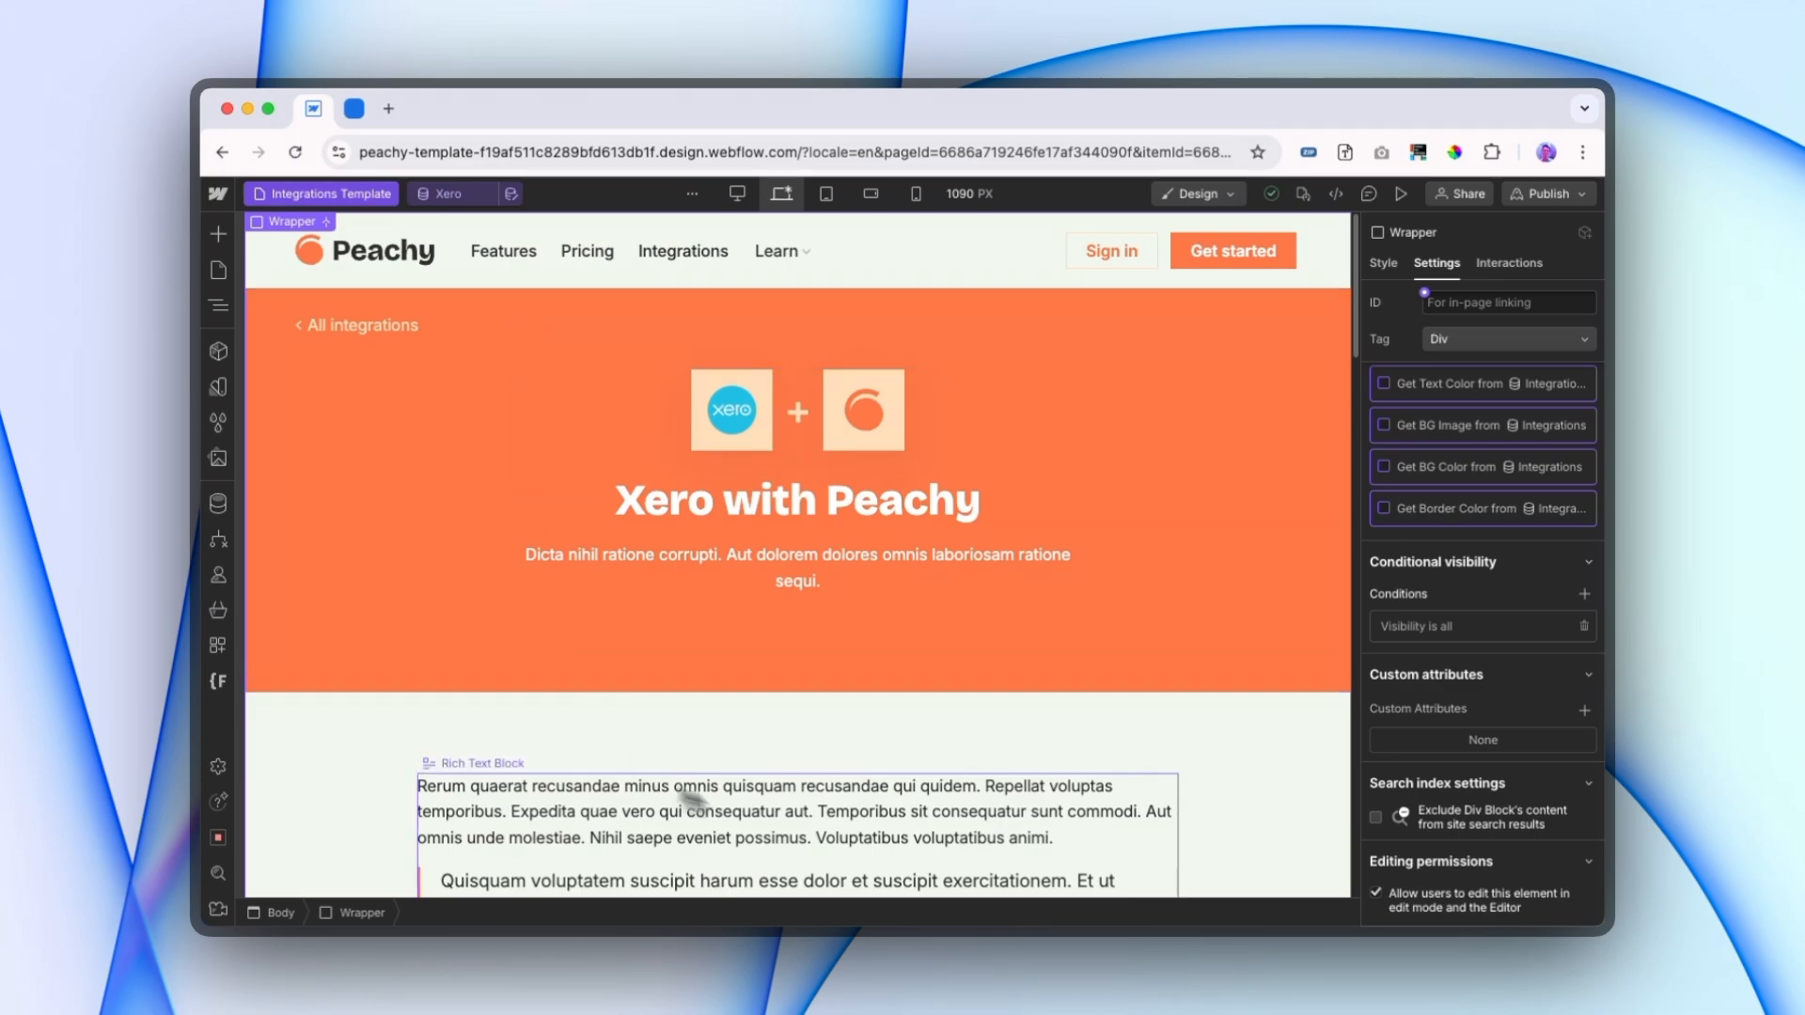
click(218, 269)
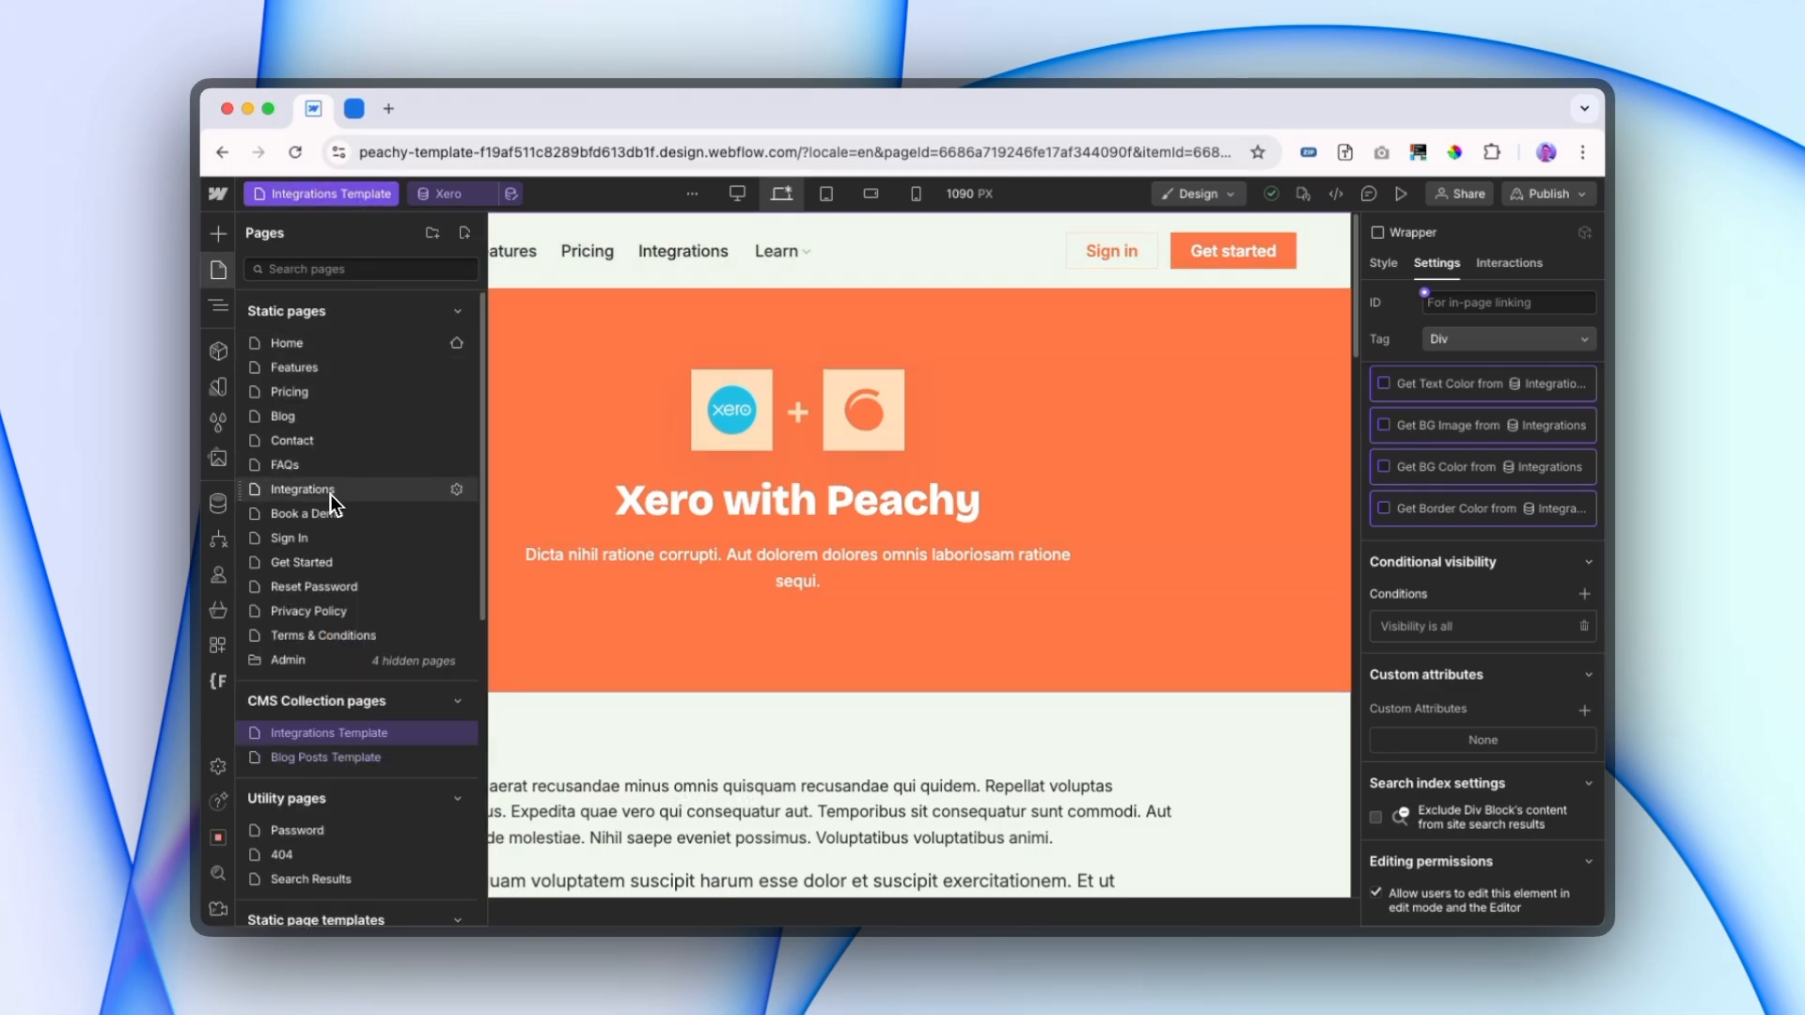
Step: Give the Integrations page's Learn More button a Visibility equals all rule and preview
click(303, 489)
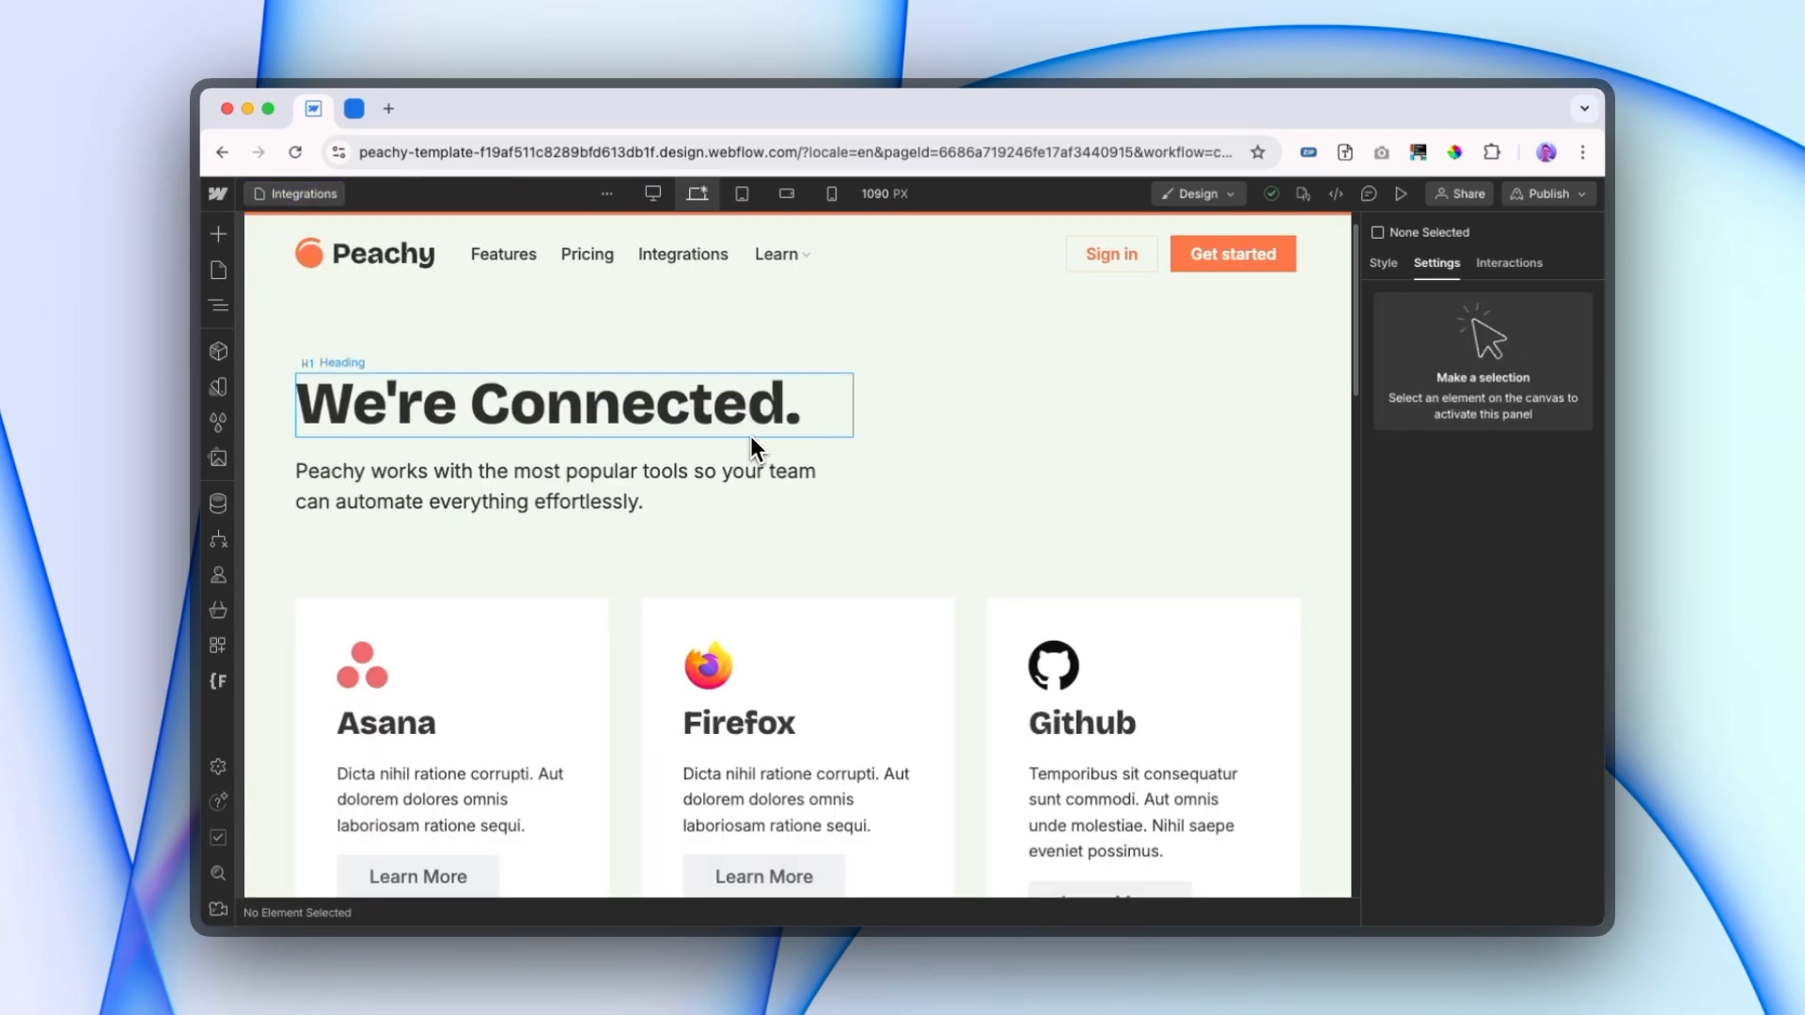
scroll(down, 3)
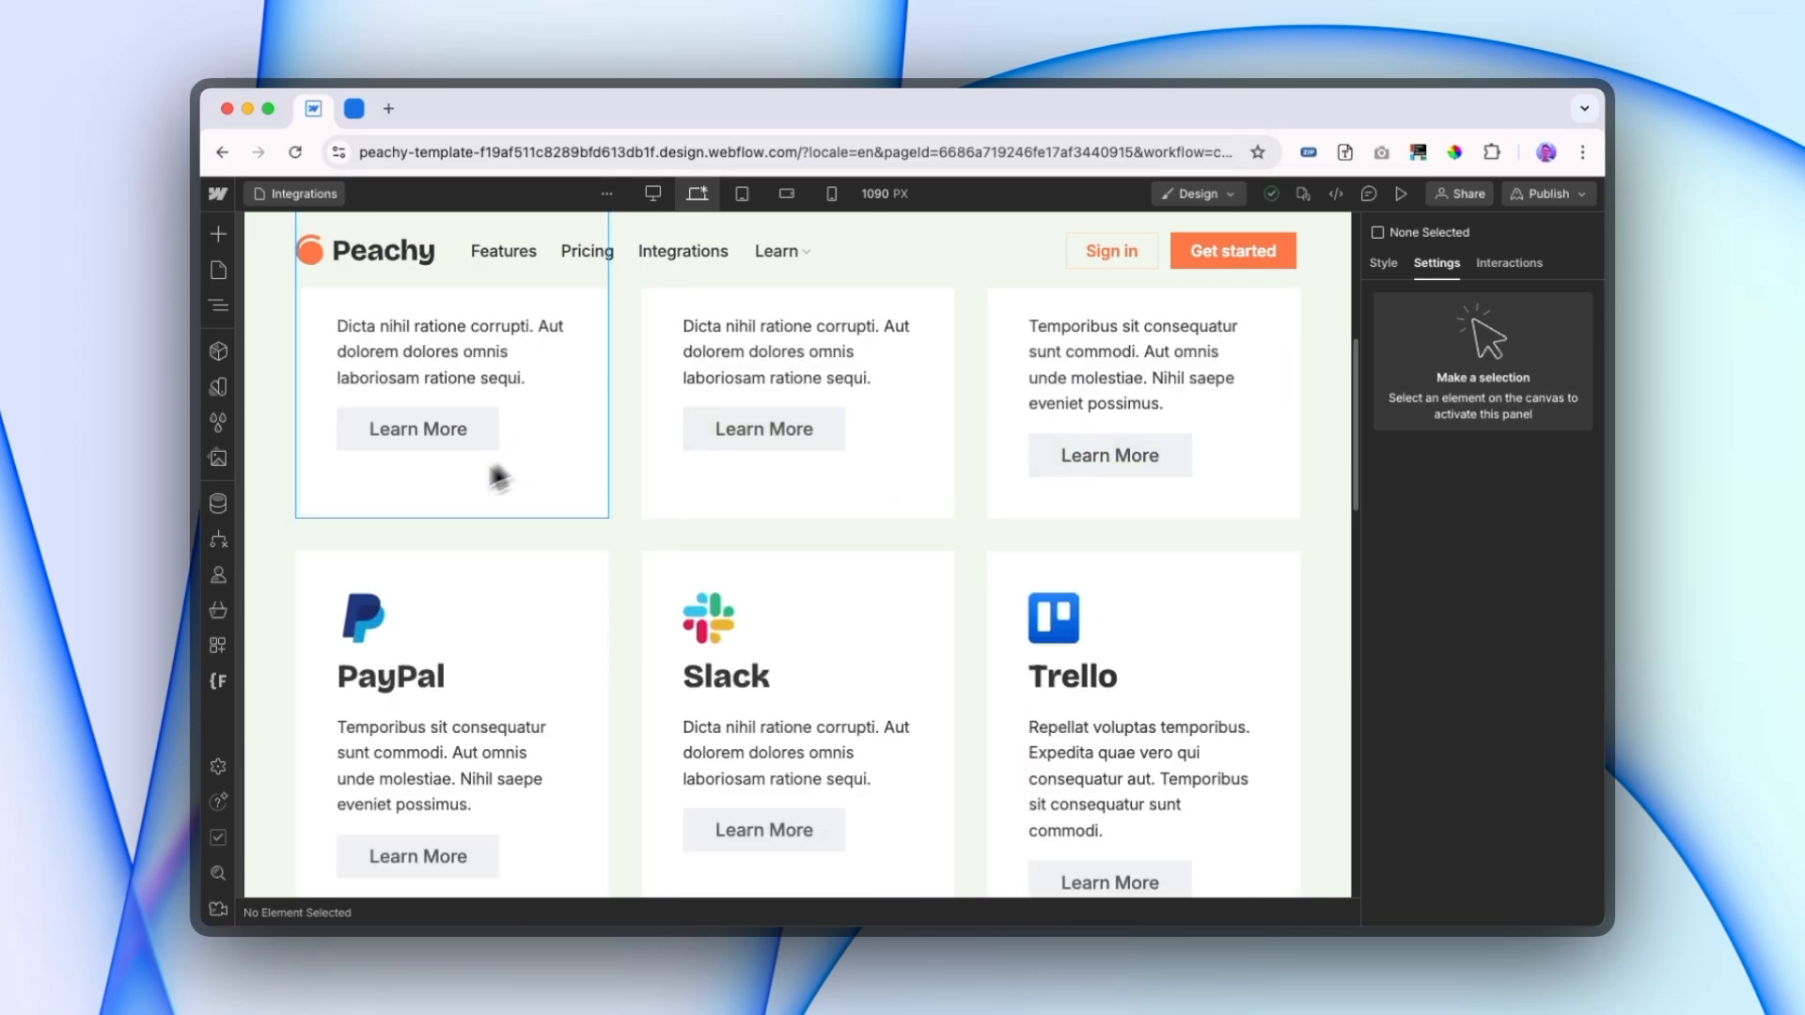
mouse_move(764, 428)
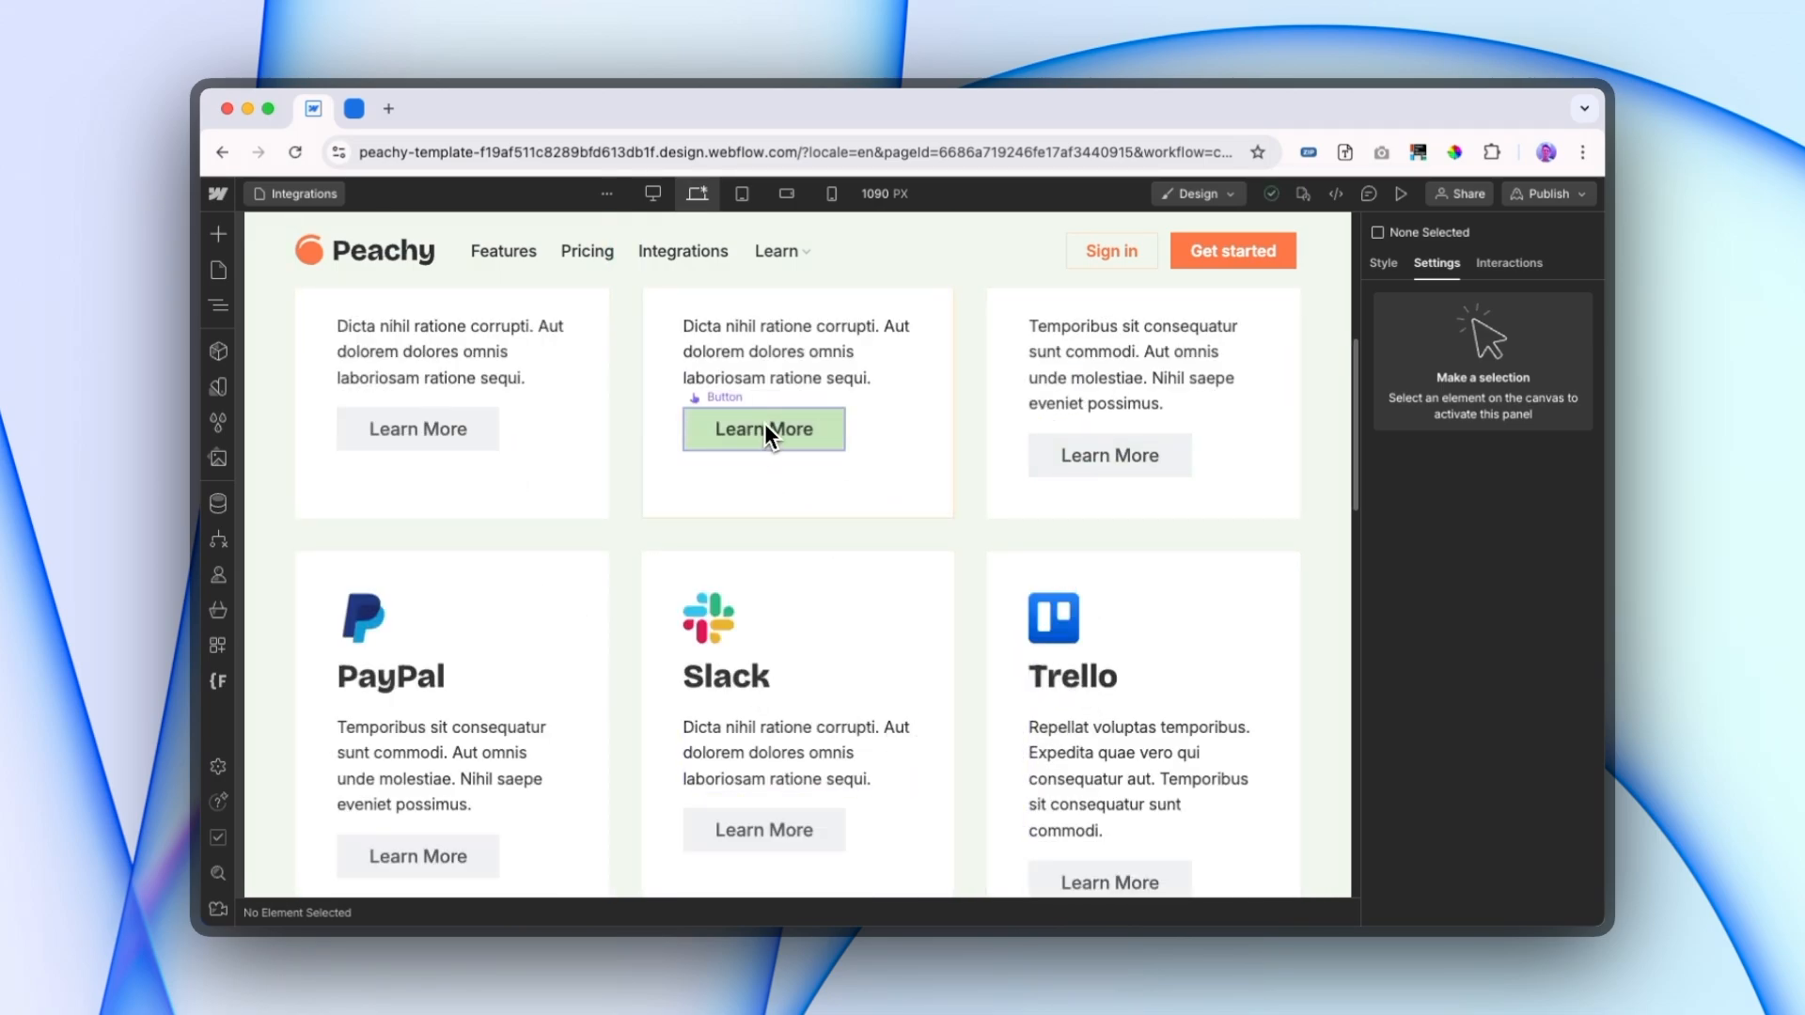
click(761, 429)
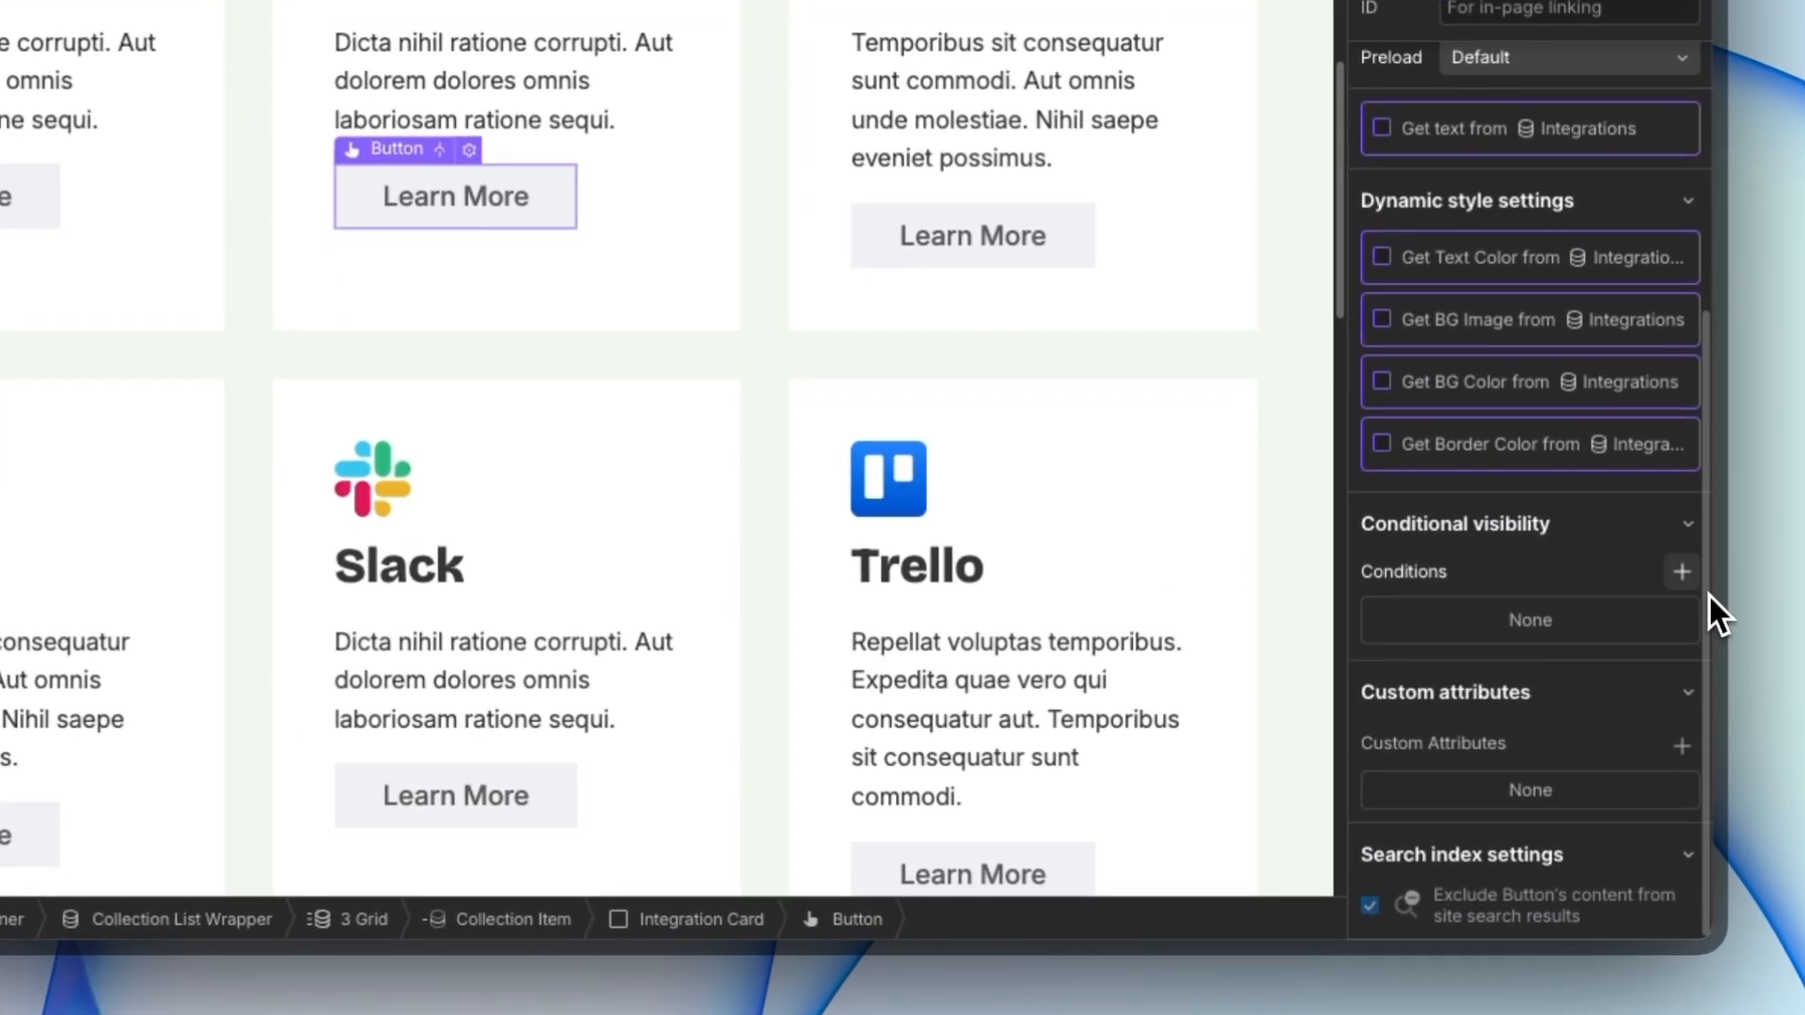
click(1679, 571)
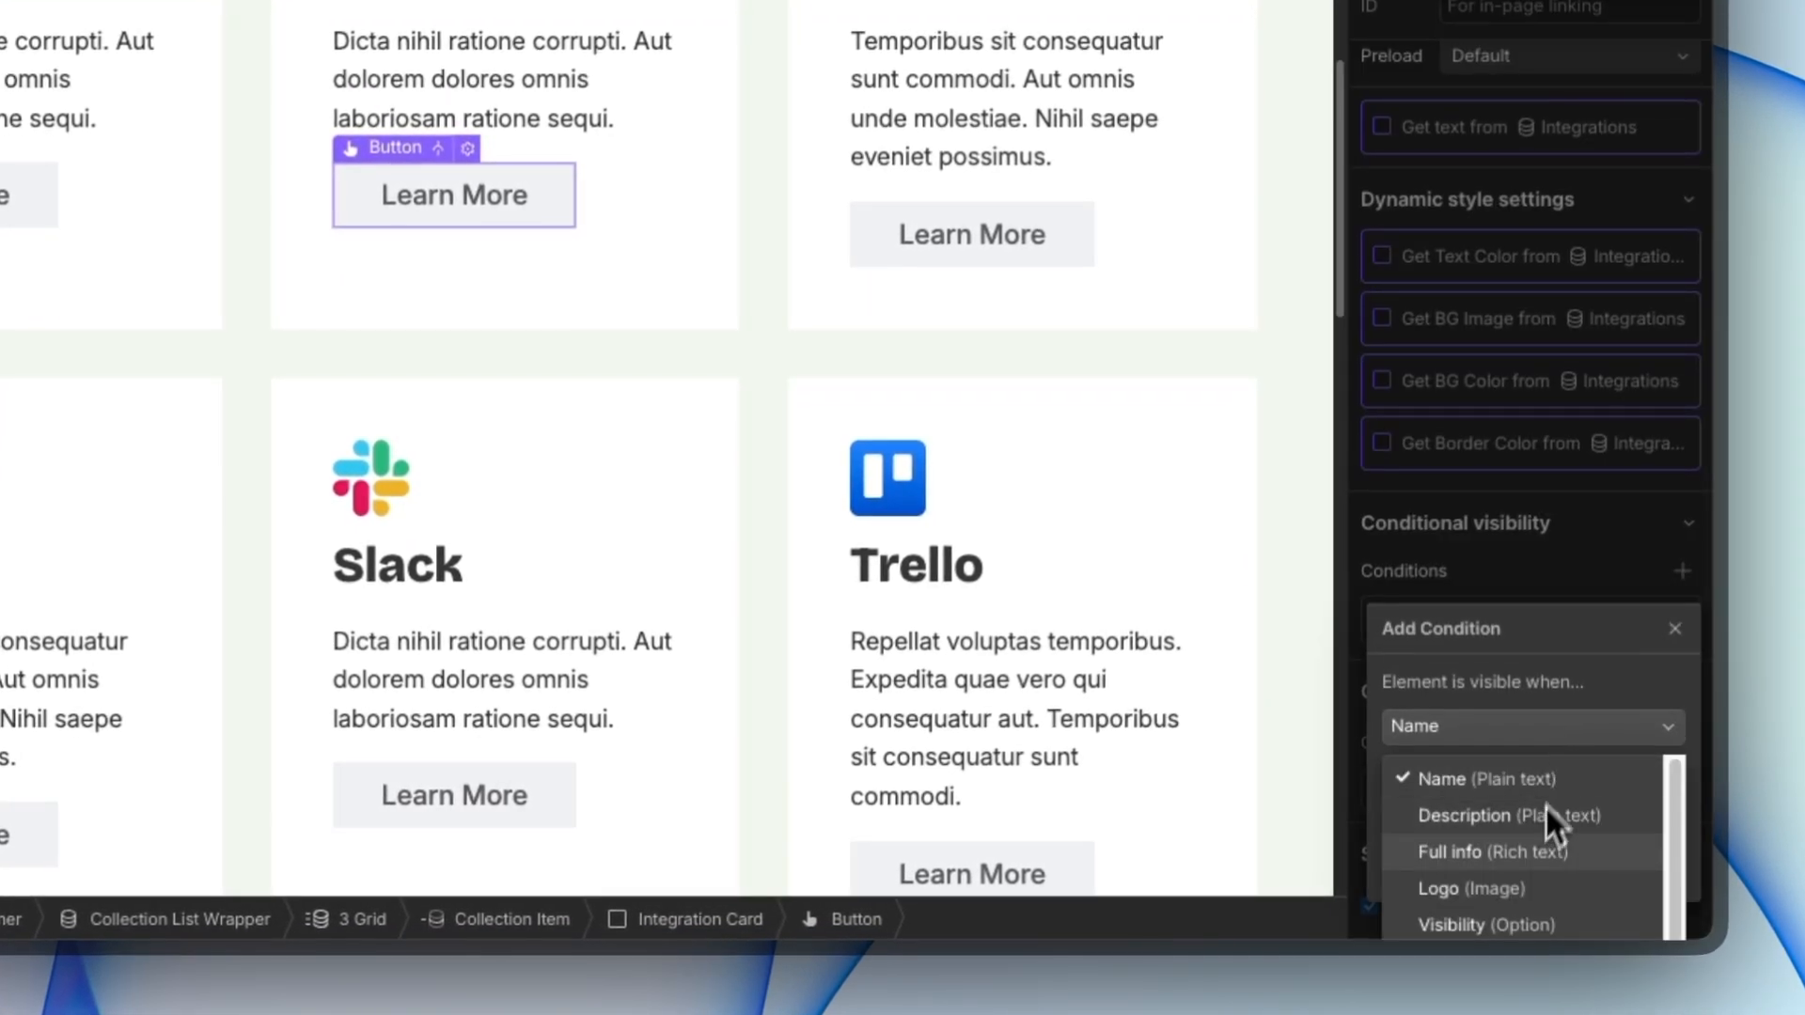
click(1484, 926)
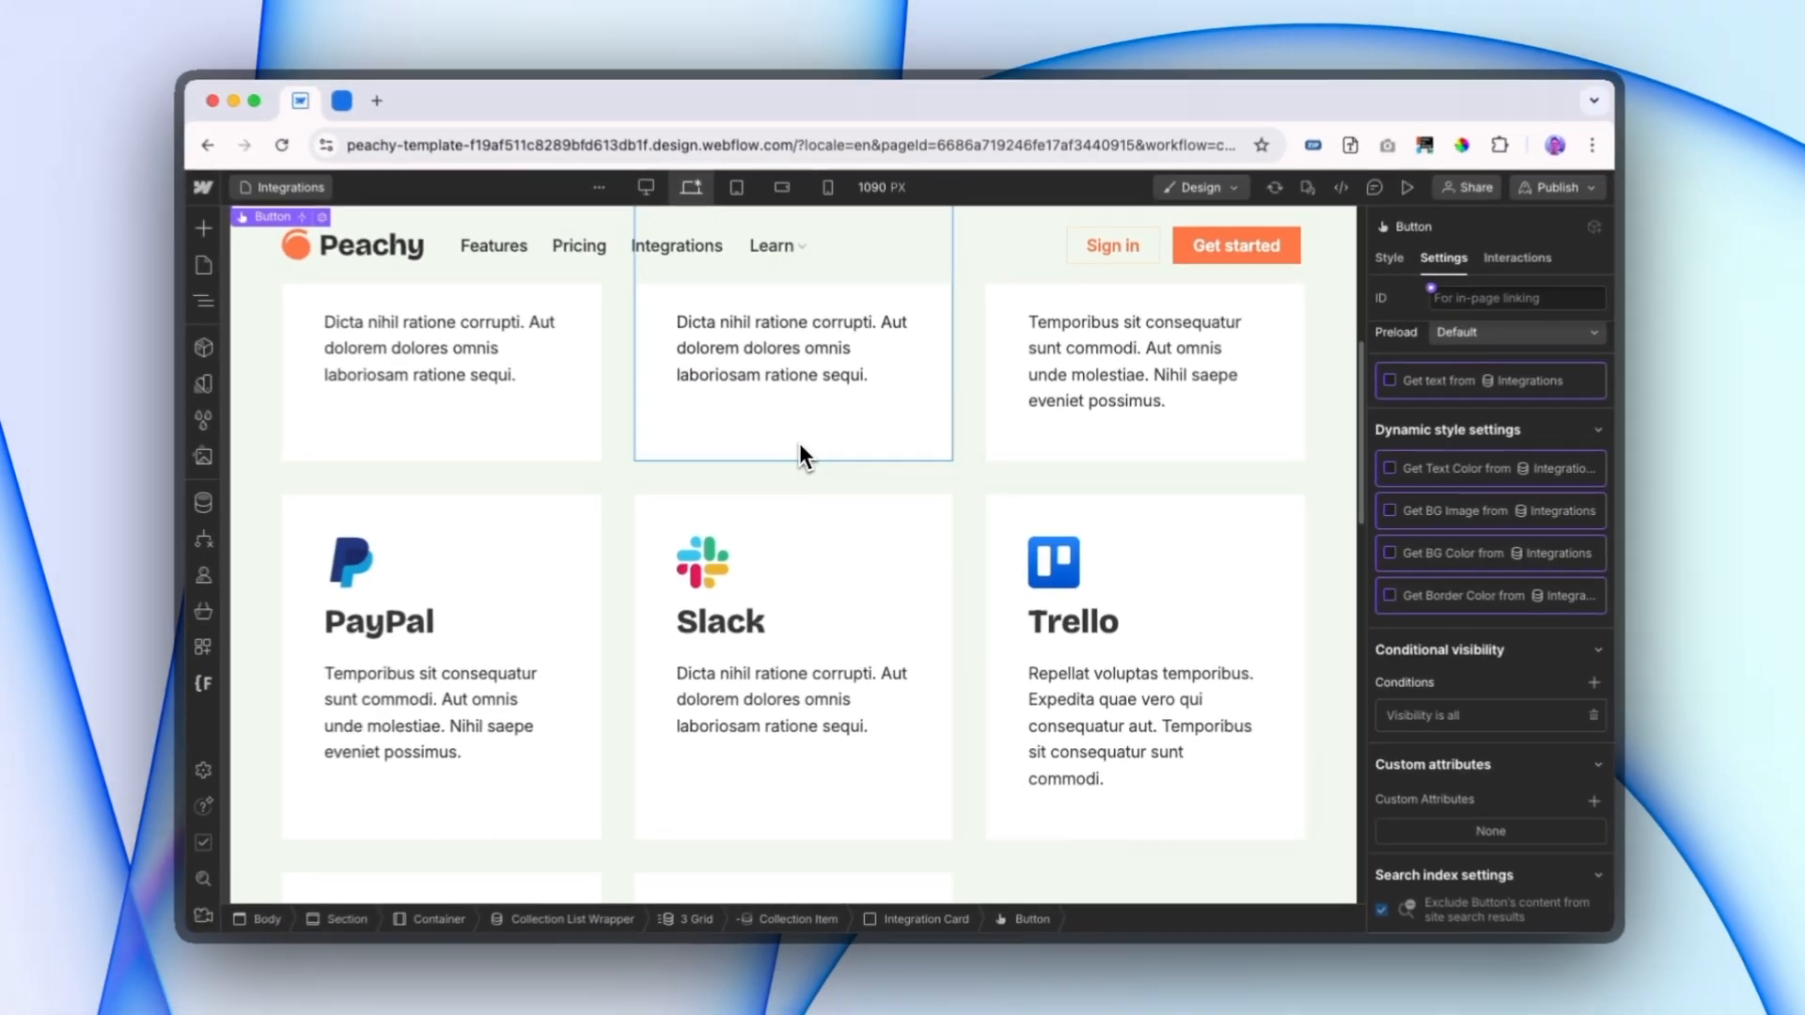
scroll(down, 3)
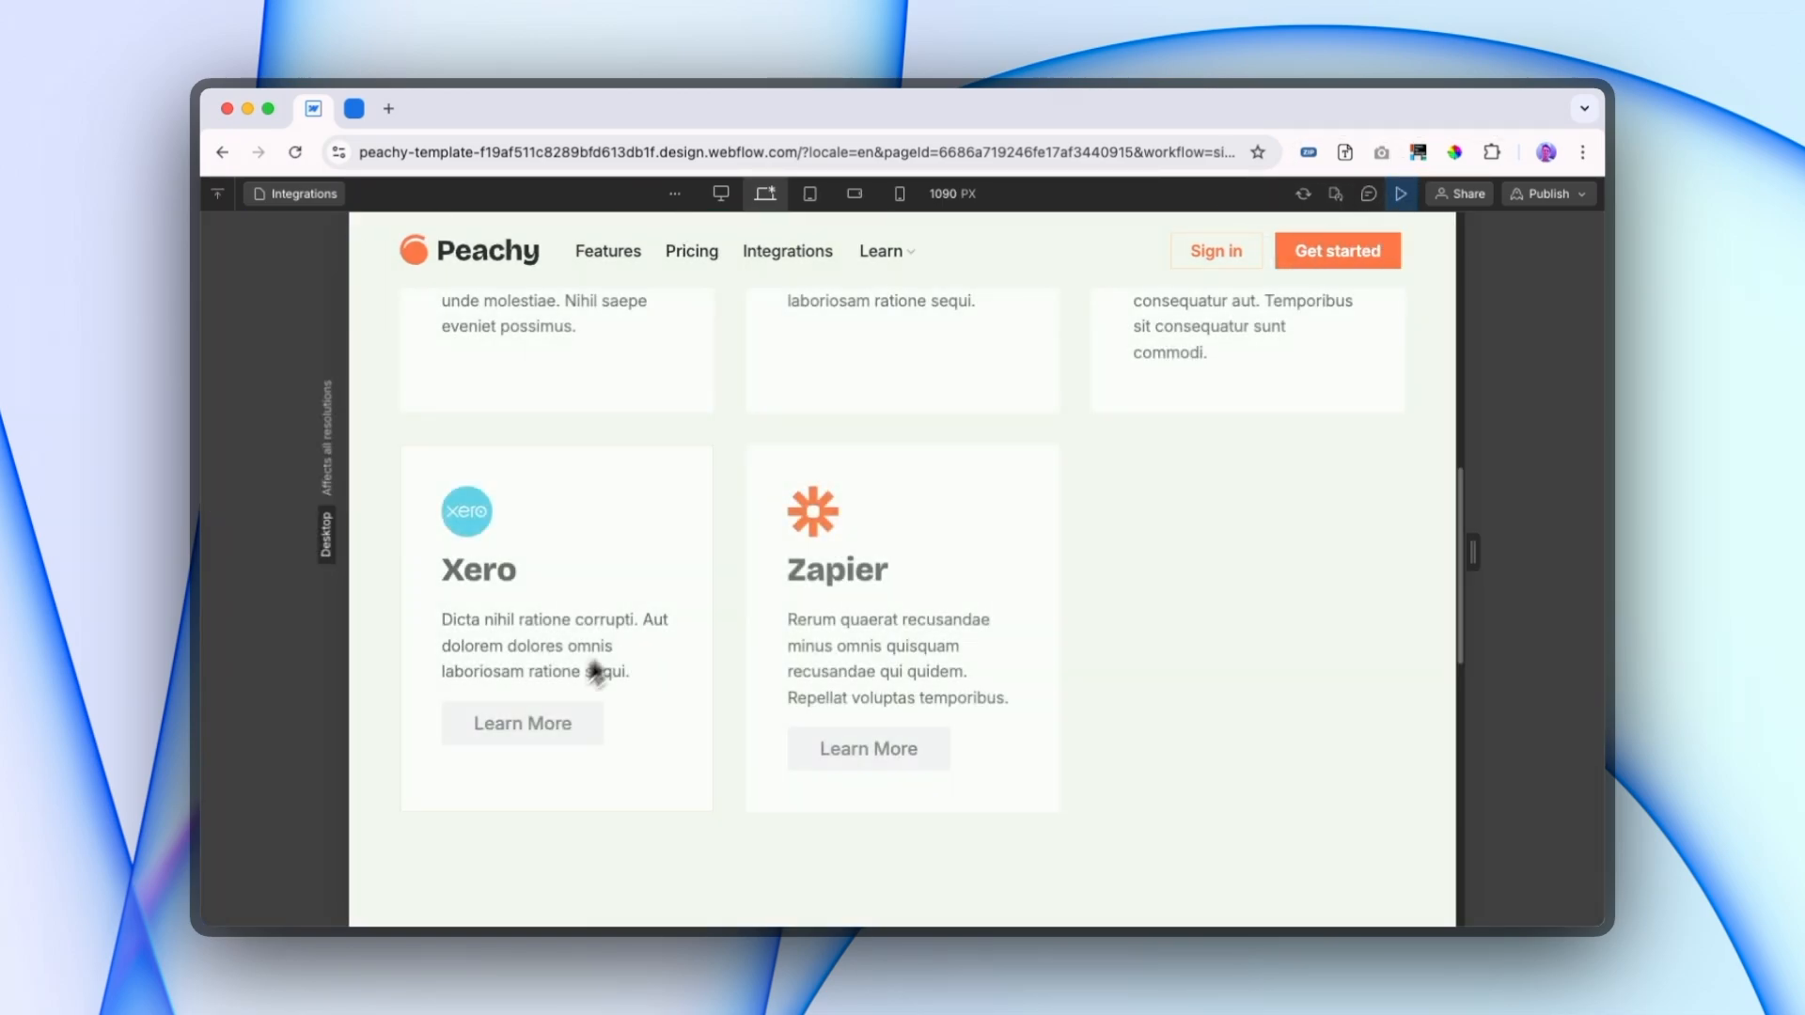
mouse_move(868, 750)
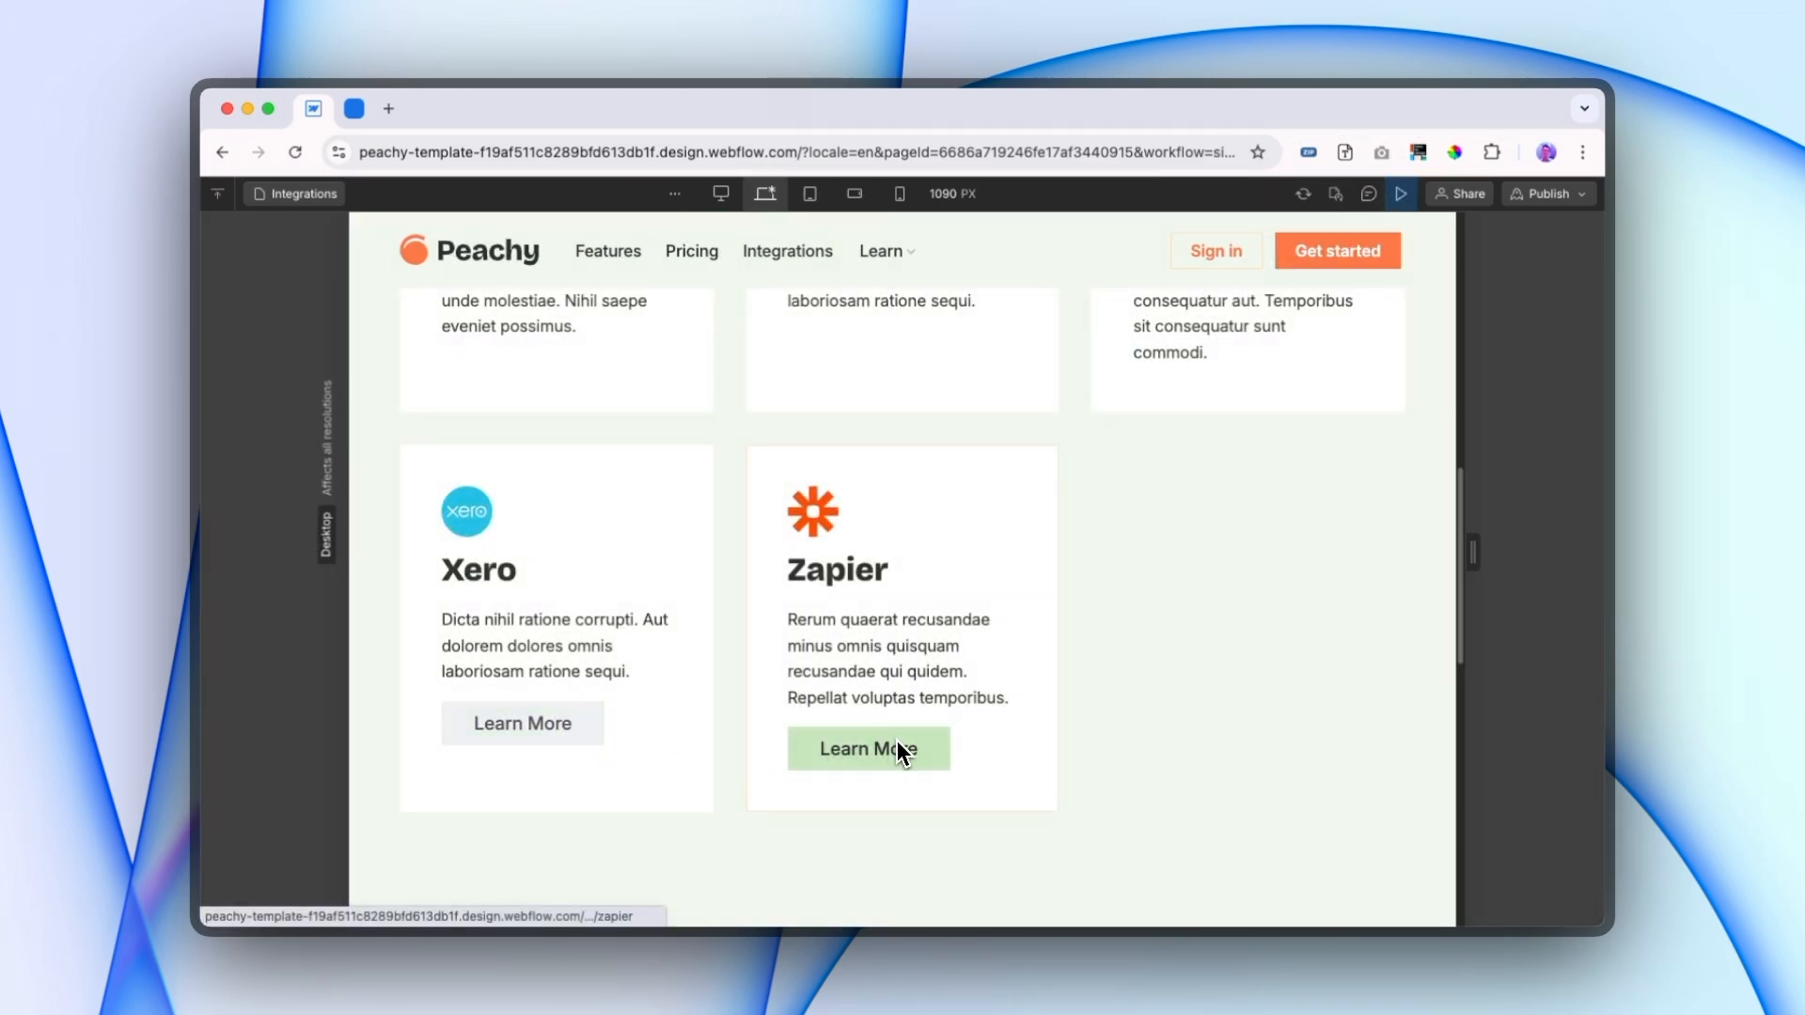
Step: Exit preview back to the Designer on the Integrations page
click(869, 750)
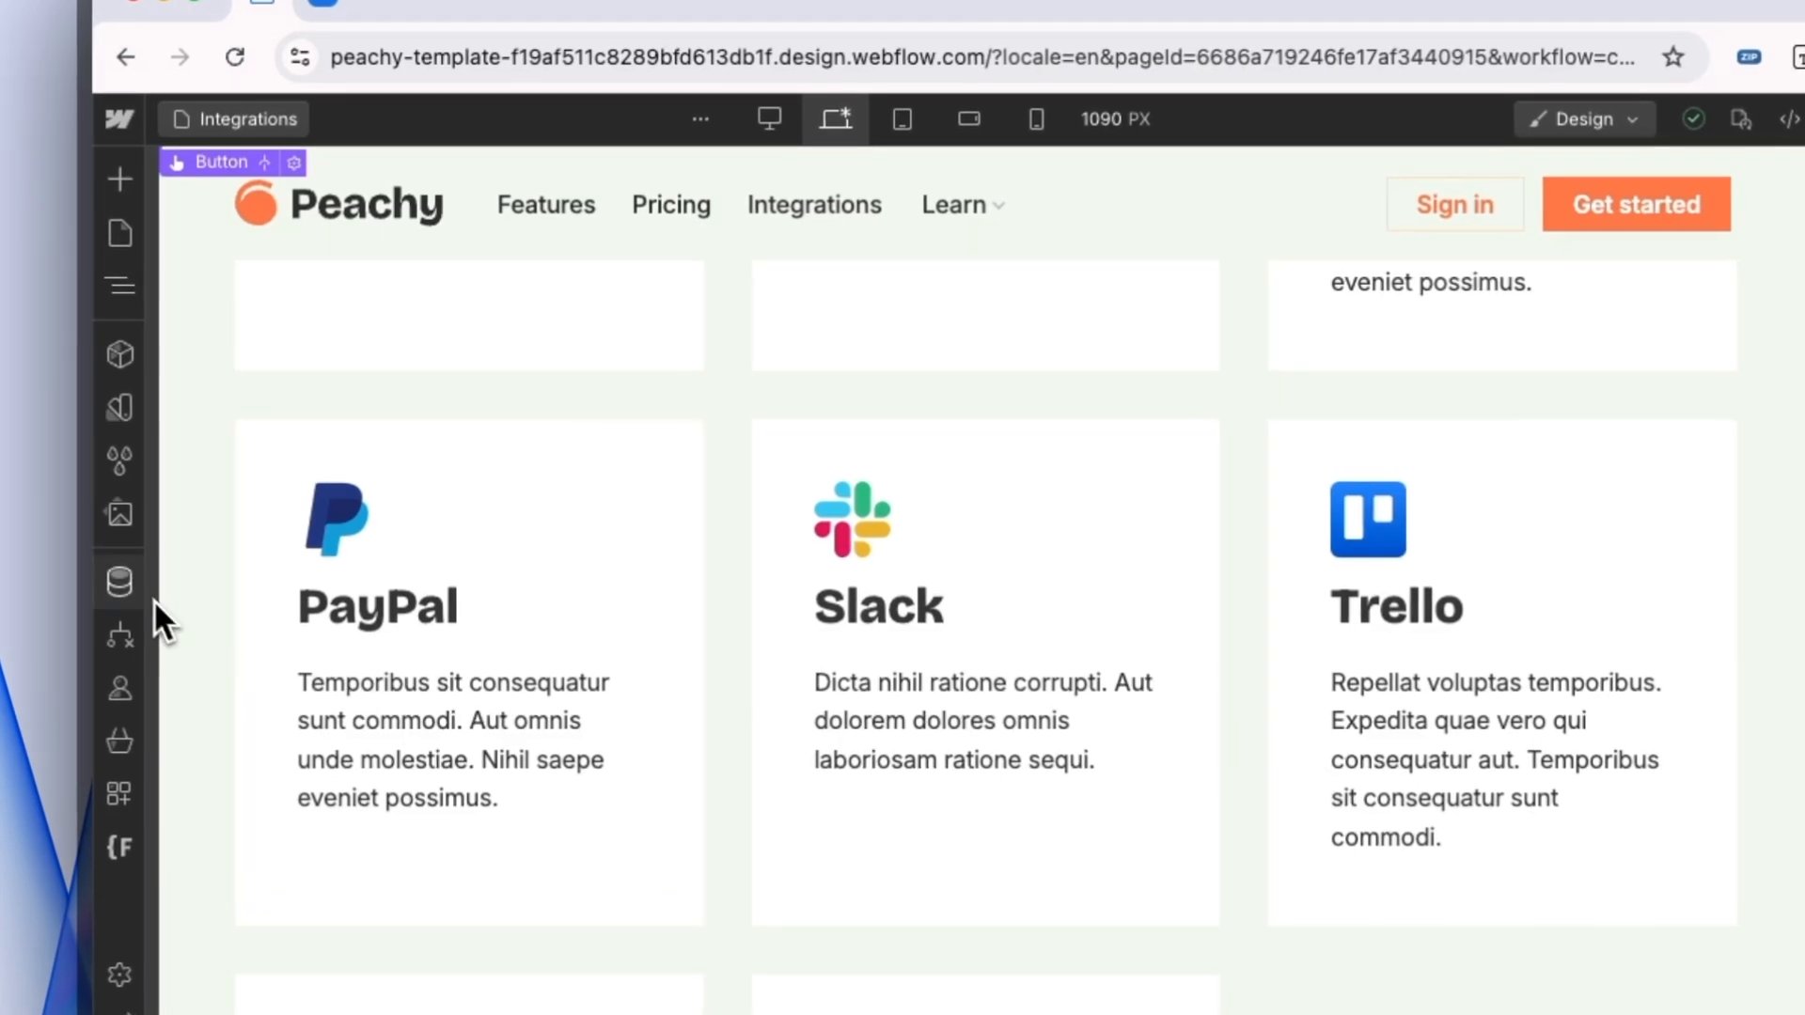
Step: Show the pages list, briefly opening and closing the Integrations Template settings
click(119, 583)
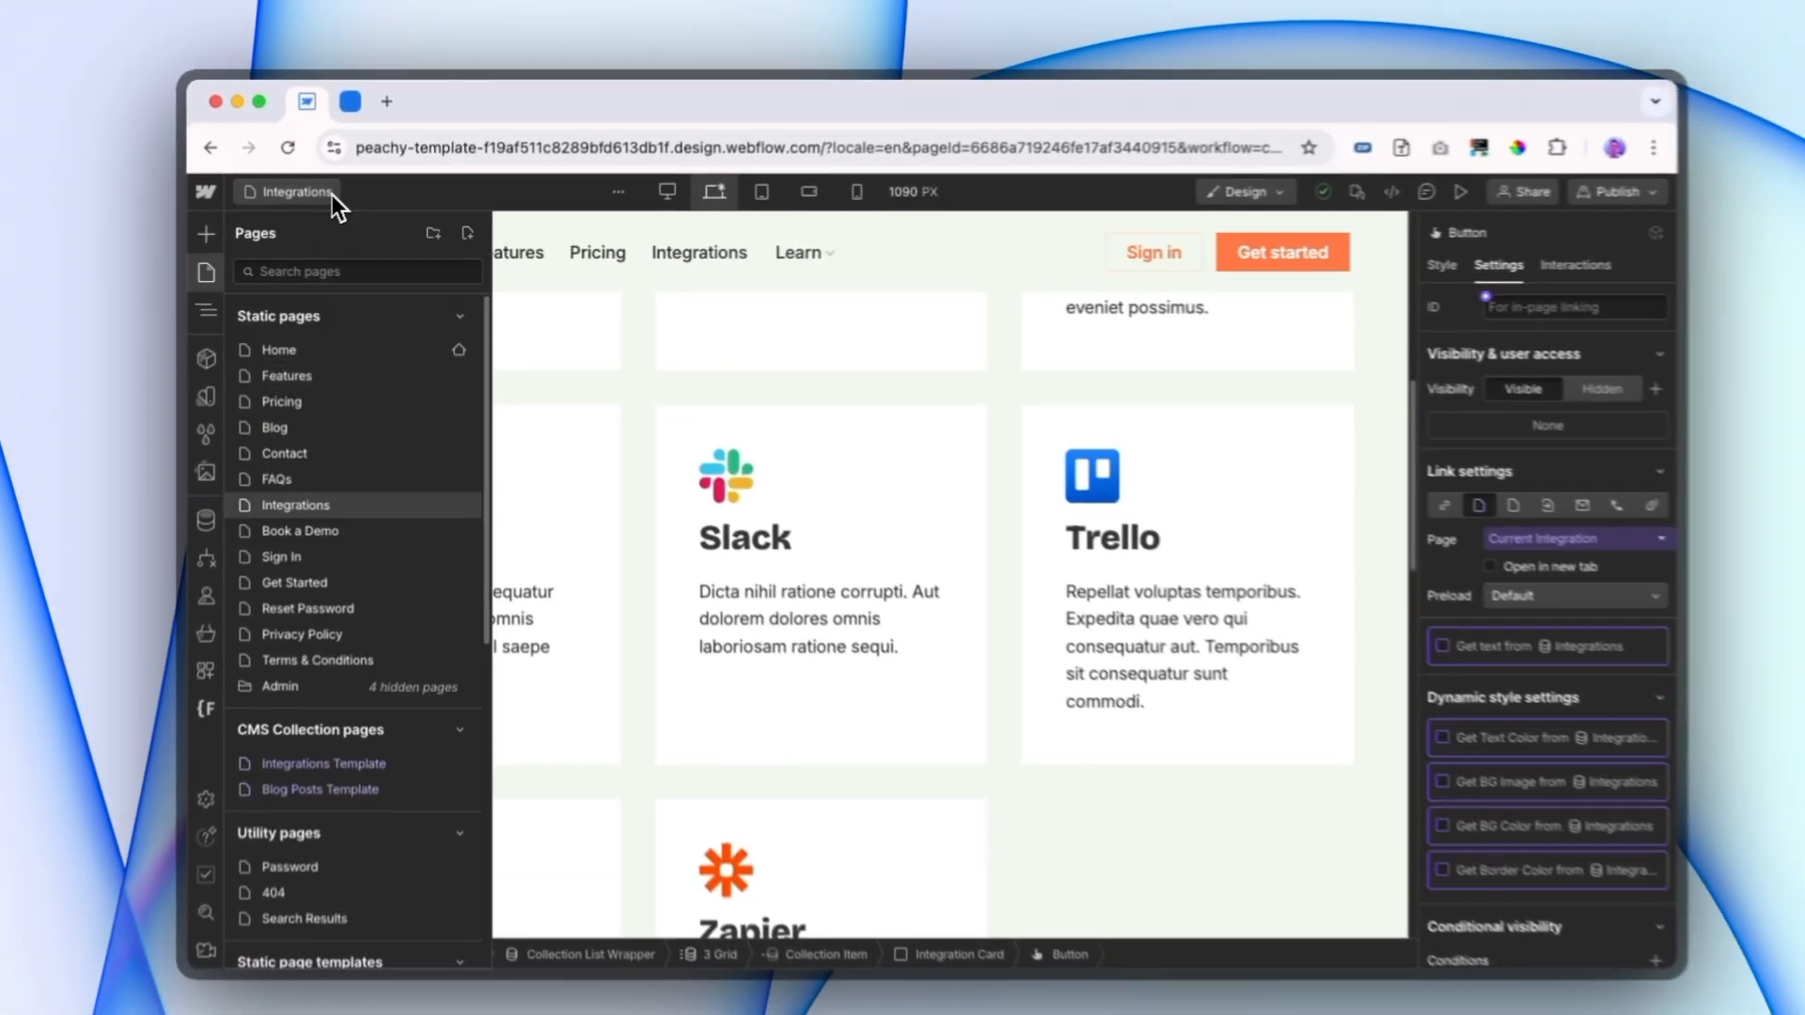
click(325, 762)
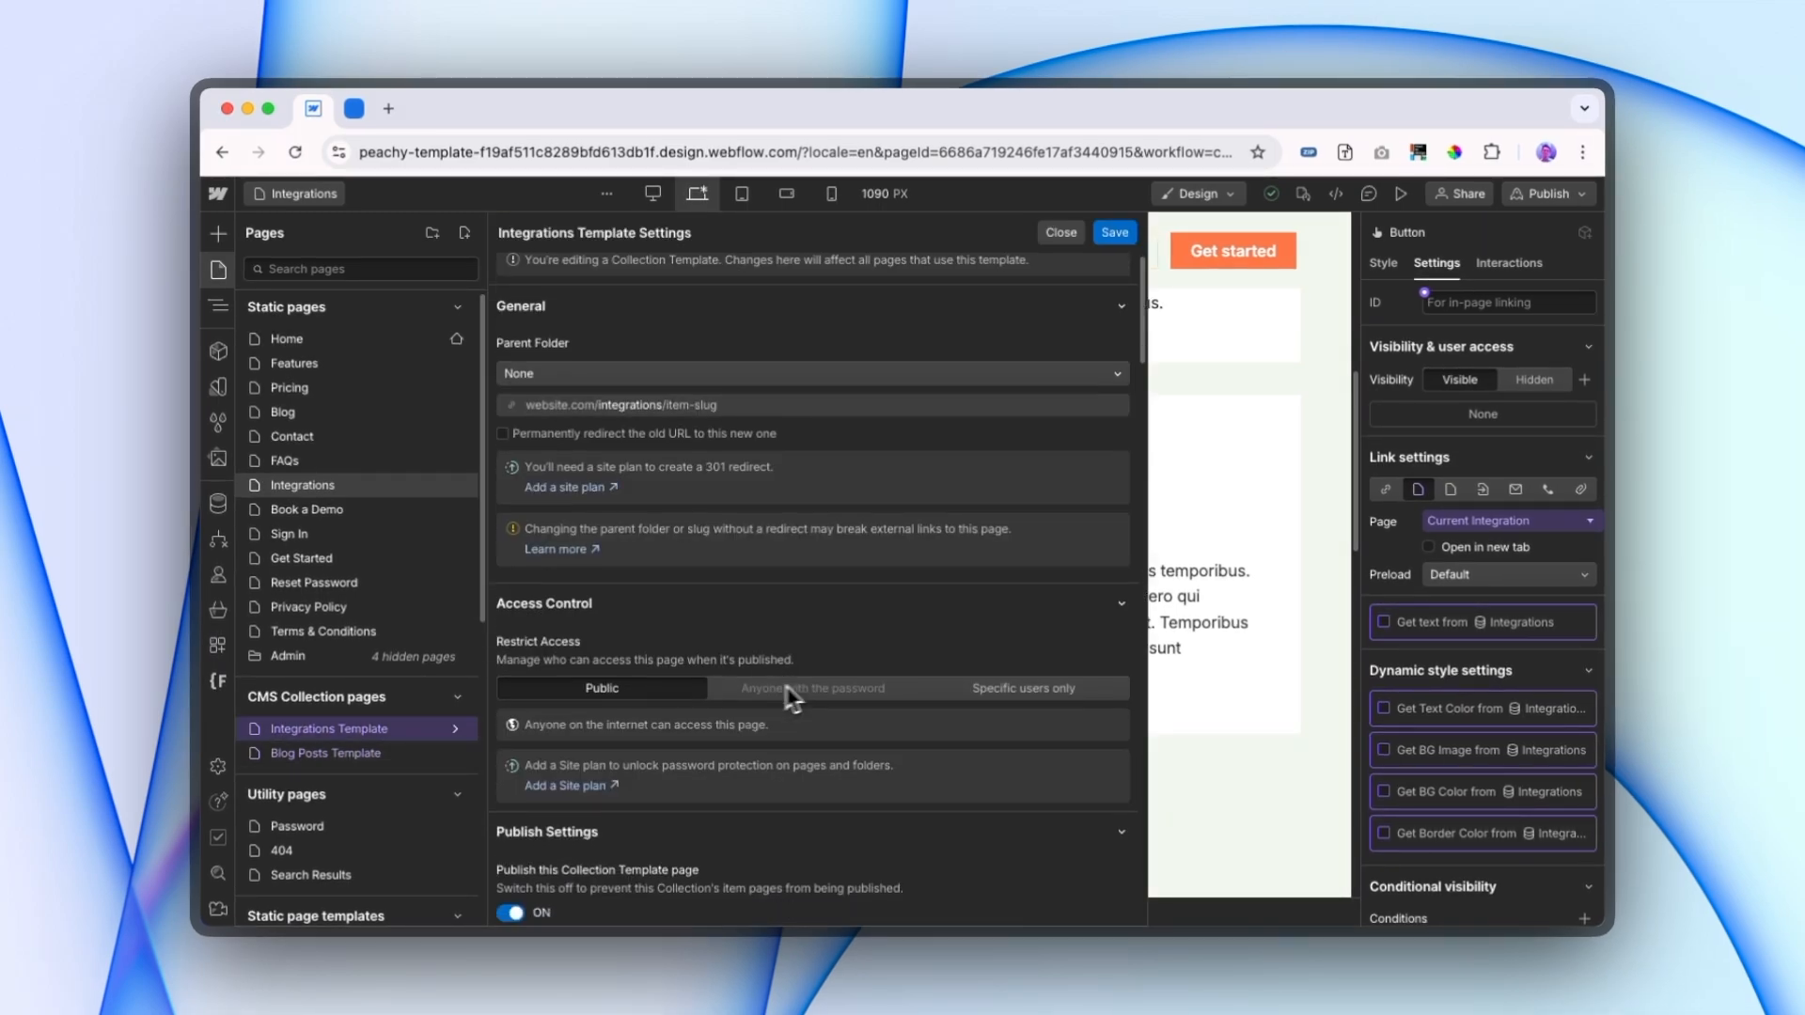
click(1058, 234)
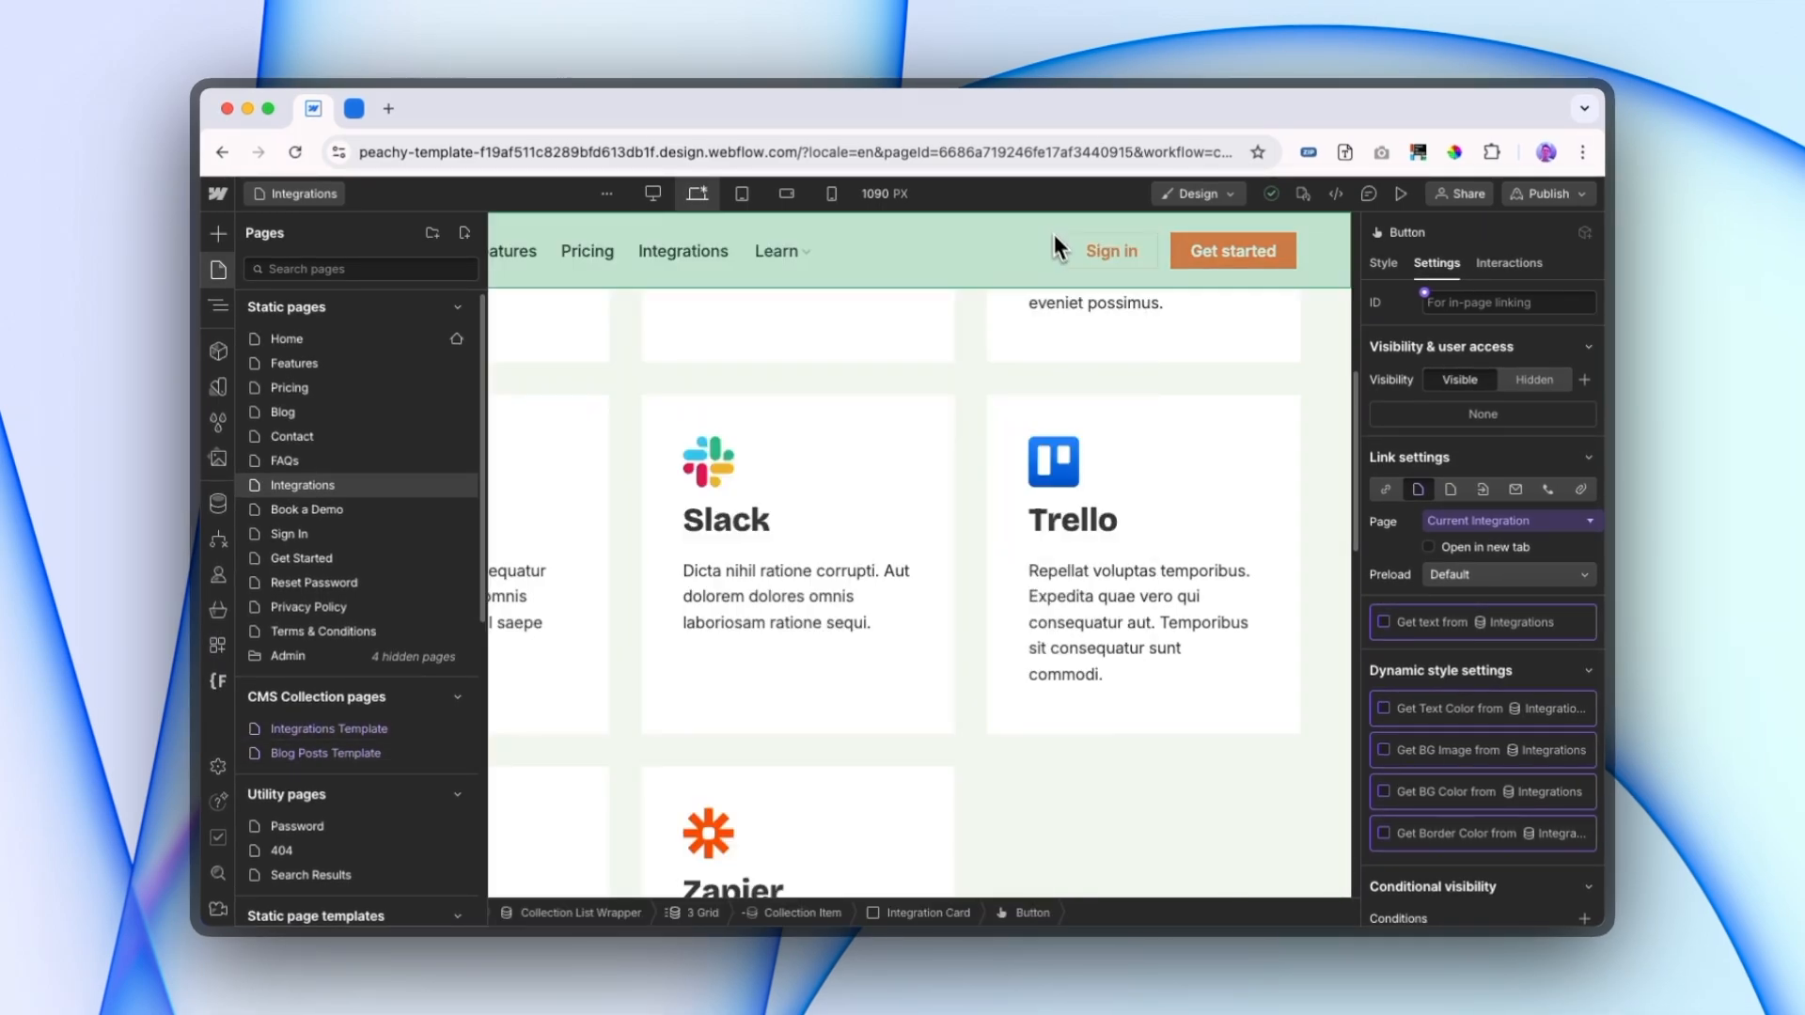
mouse_move(970, 477)
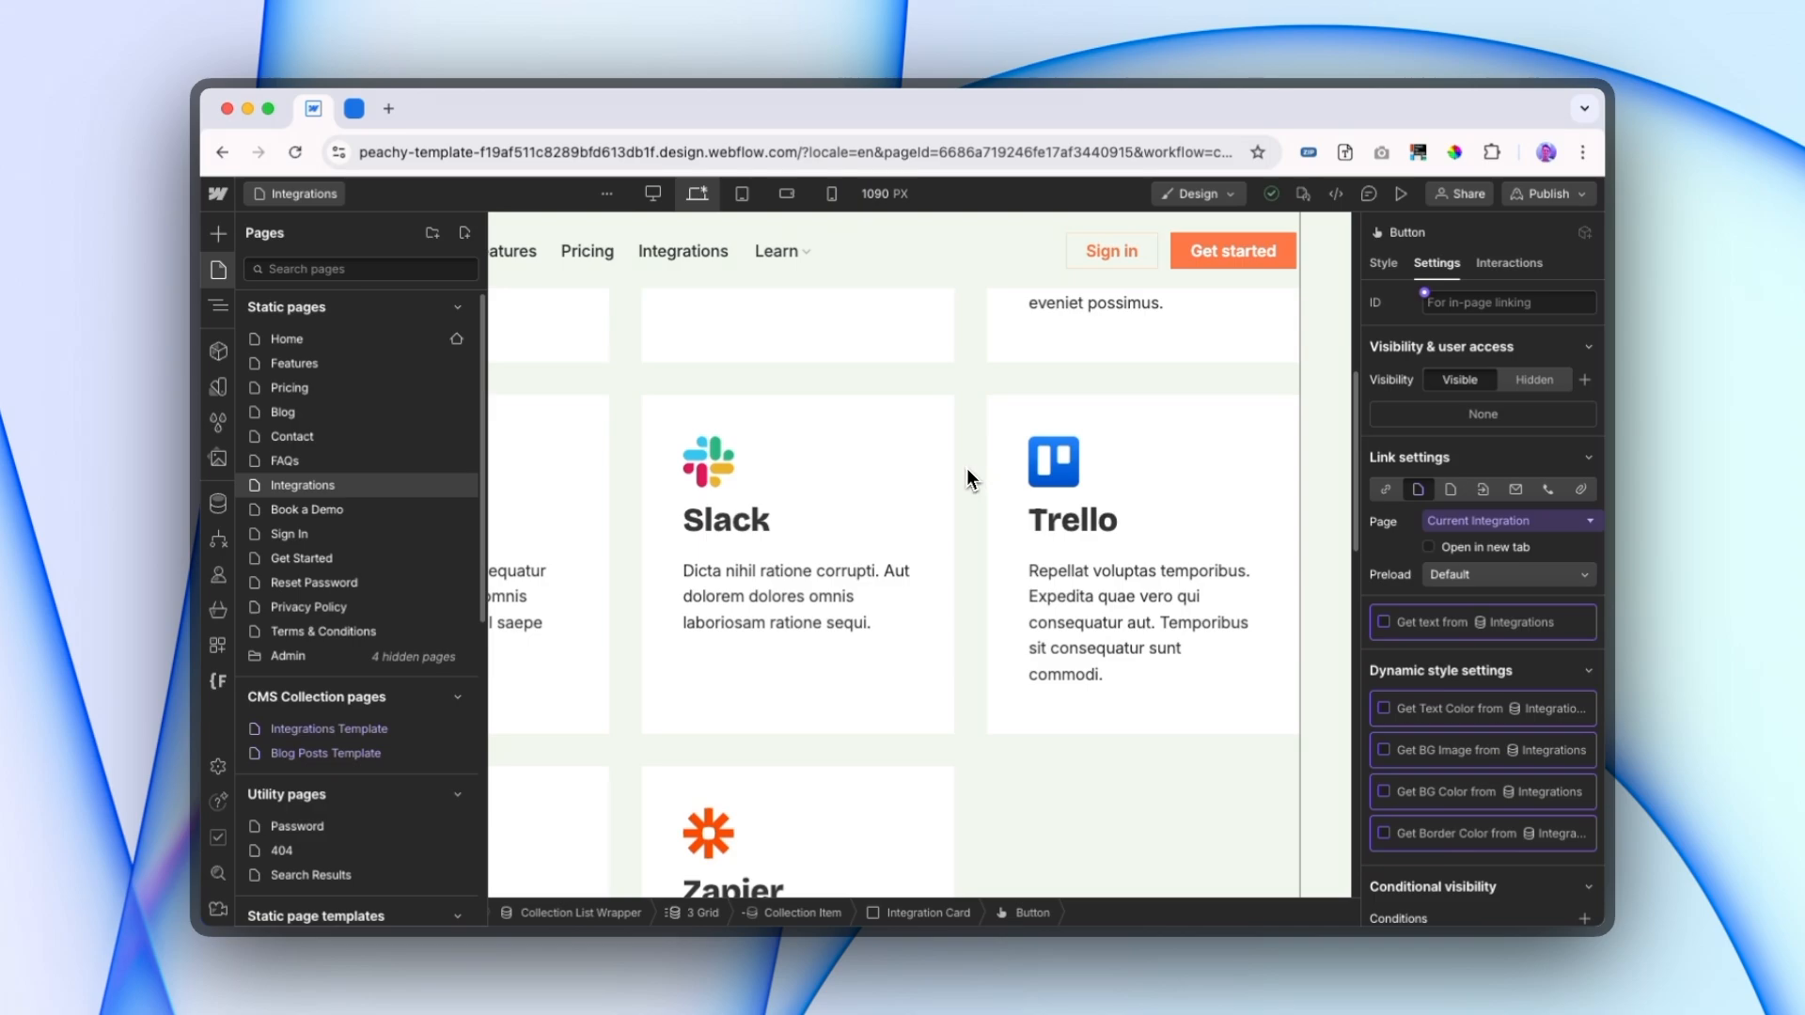